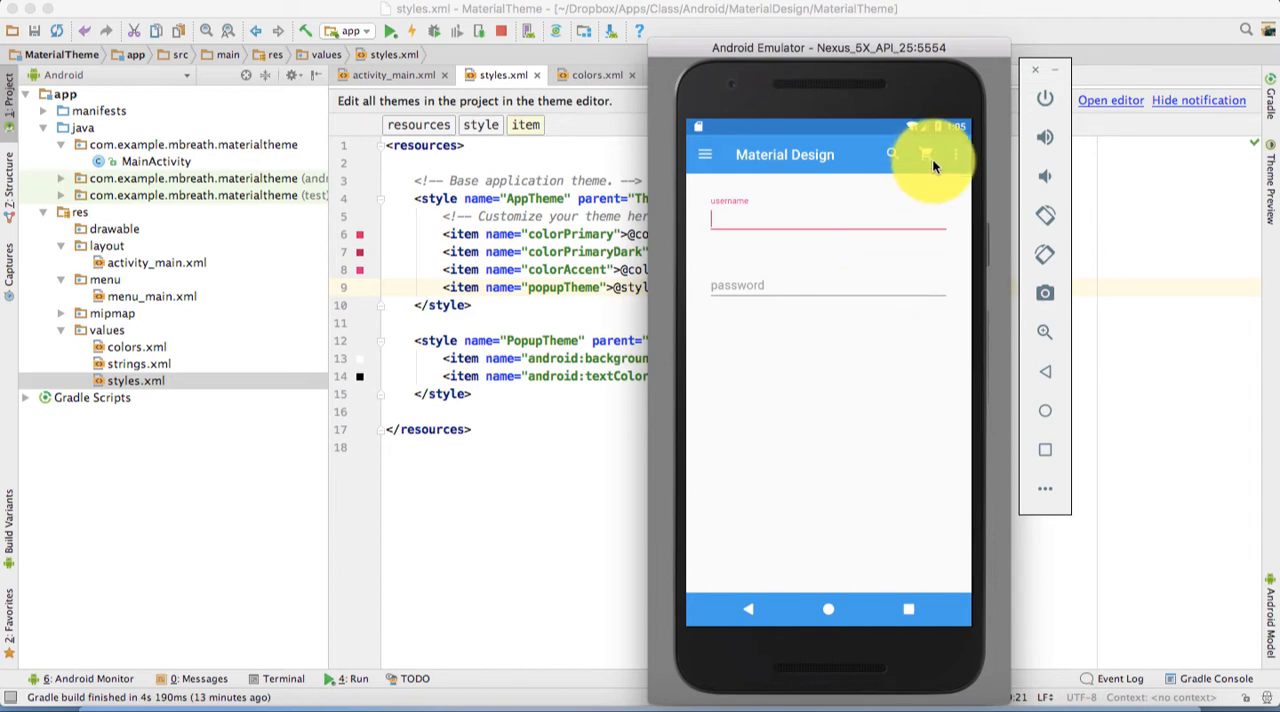
Tap the search and cart toolbar actions in the emulator to see their toasts
left_click(926, 154)
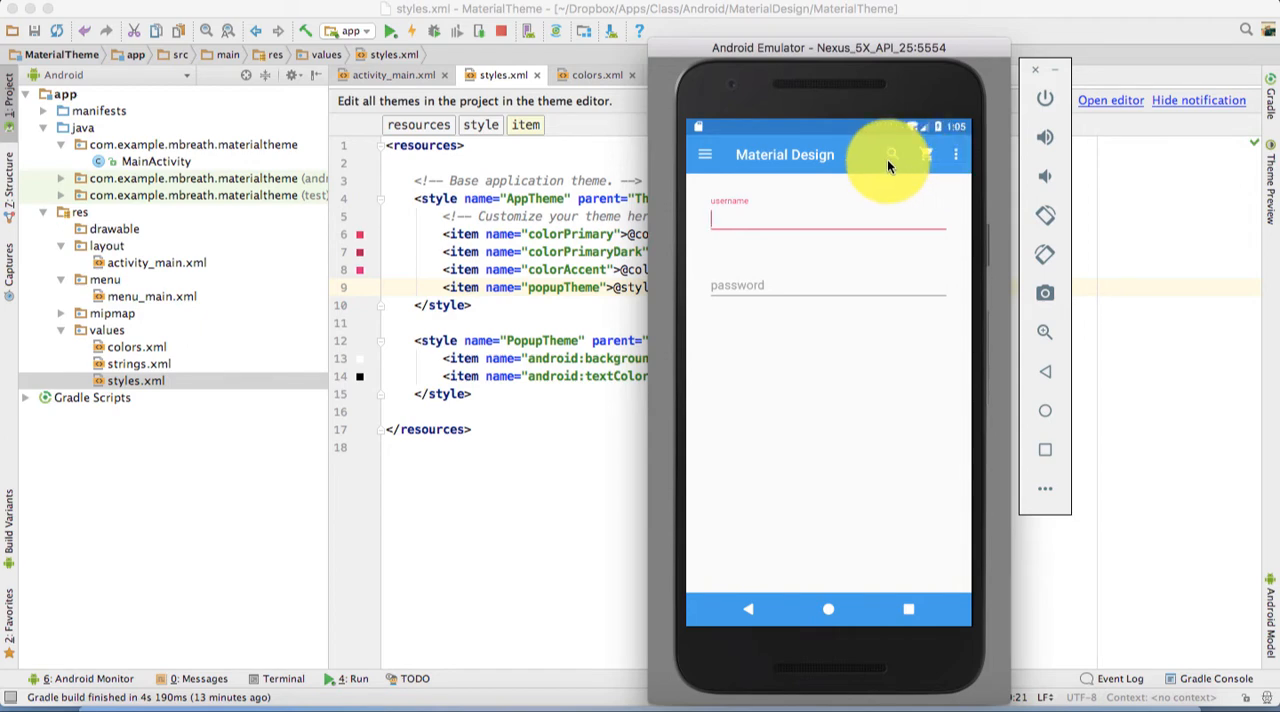
left_click(892, 154)
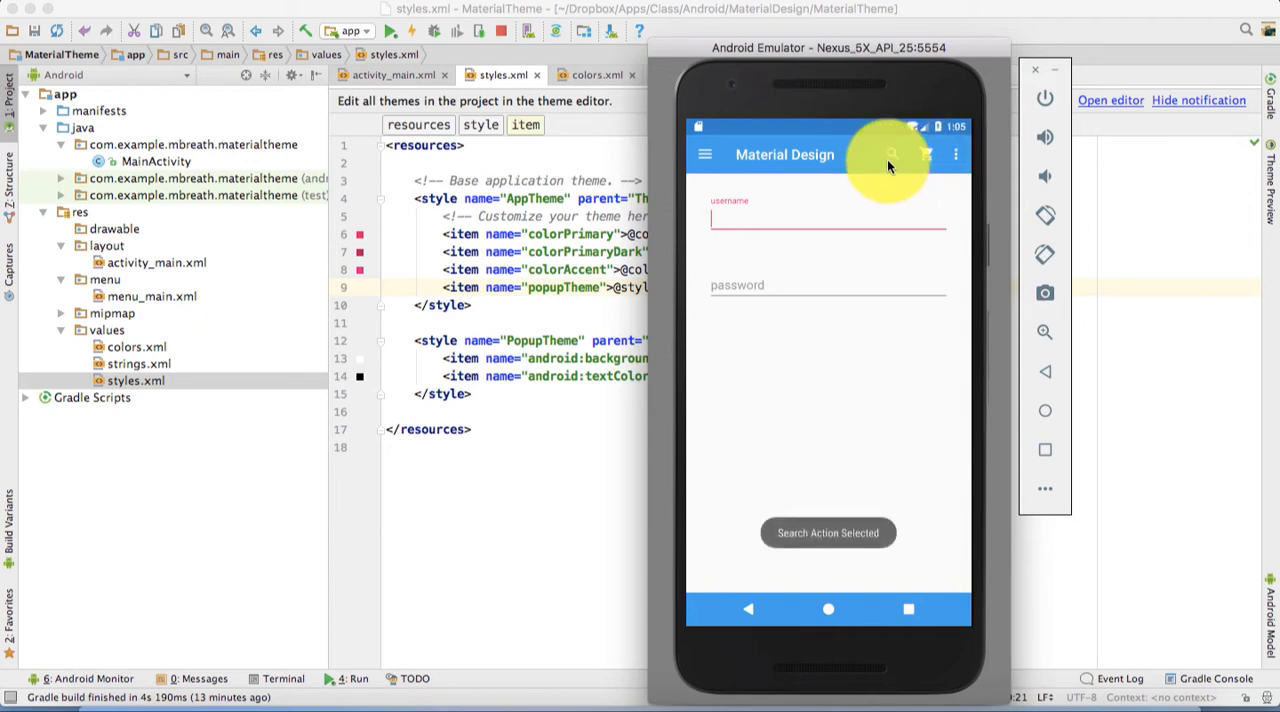
left_click(924, 154)
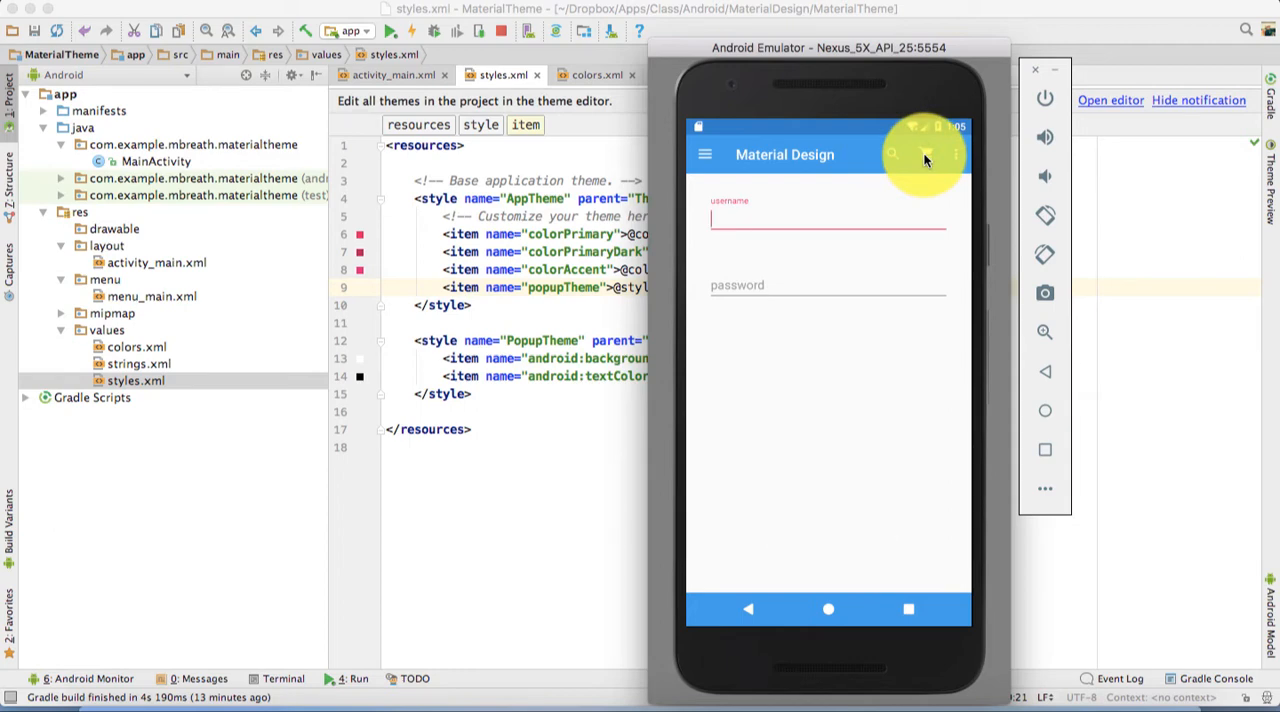
left_click(924, 156)
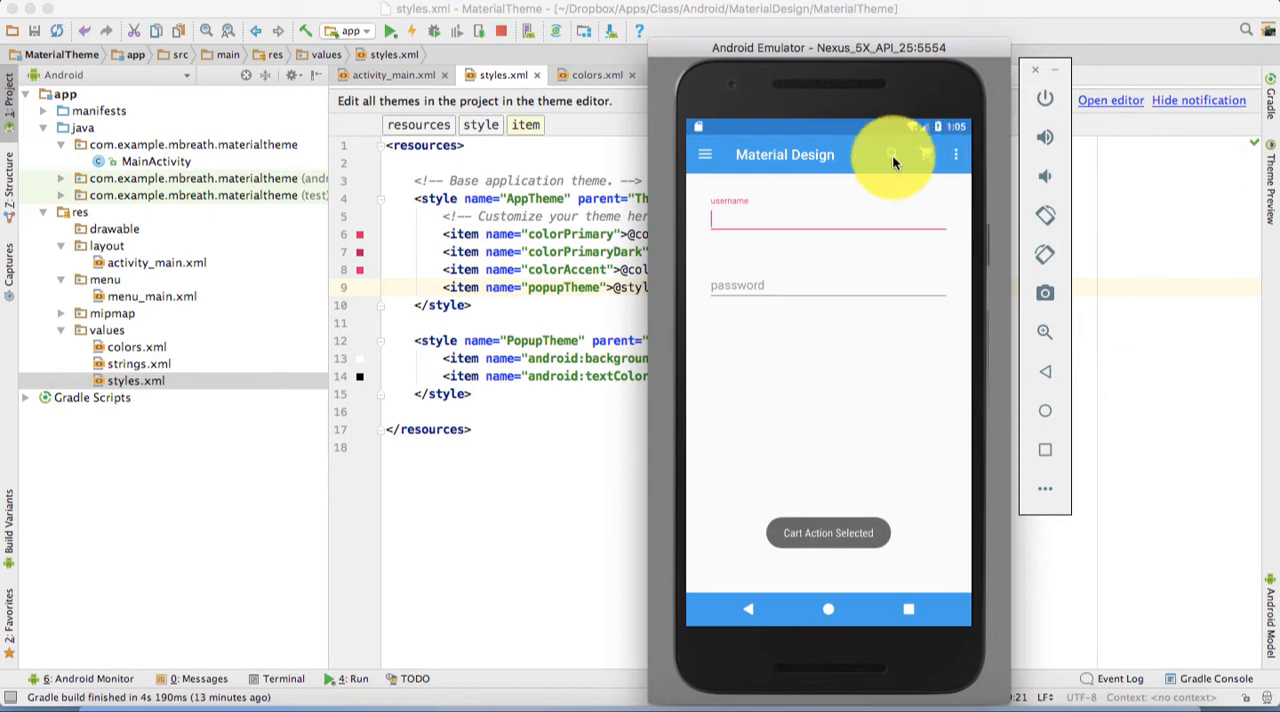
left_click(892, 154)
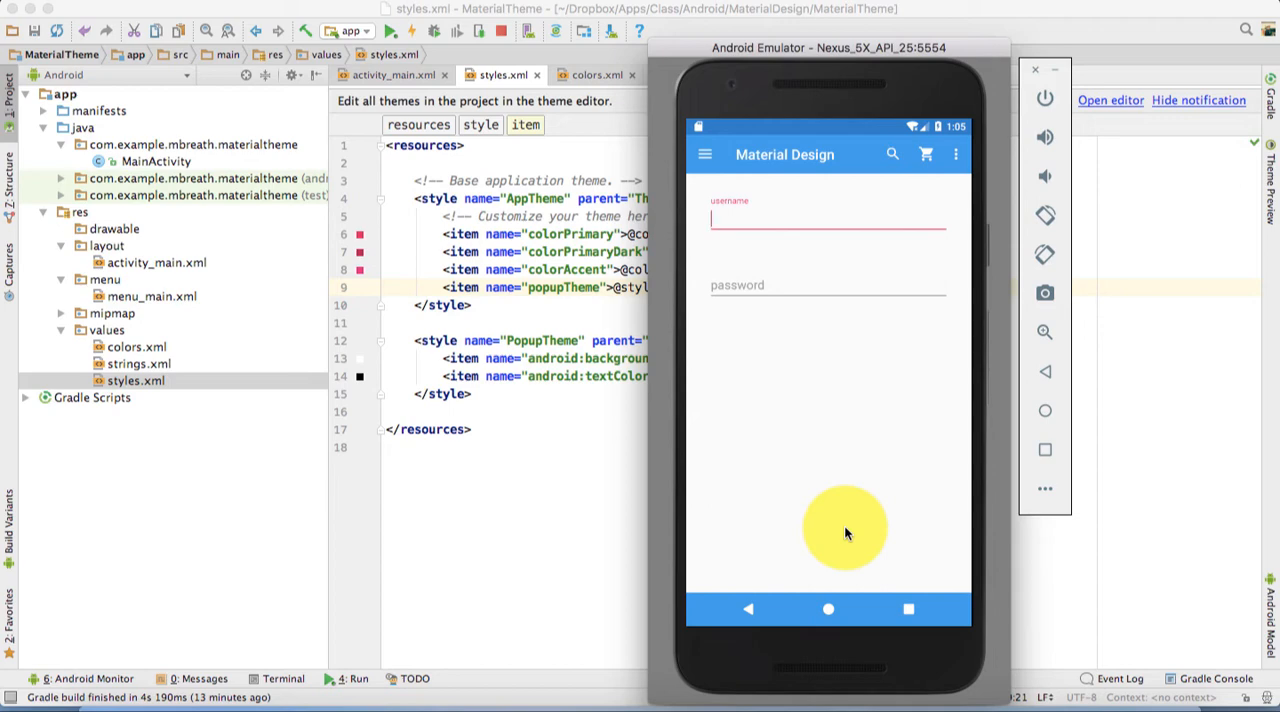
mouse_move(516, 432)
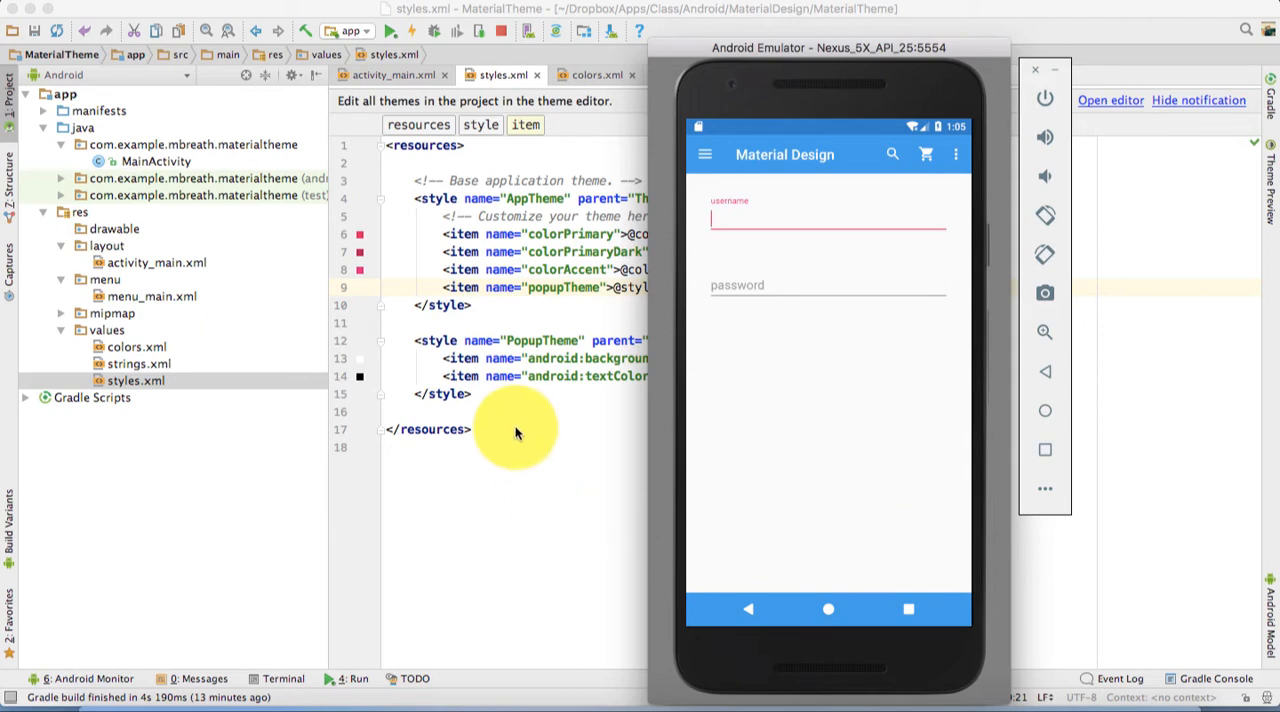
mouse_move(476, 416)
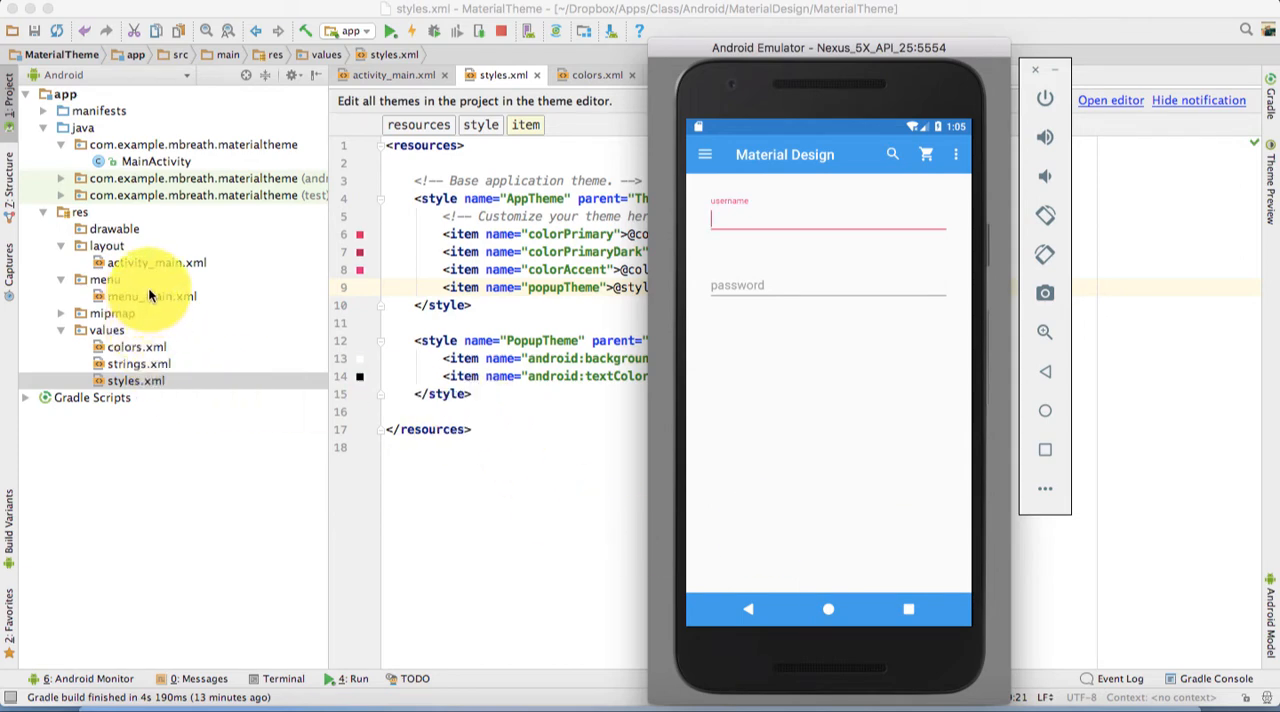
In menu_main.xml with Preview shown, start a new <item> with an empty title and android:id
left_click(150, 296)
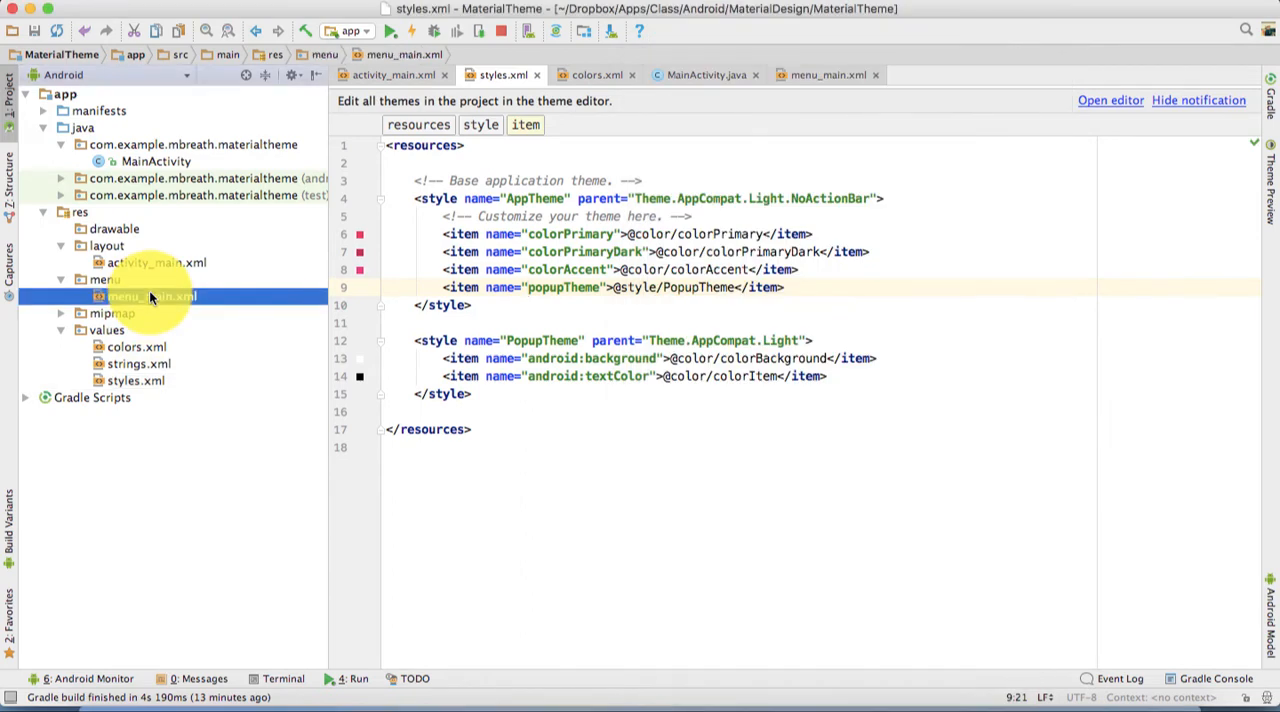
mouse_move(188, 324)
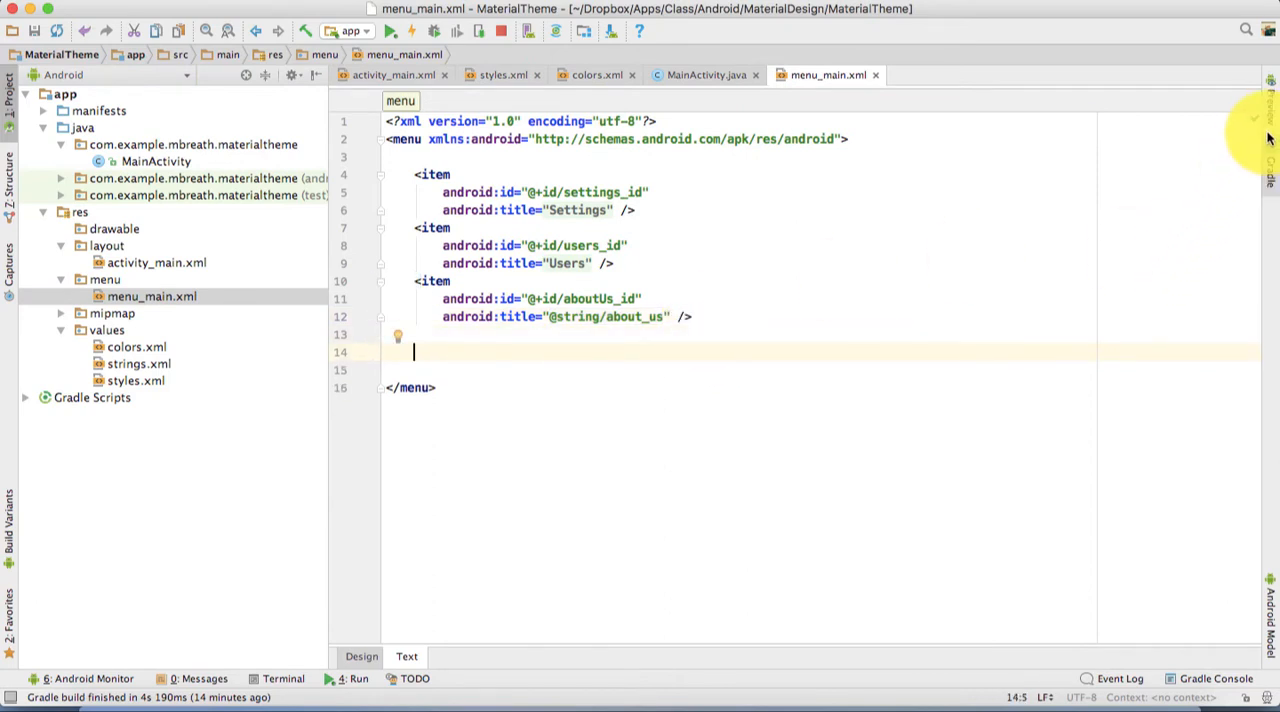
left_click(1268, 104)
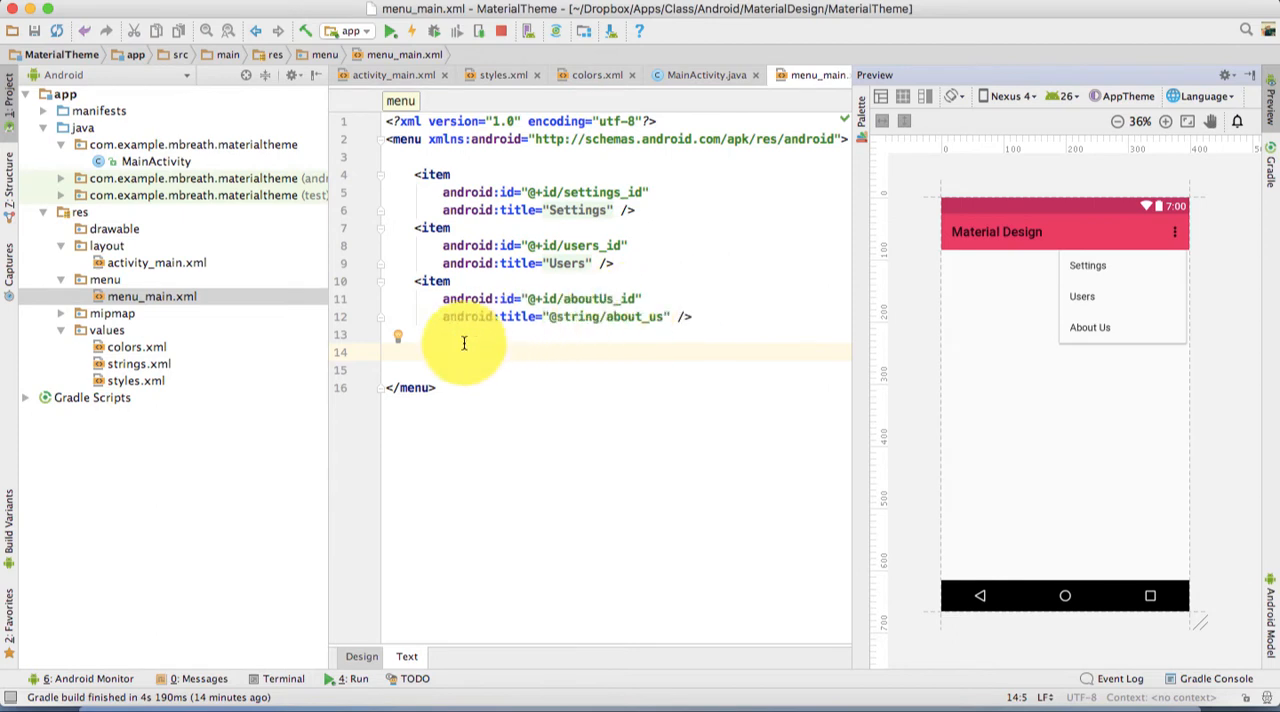
type("<")
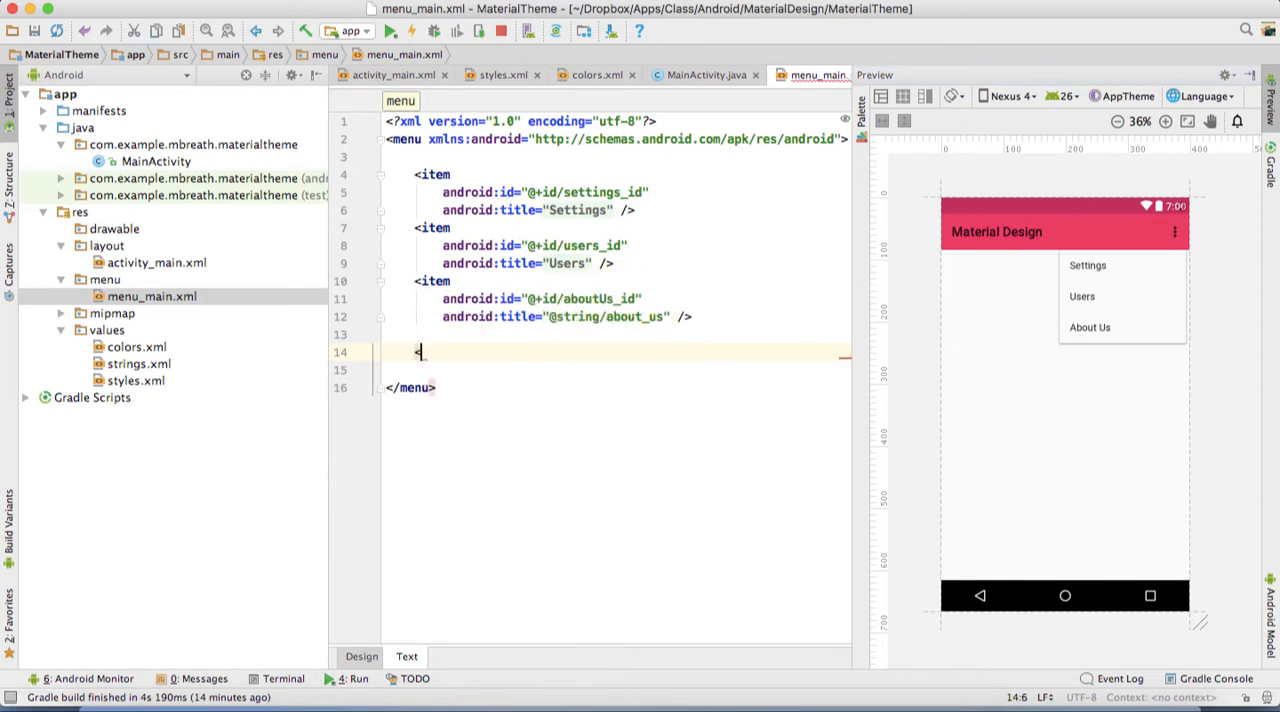
type("item")
left_click(616, 370)
type("tit")
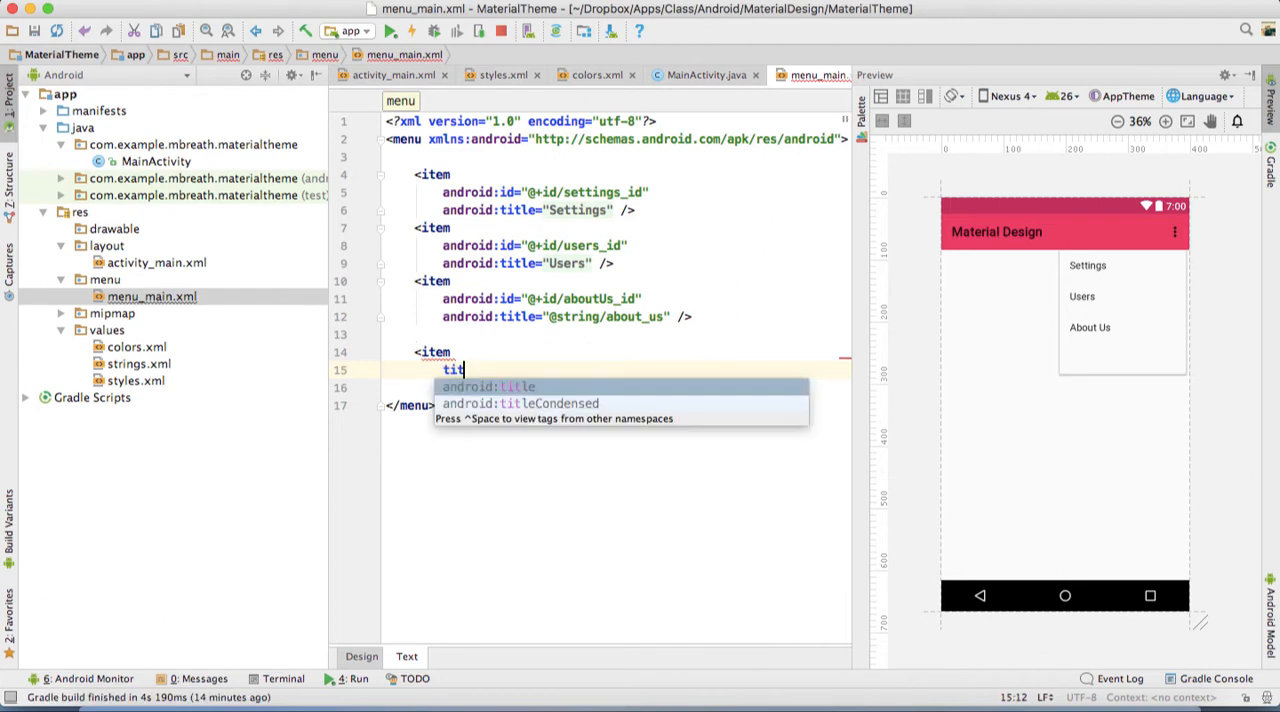
key("Tab")
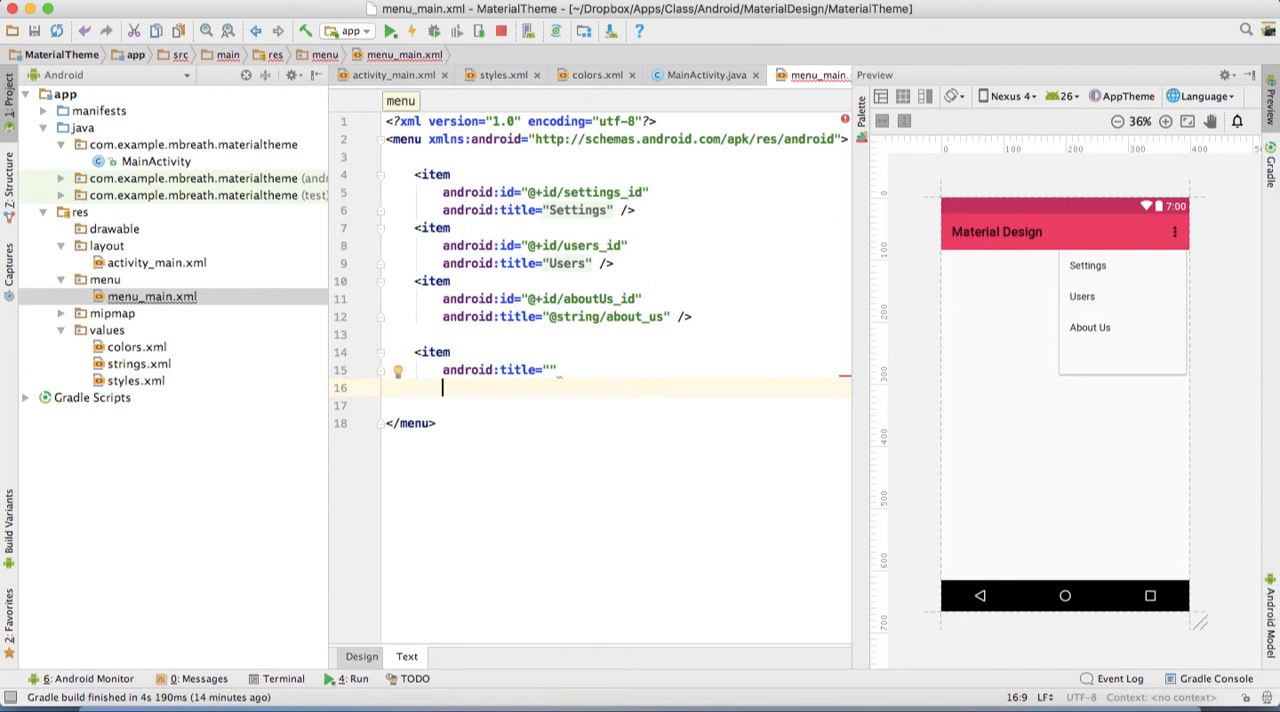
type("android:id=\"\"")
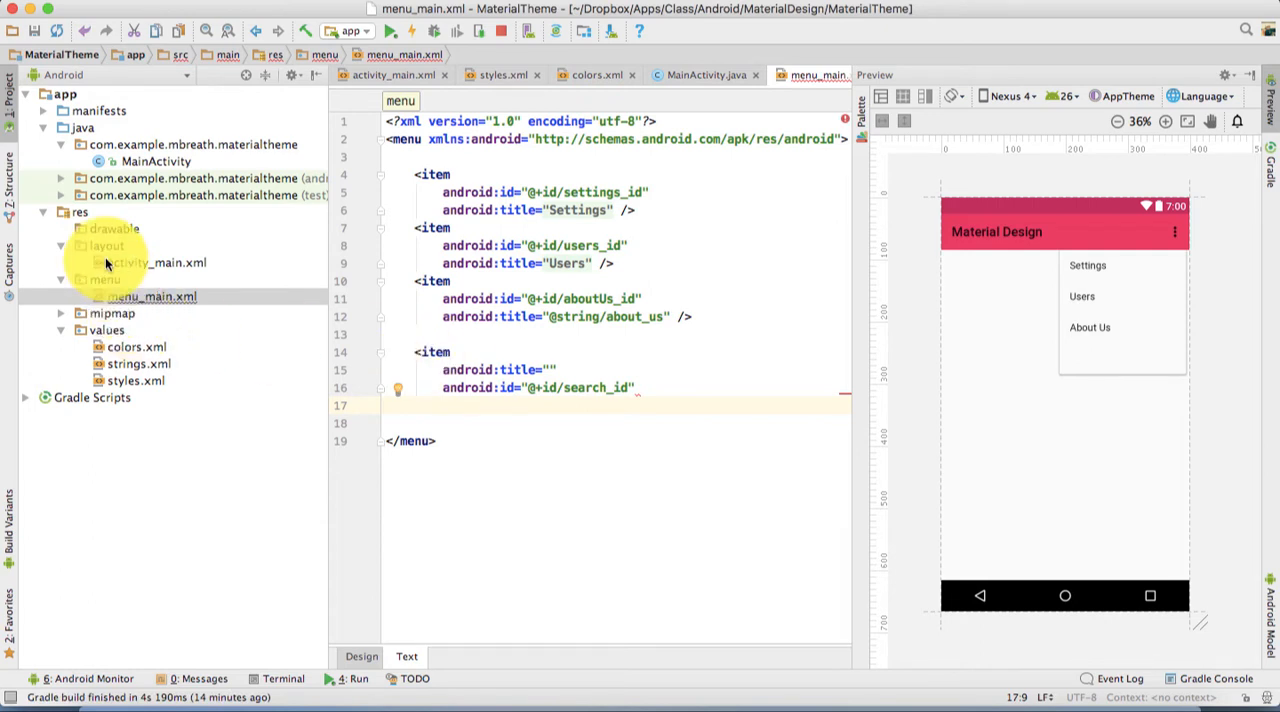
Create a Vector Asset in drawable from the material 'search' icon, named search
left_click(100, 228)
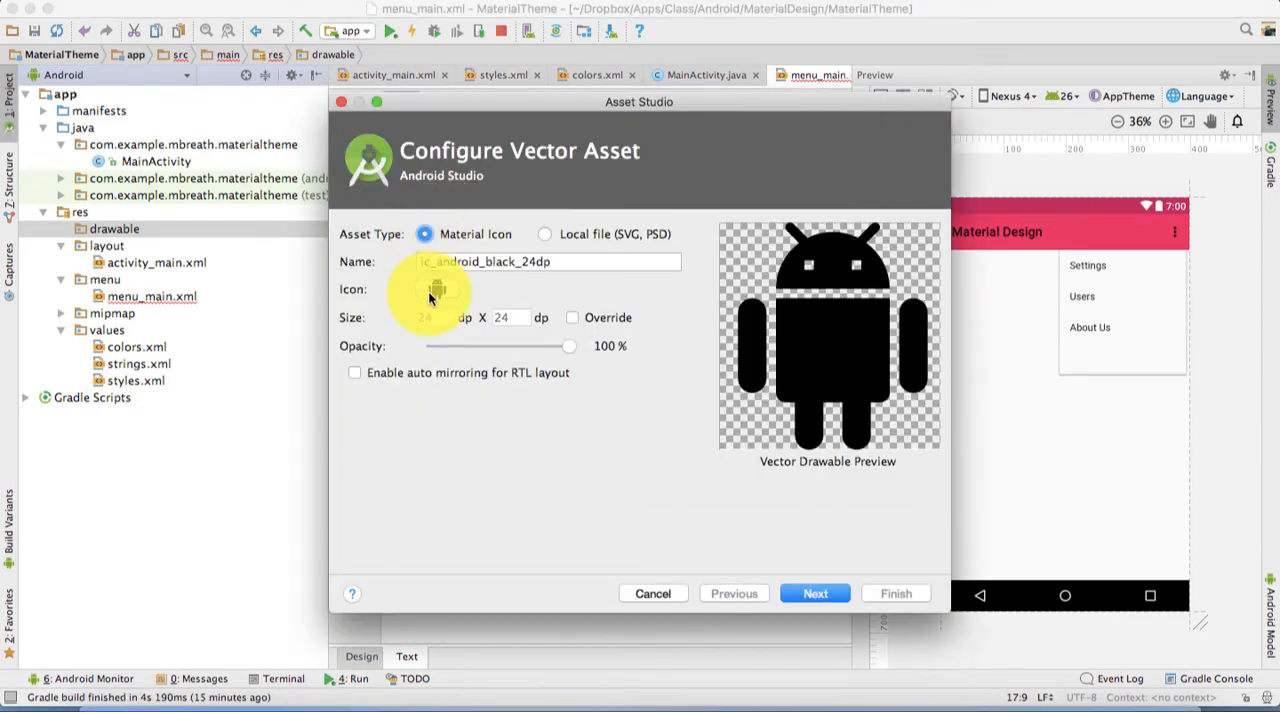
left_click(440, 290)
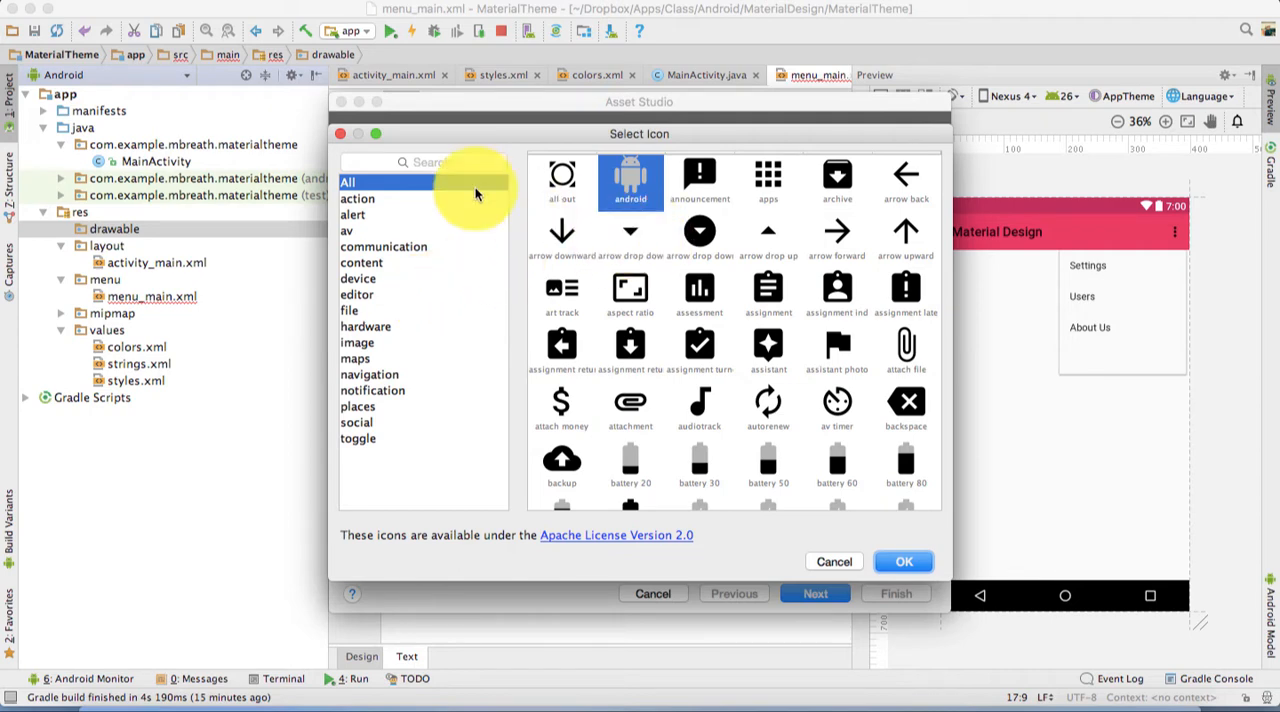
type("sear")
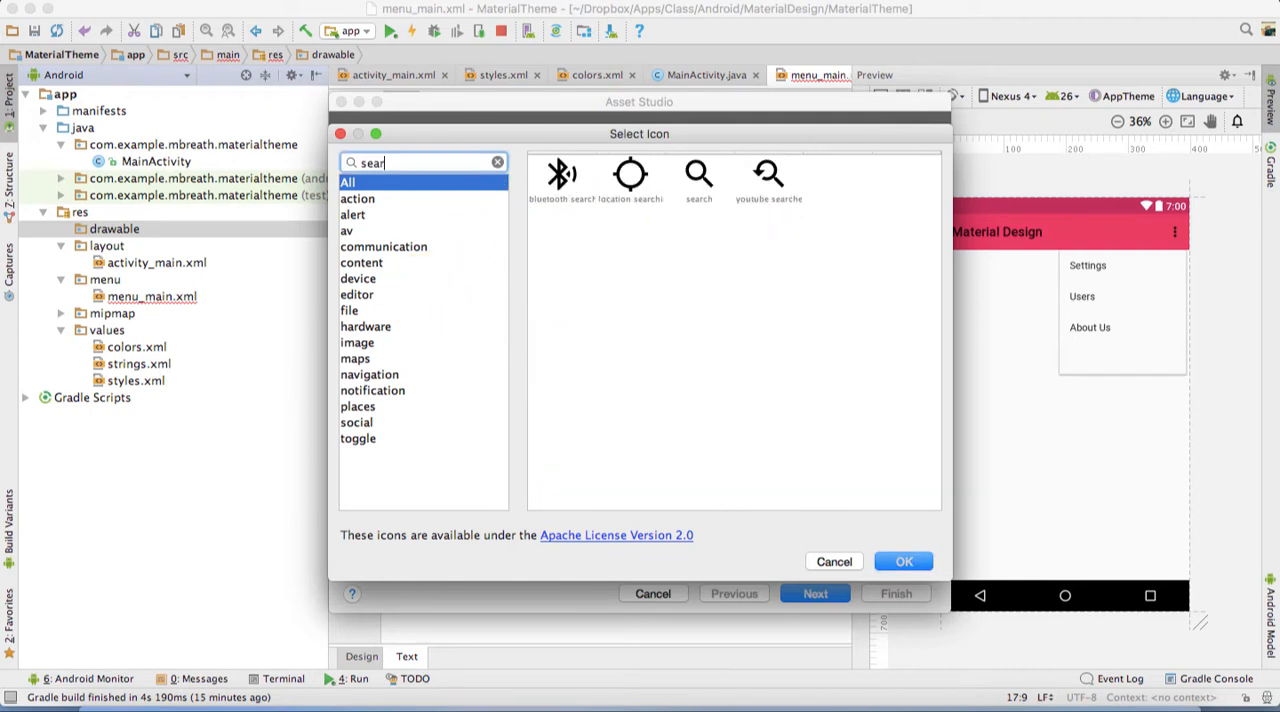
left_click(700, 180)
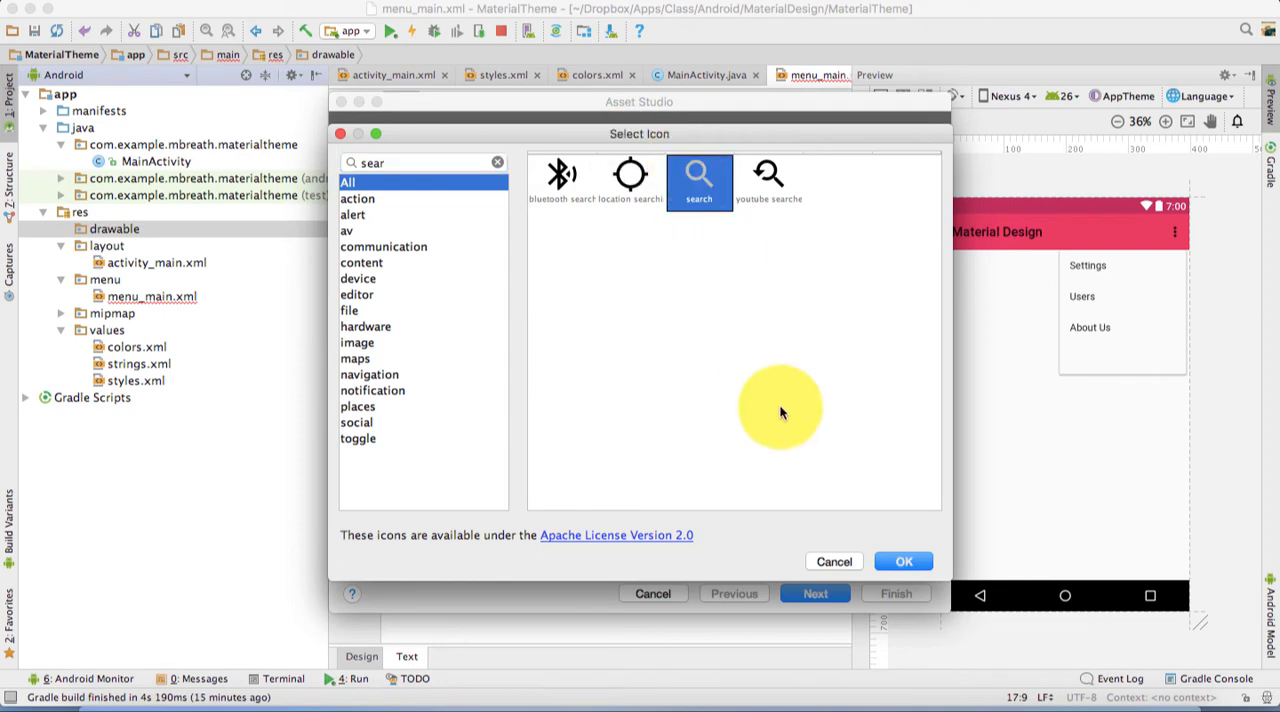
left_click(904, 560)
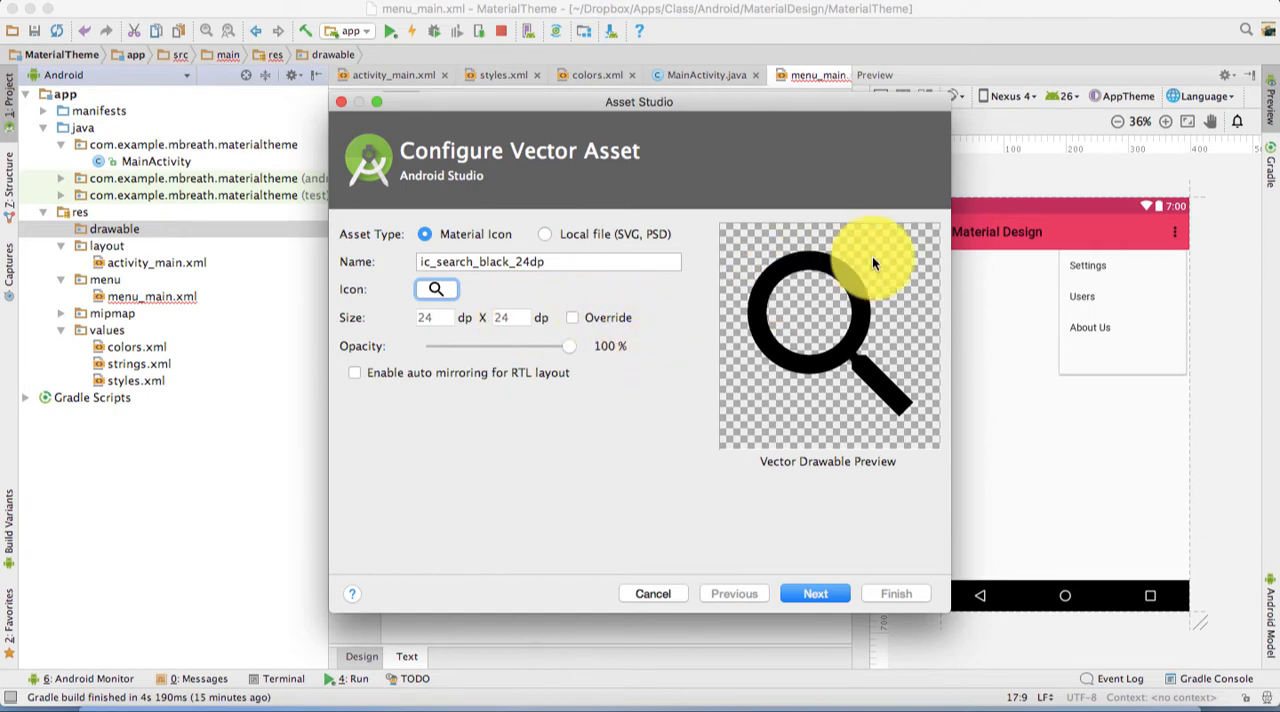
mouse_move(1008, 240)
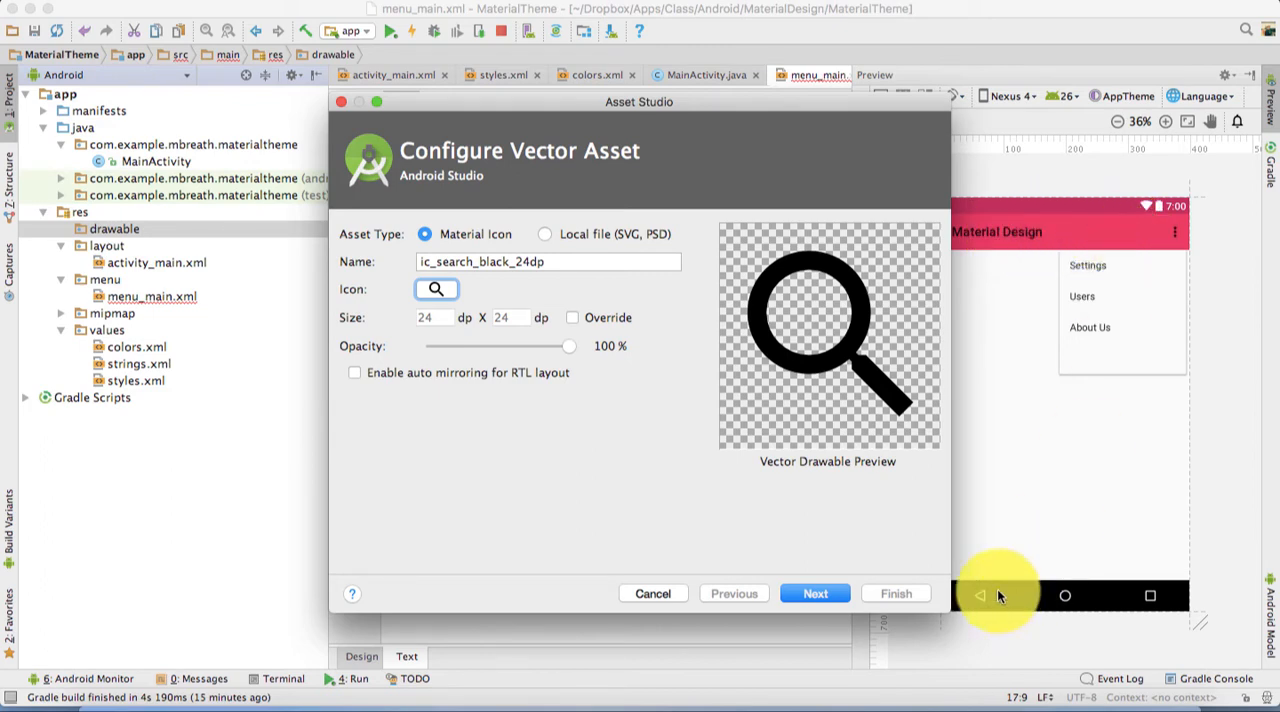
mouse_move(1156, 570)
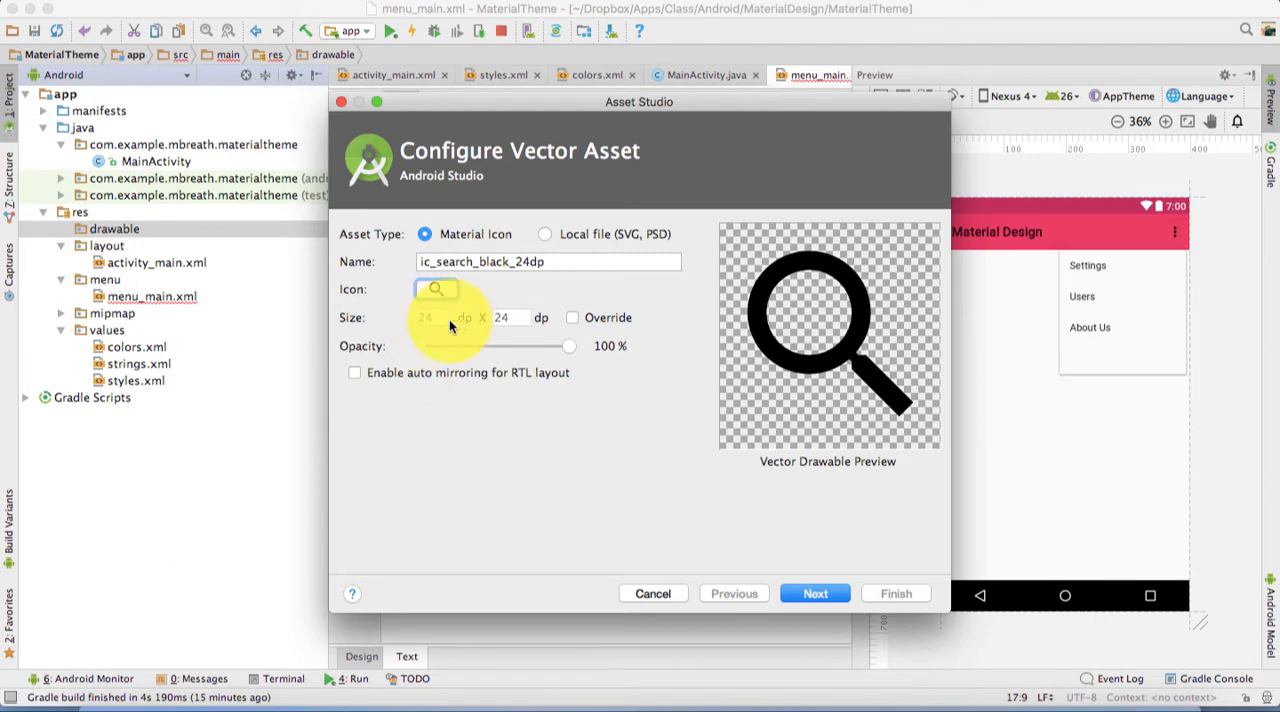
mouse_move(462, 326)
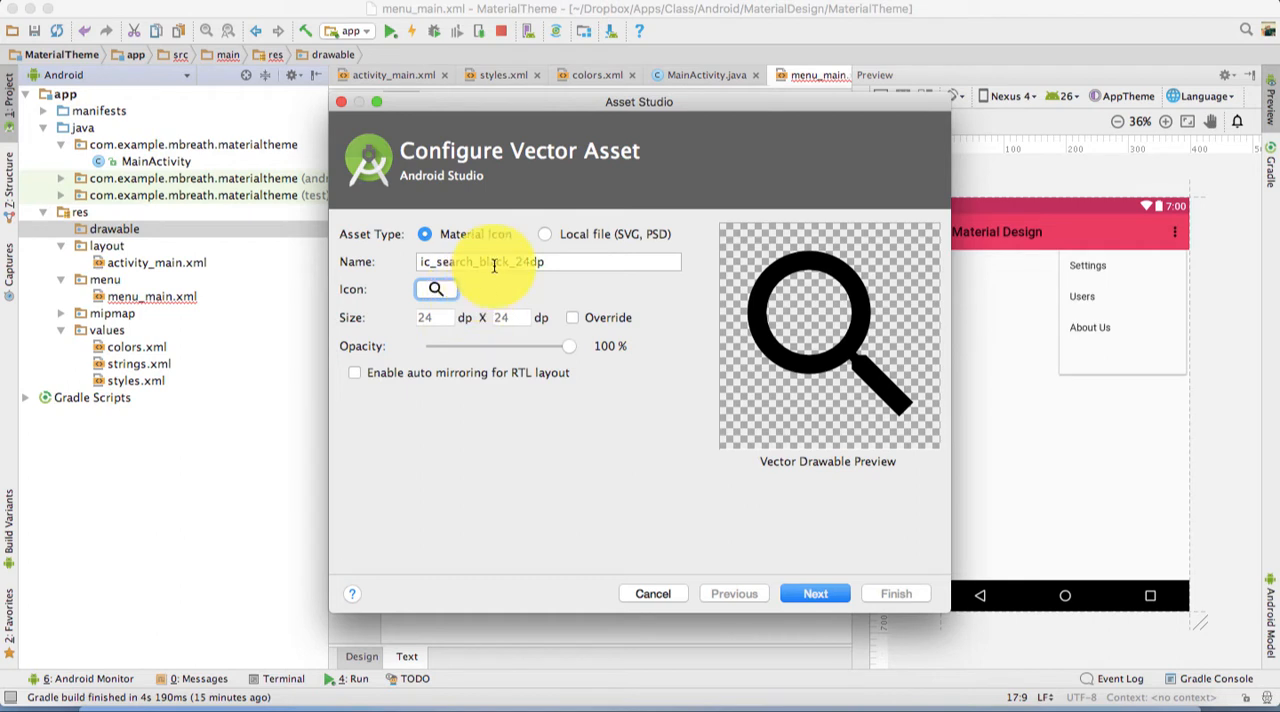
type("sear")
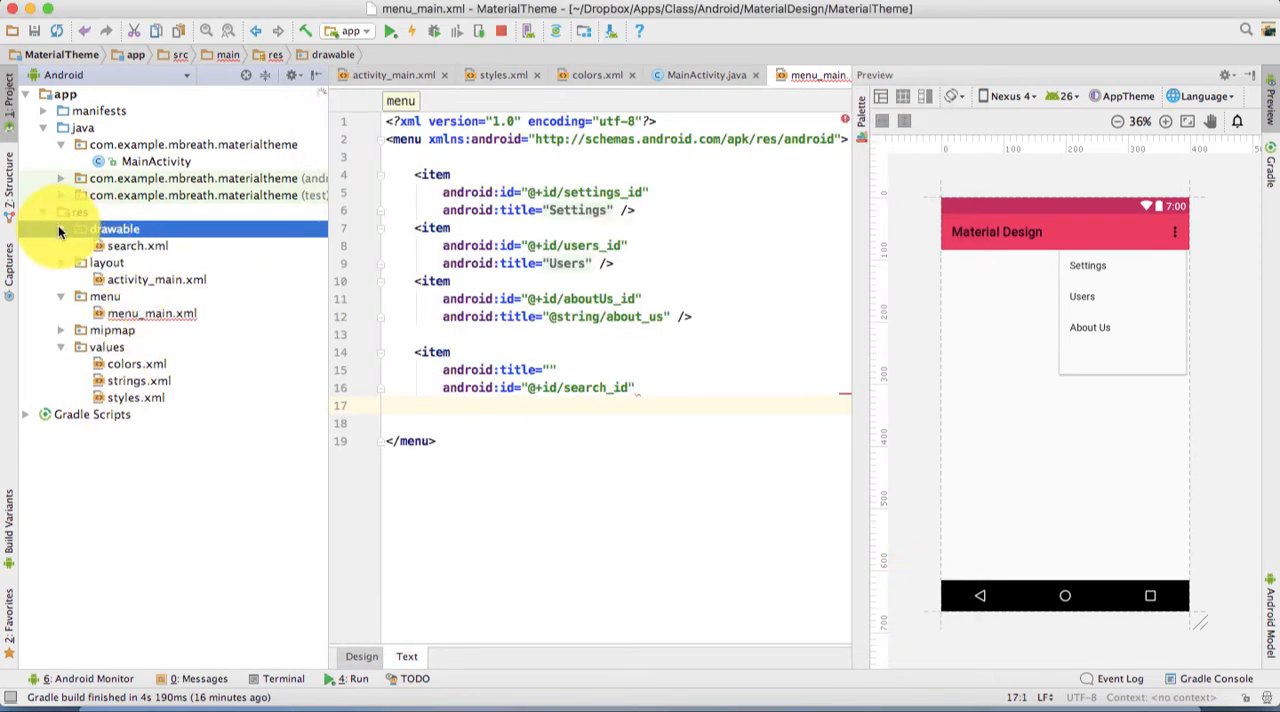
Set search.xml's fillColor to white (#FFFFFF) via the gutter colour swatch
double_click(138, 244)
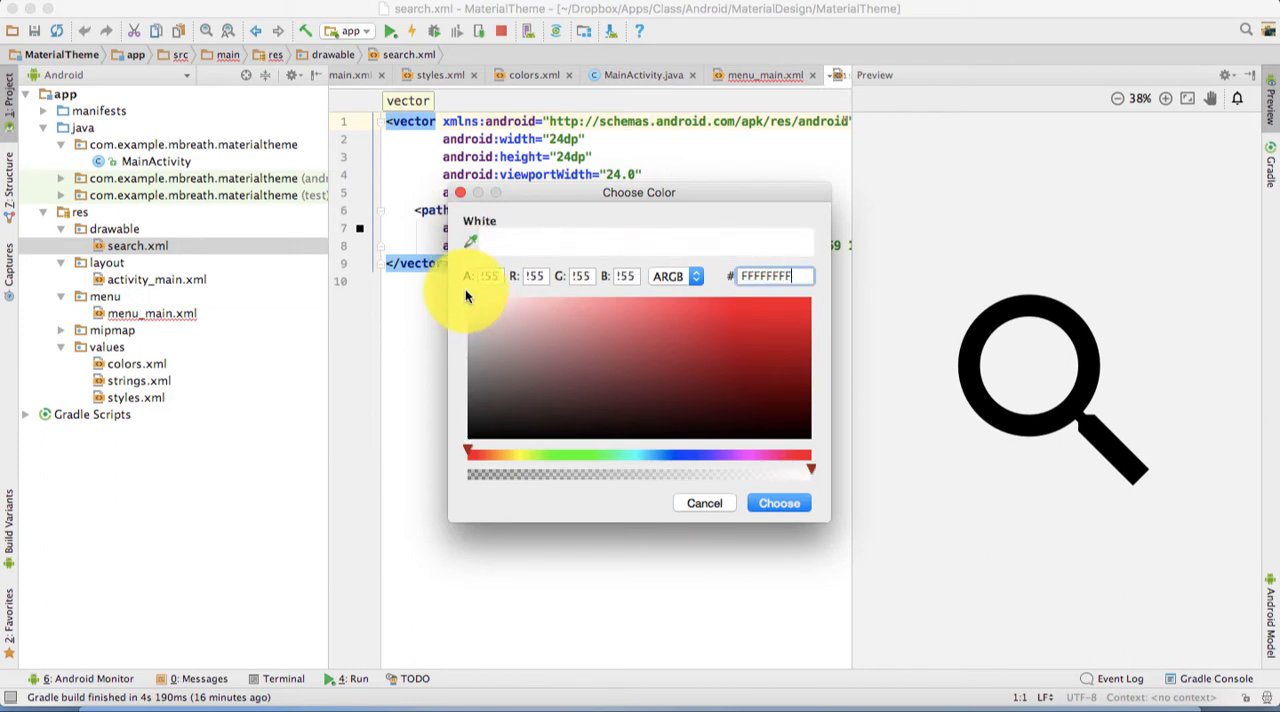
left_click(778, 504)
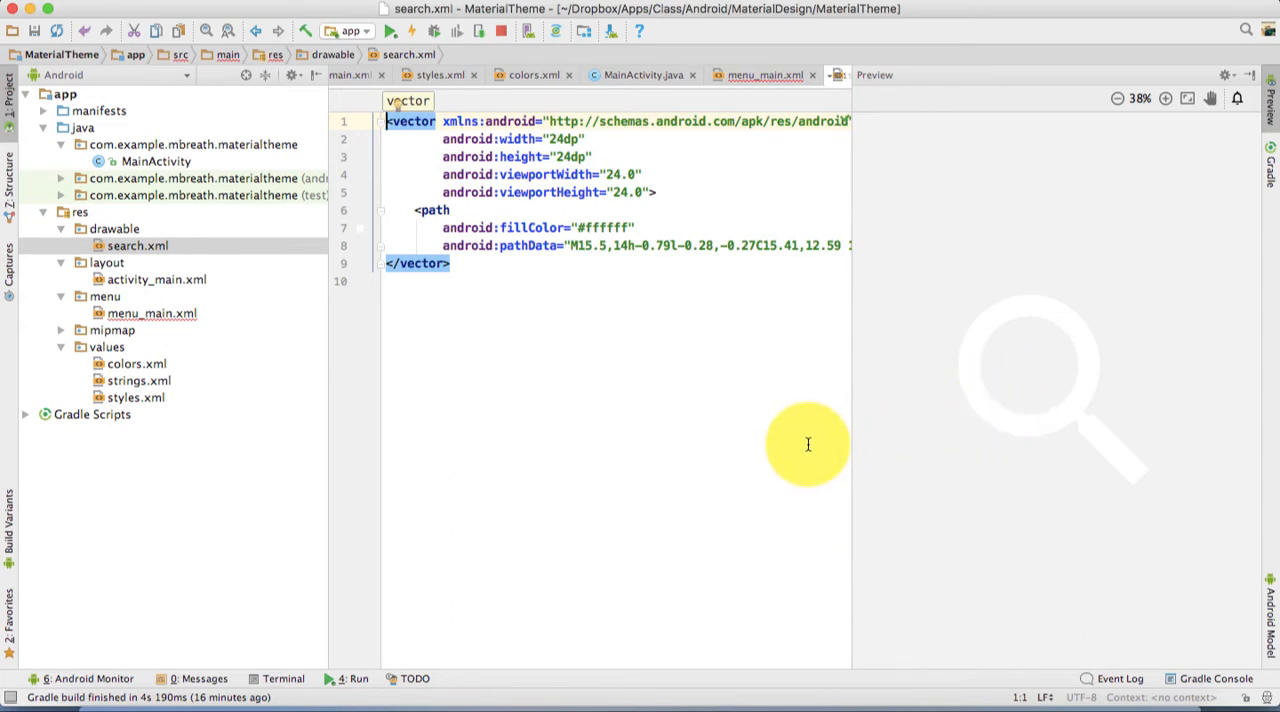
mouse_move(588, 352)
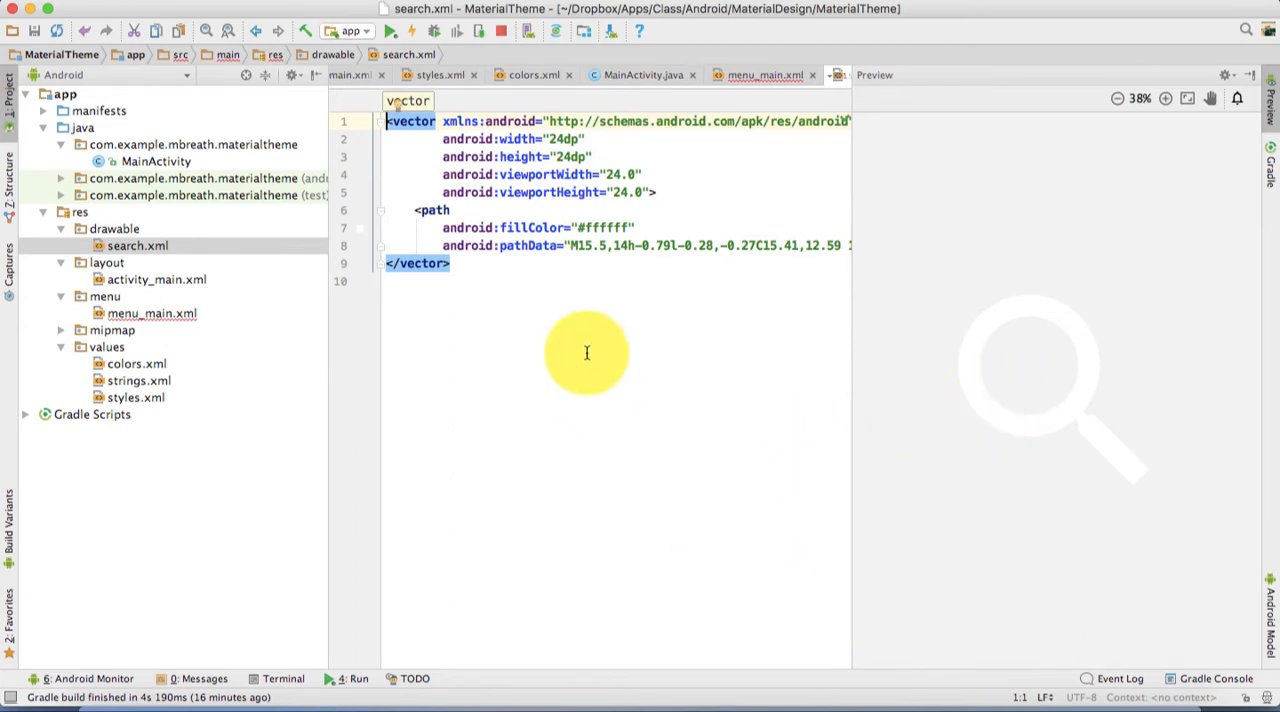
mouse_move(660, 440)
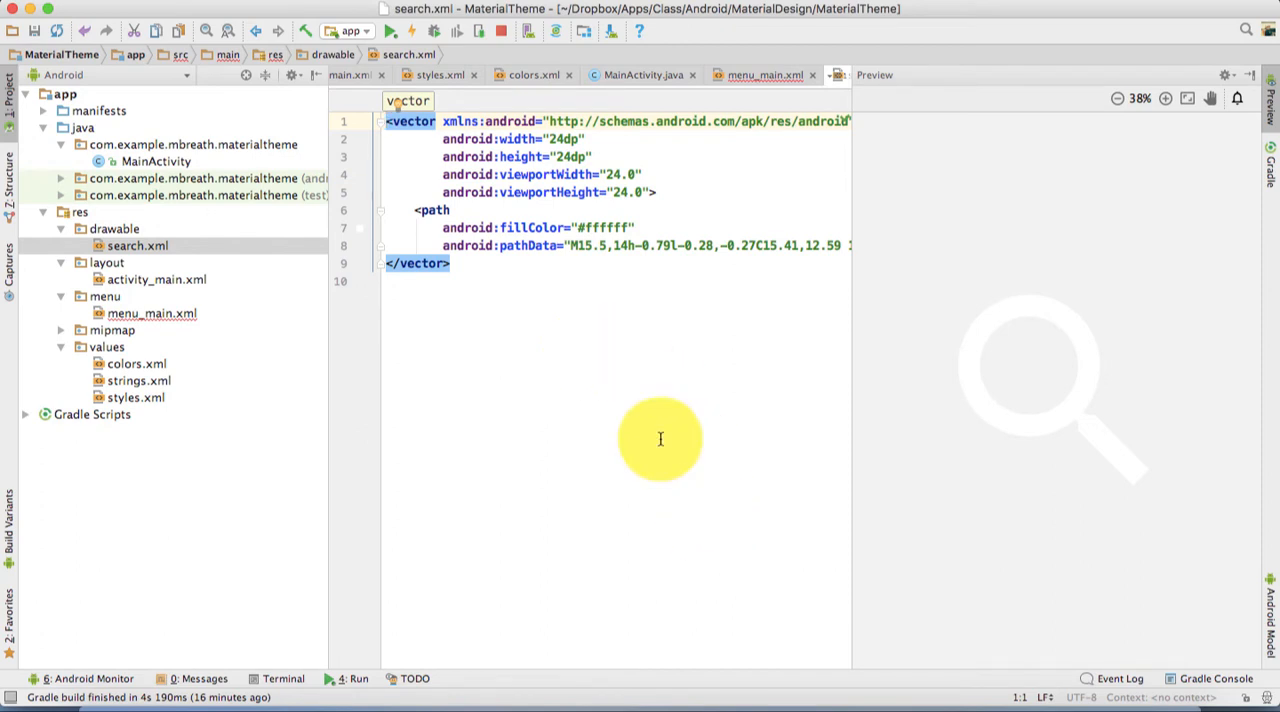
Start a new Vector Asset in res/drawable and pick the material 'shopping cart' icon
left_click(108, 228)
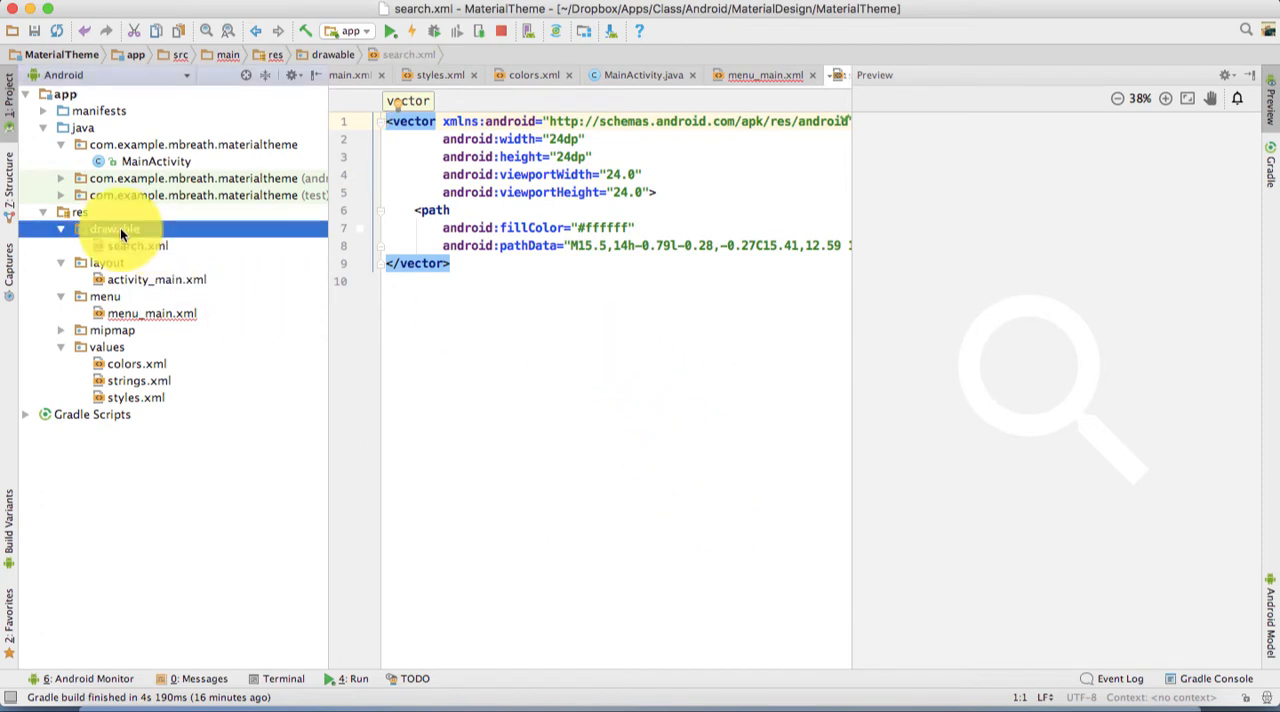
right_click(110, 228)
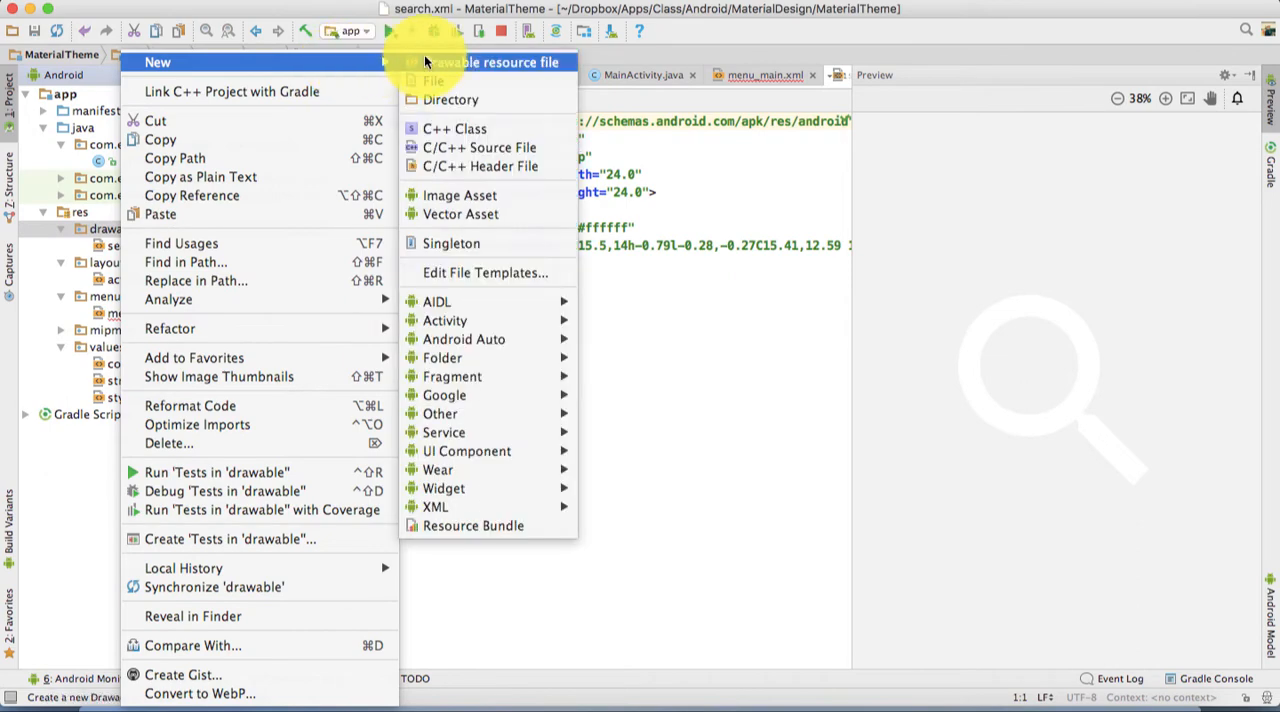
left_click(456, 214)
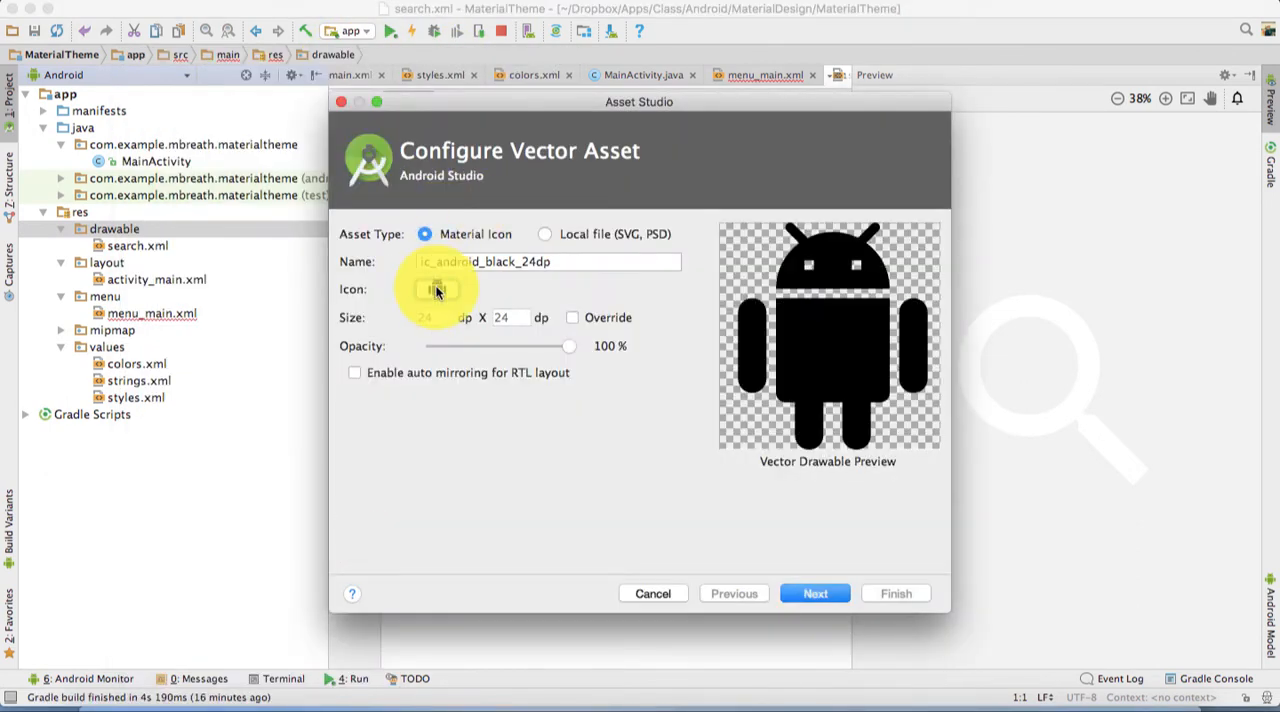
left_click(436, 288)
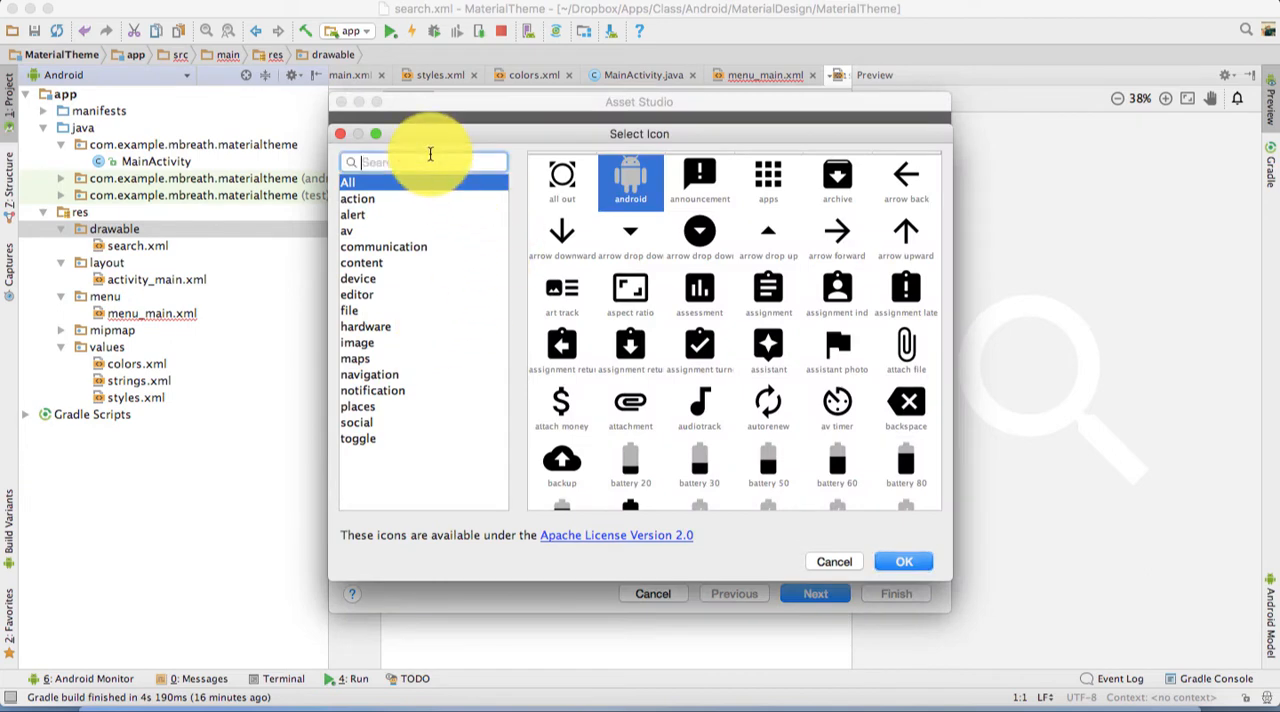
type("cark")
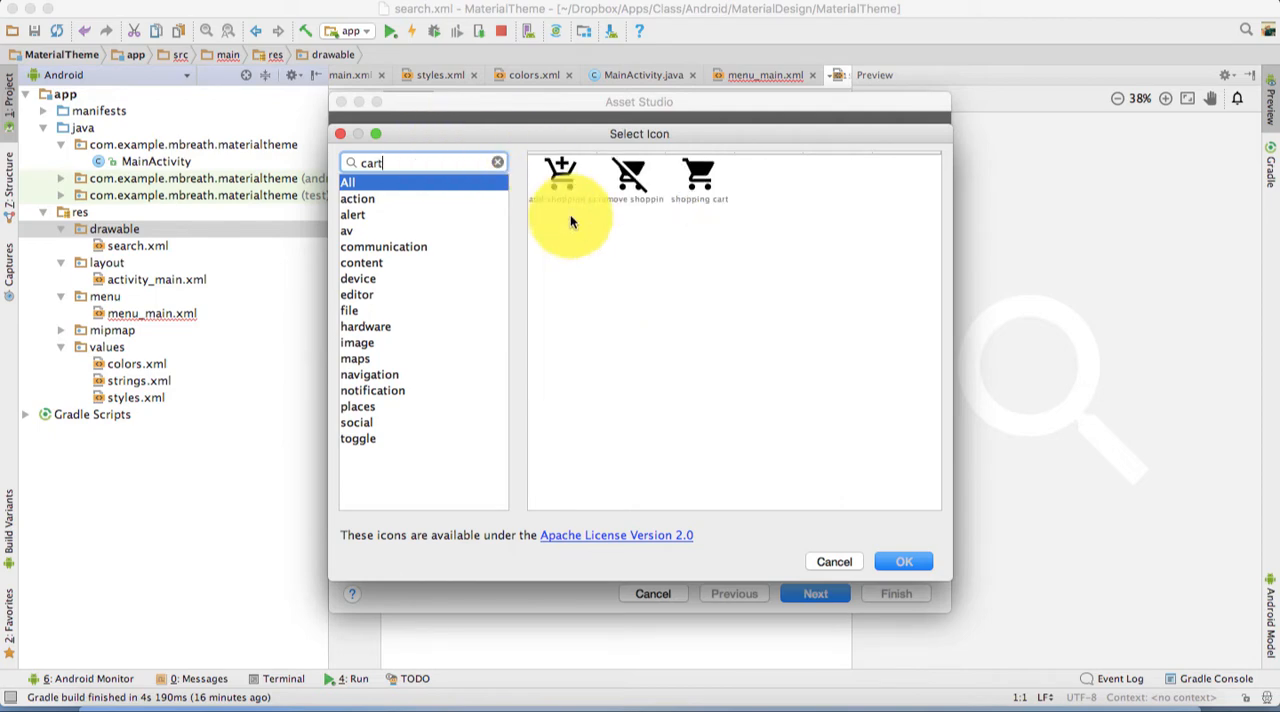
left_click(700, 176)
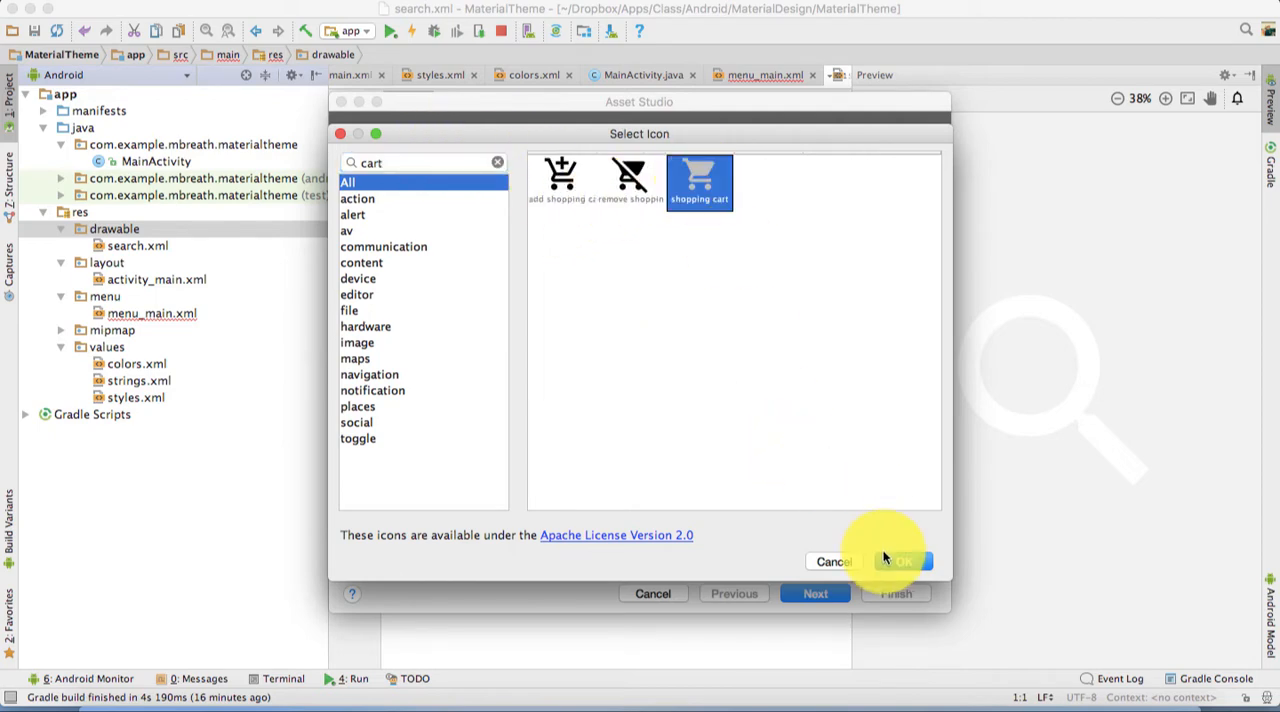
left_click(902, 560)
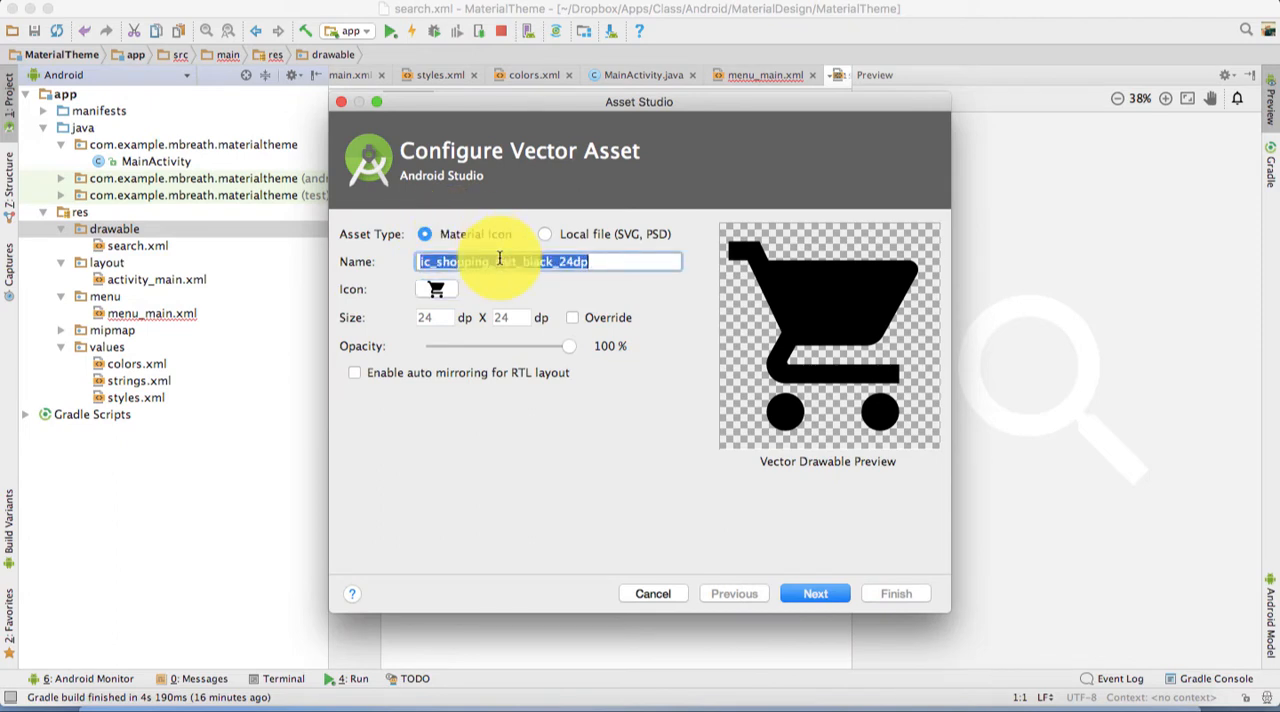
Name the asset cart, finish creating cart.xml, and set its fillColor to white
type("c")
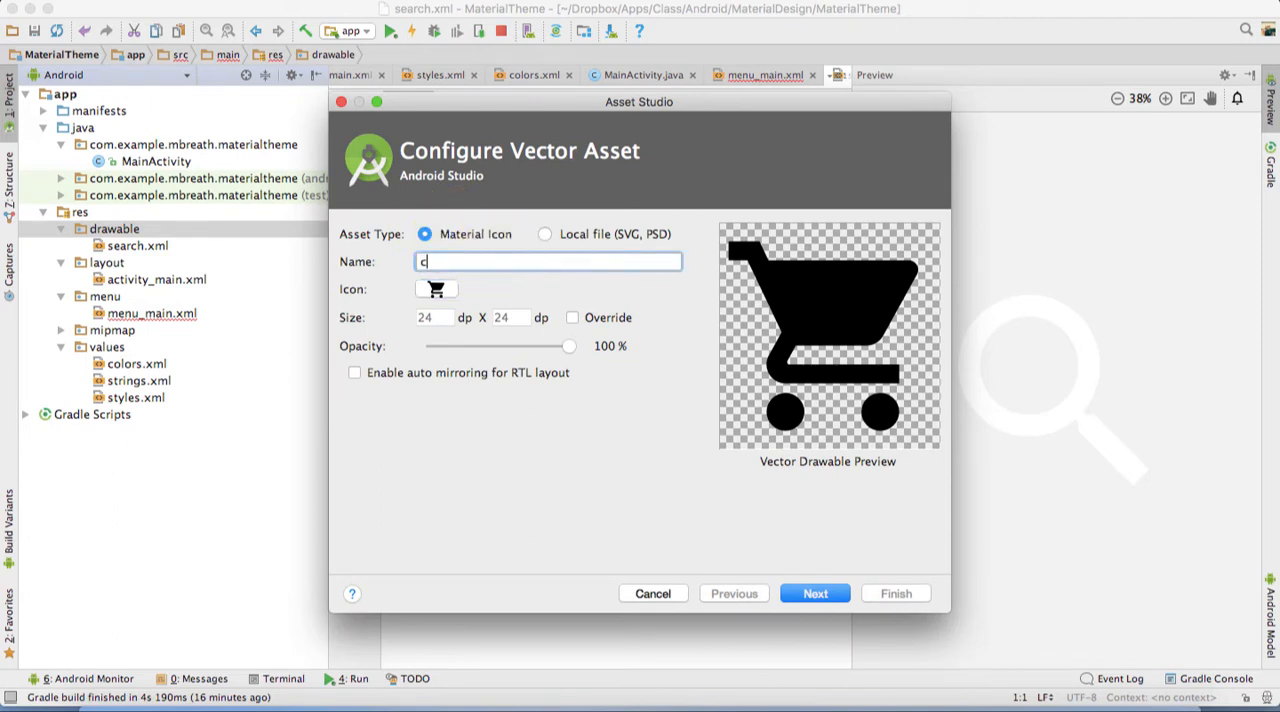
type("art")
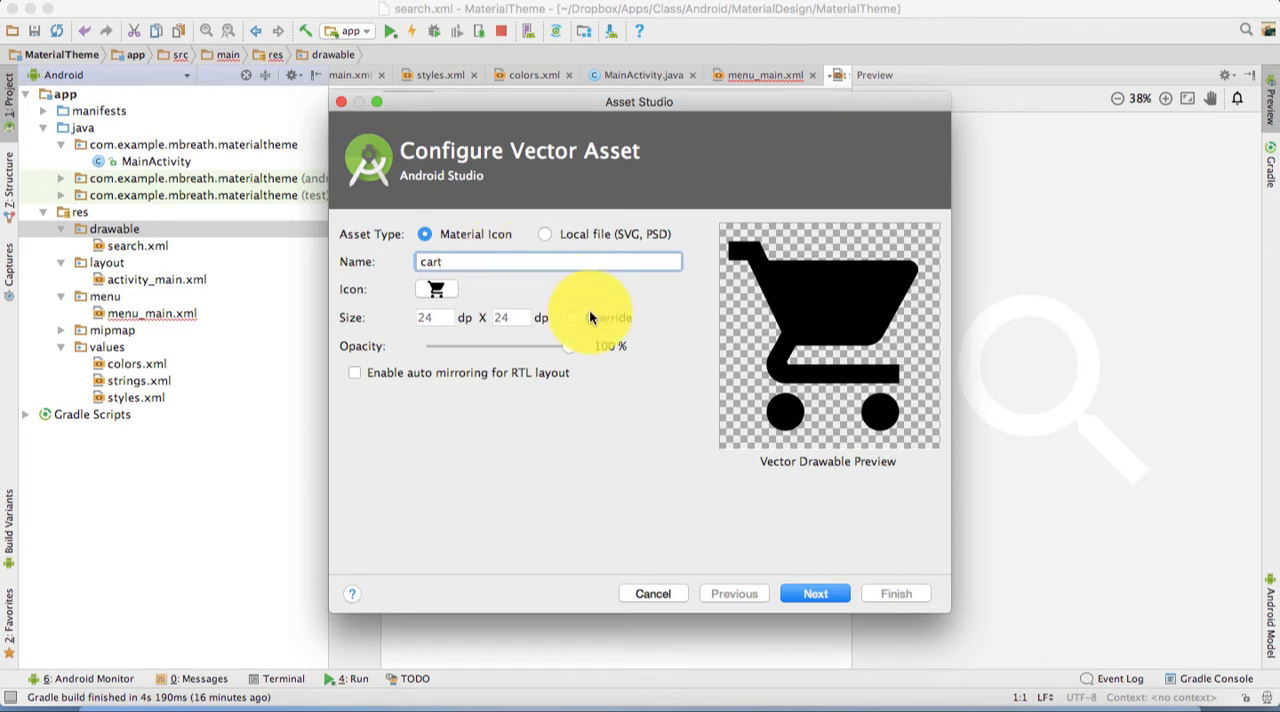
left_click(814, 592)
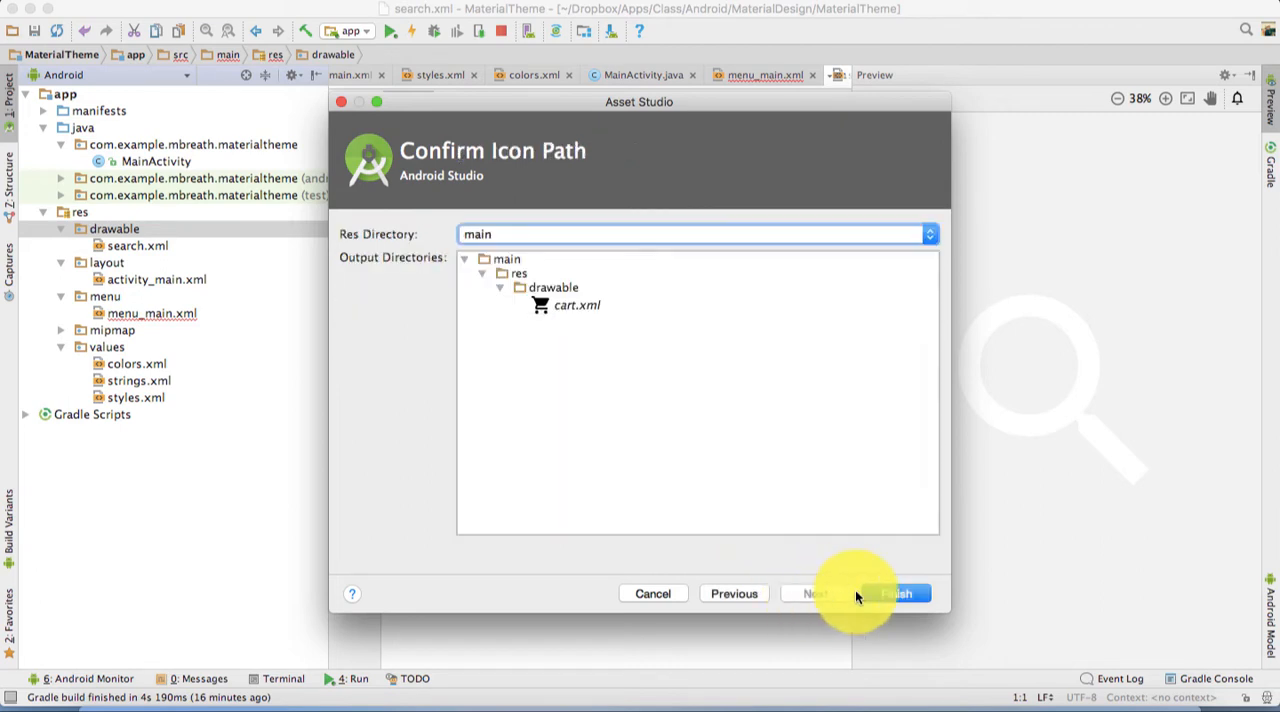
left_click(906, 592)
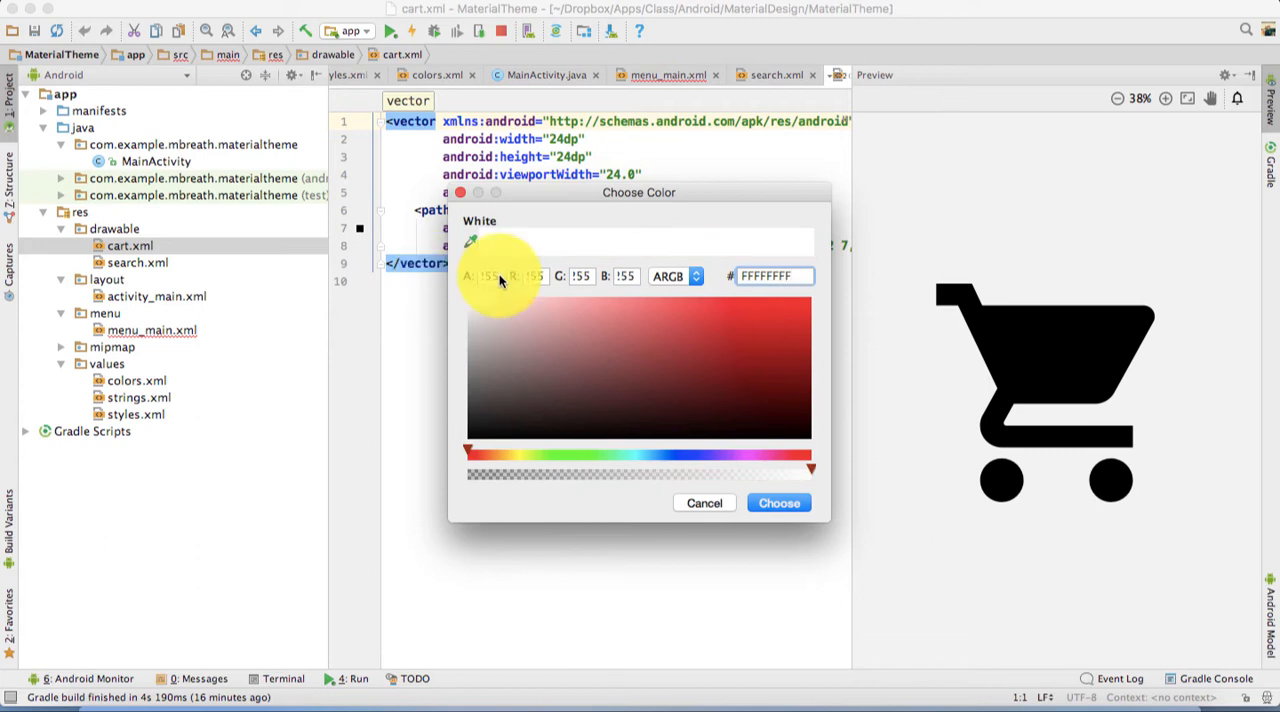
left_click(778, 504)
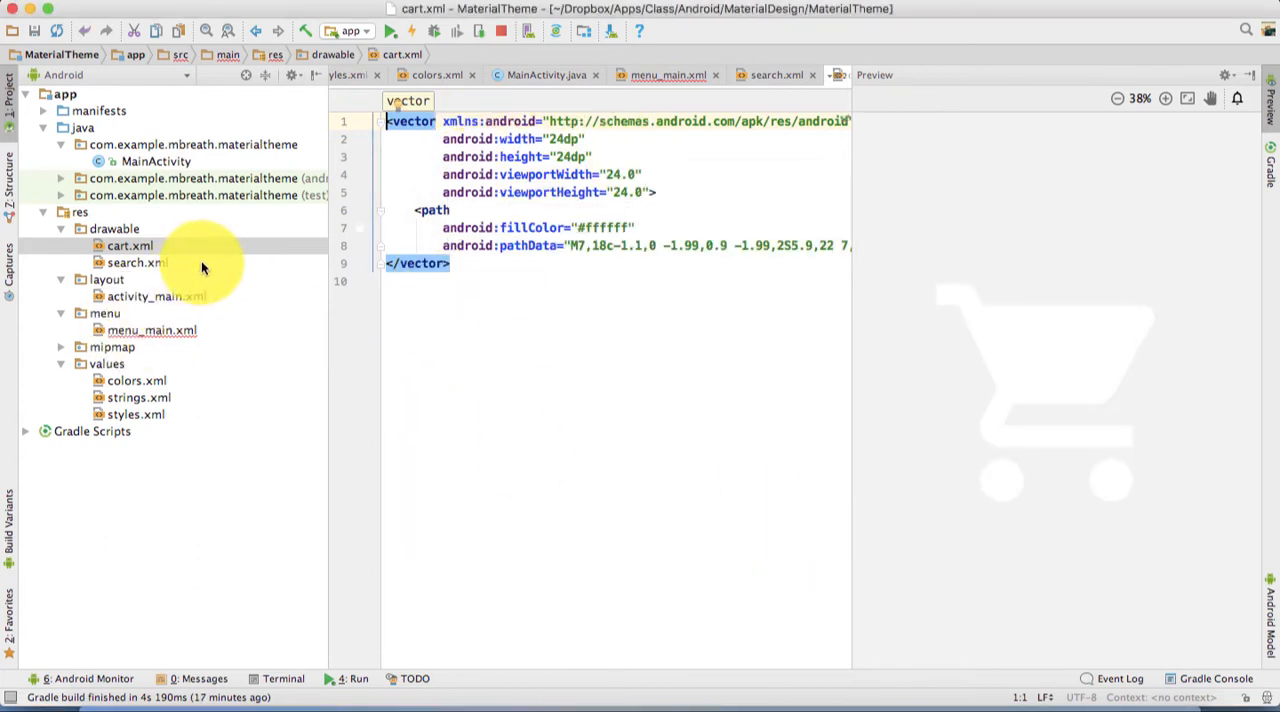
left_click(138, 262)
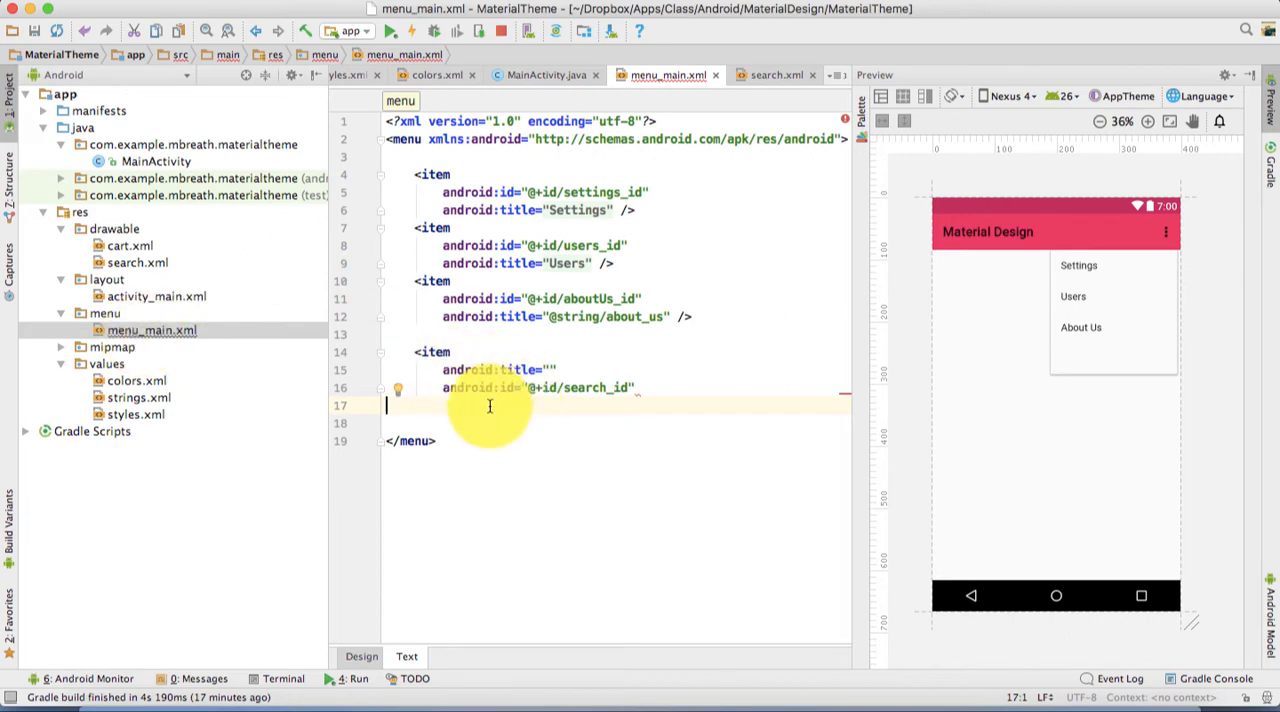
type("i")
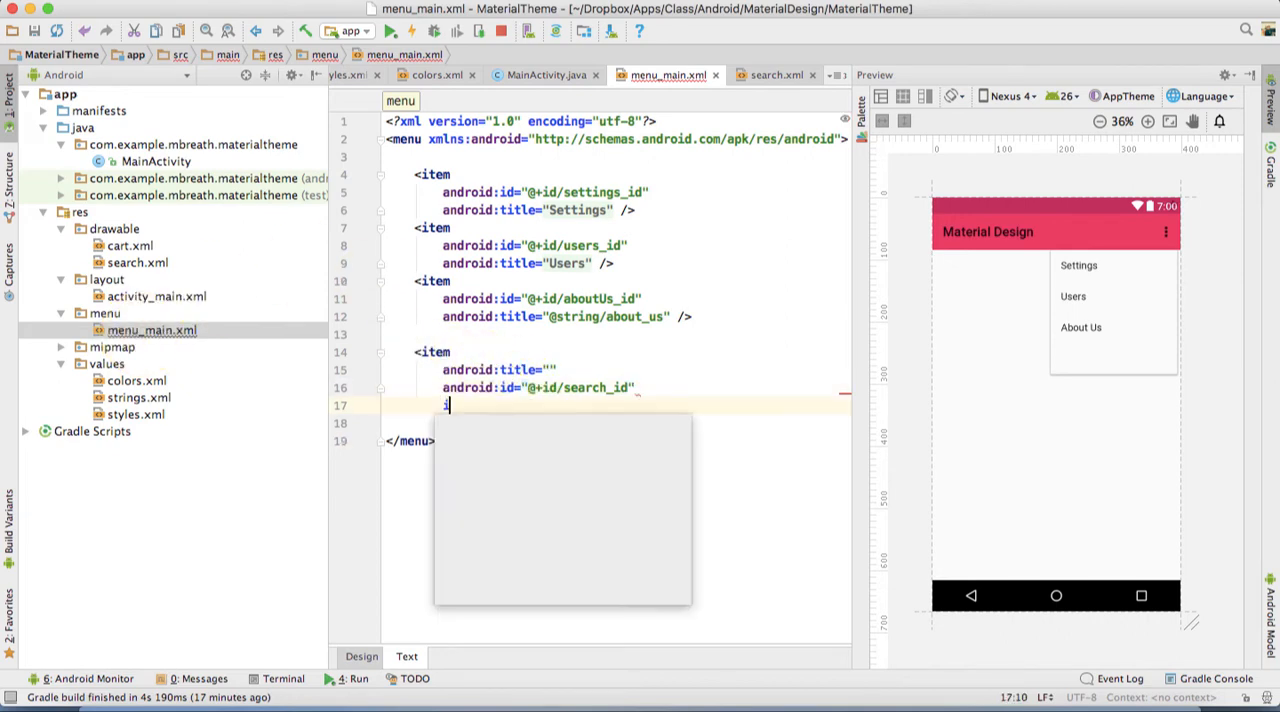
type("android:icon=\"@drawable/search")
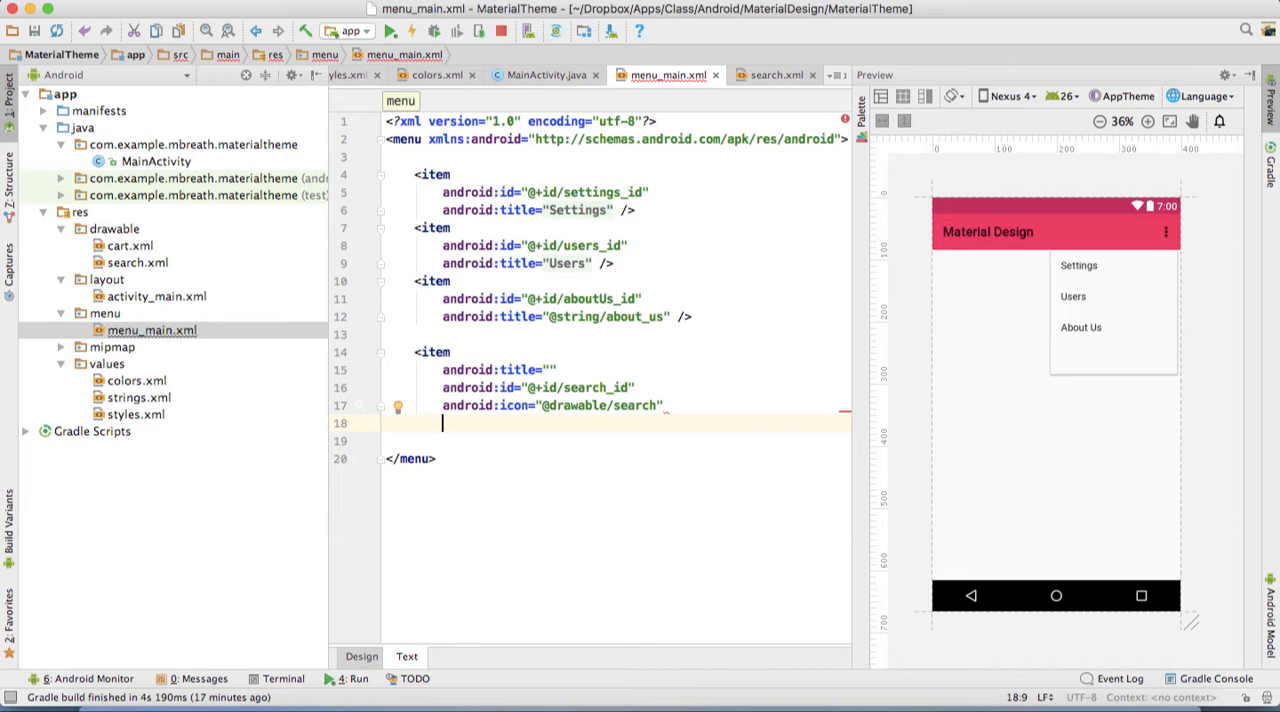
type("a")
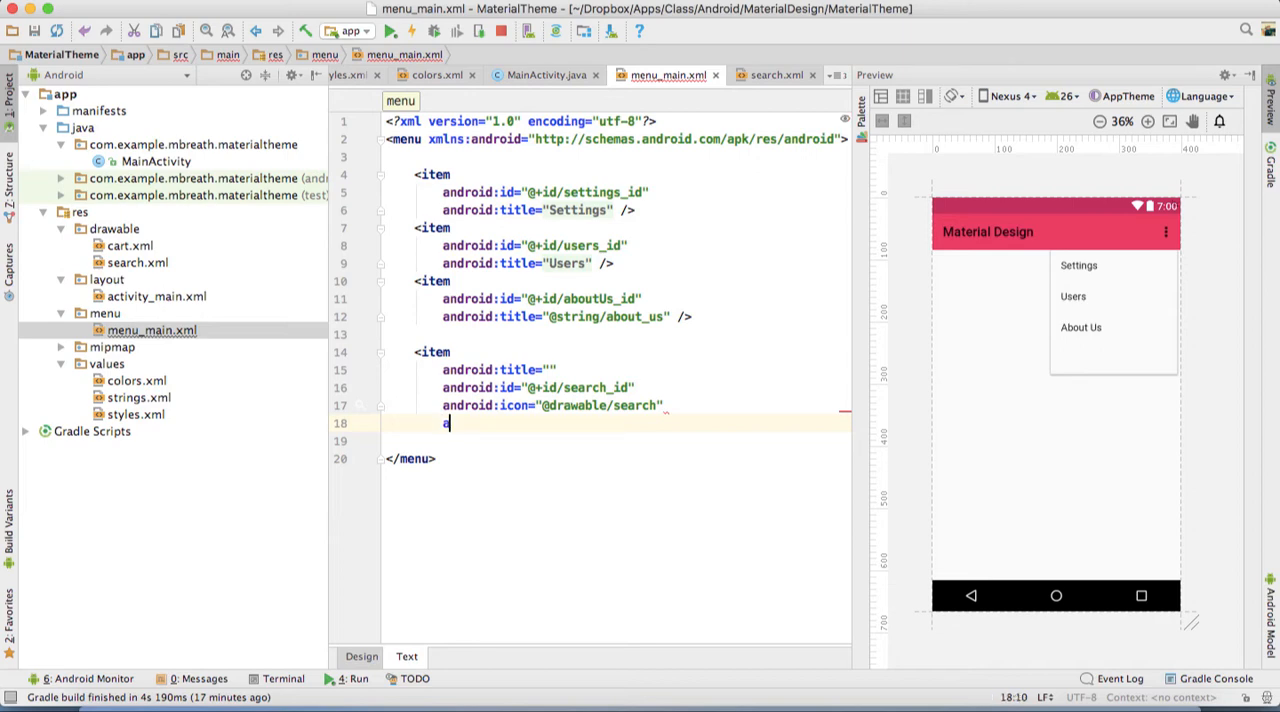
type("app:")
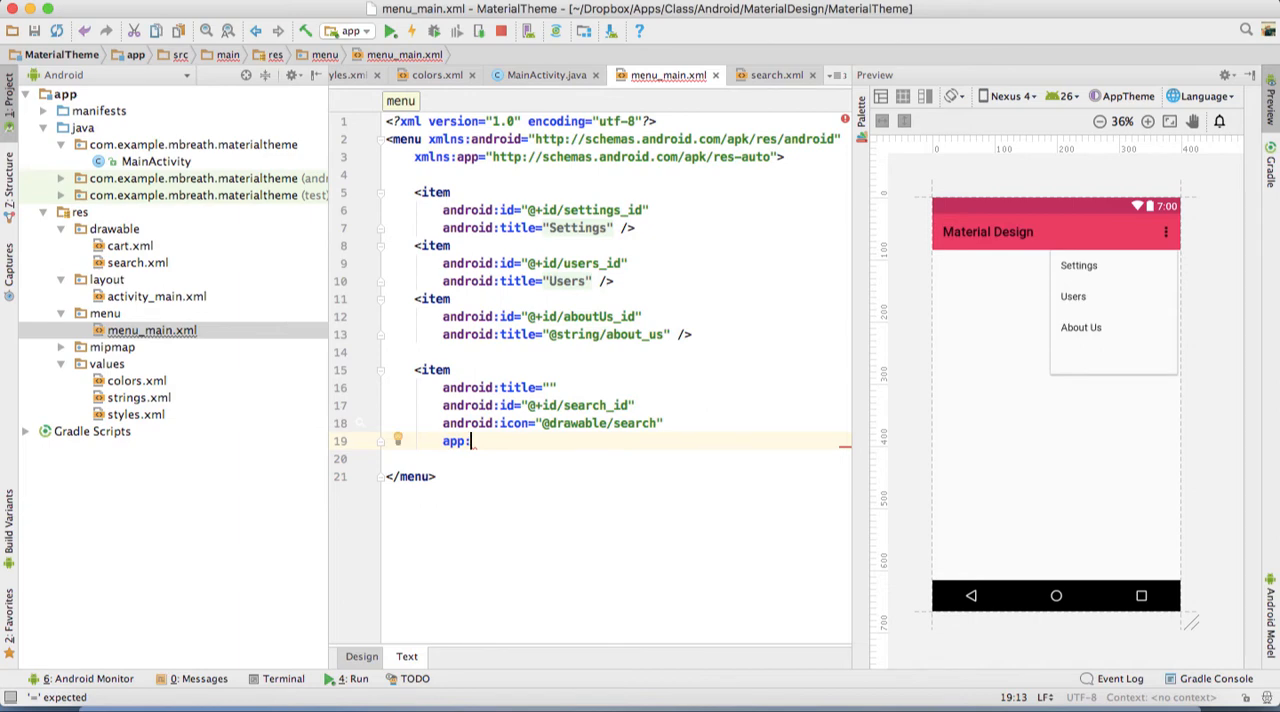
type("showAsAction=\"\"")
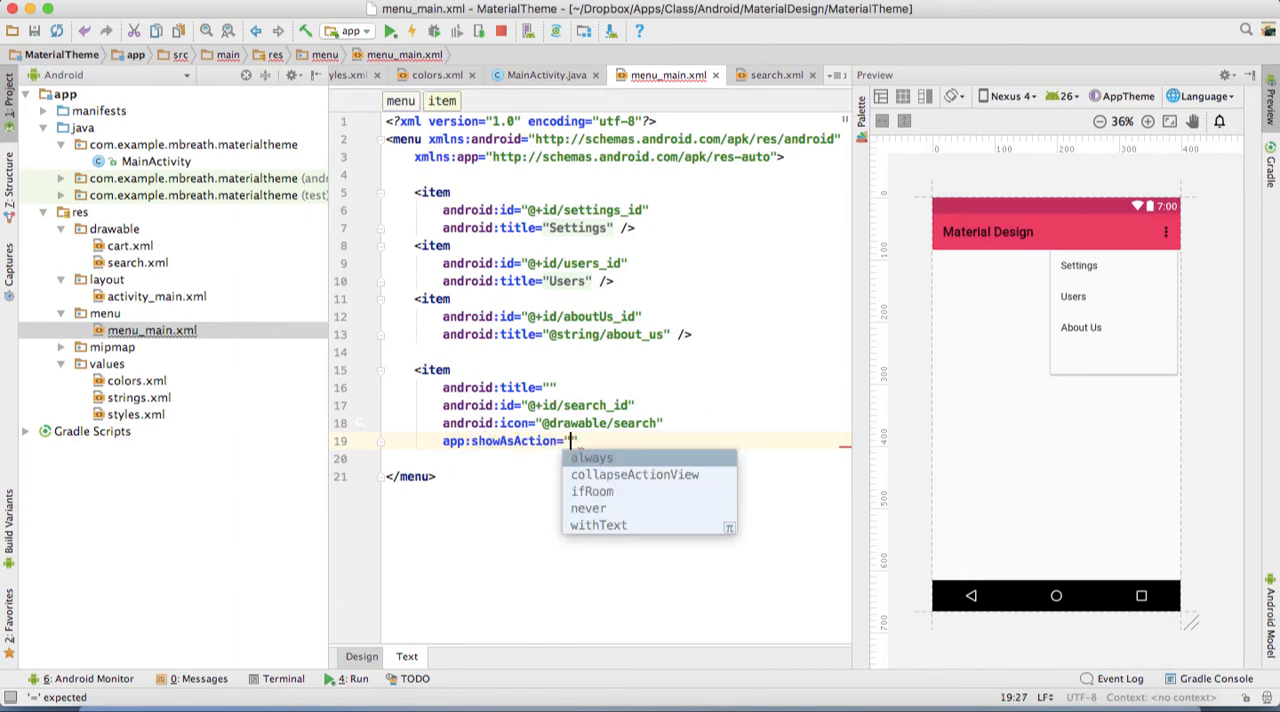
key("Escape")
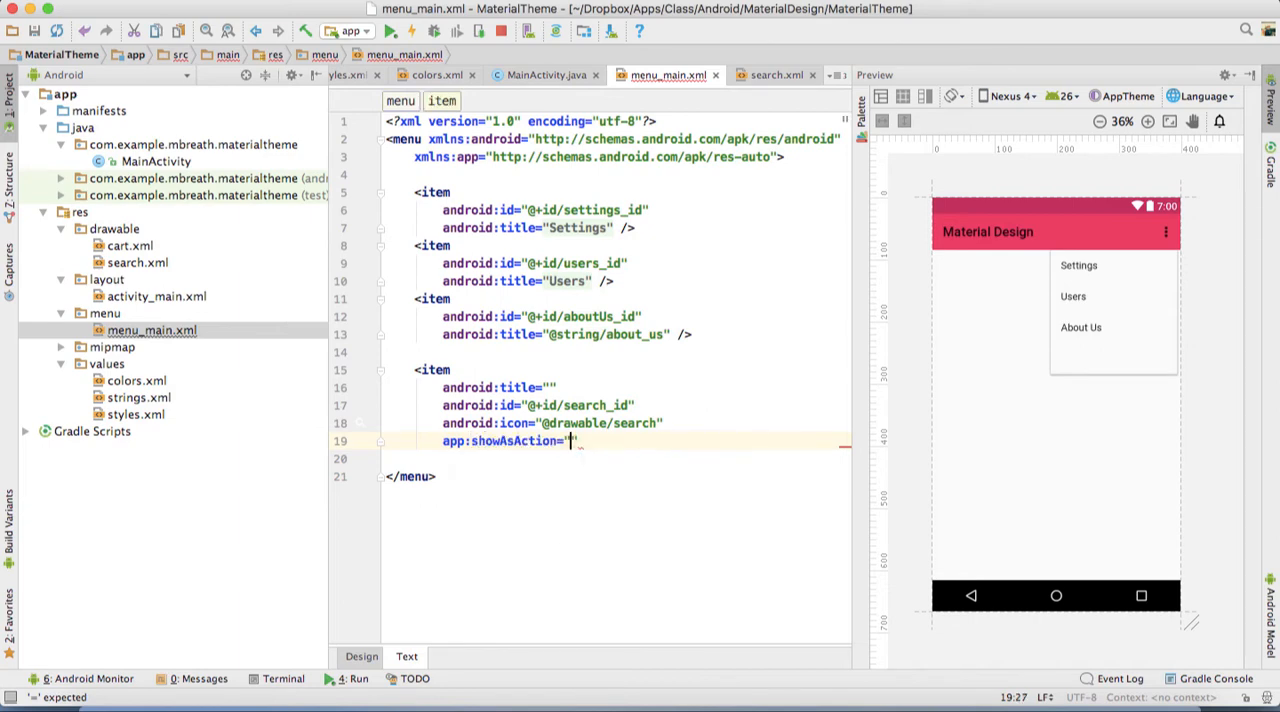
type("always")
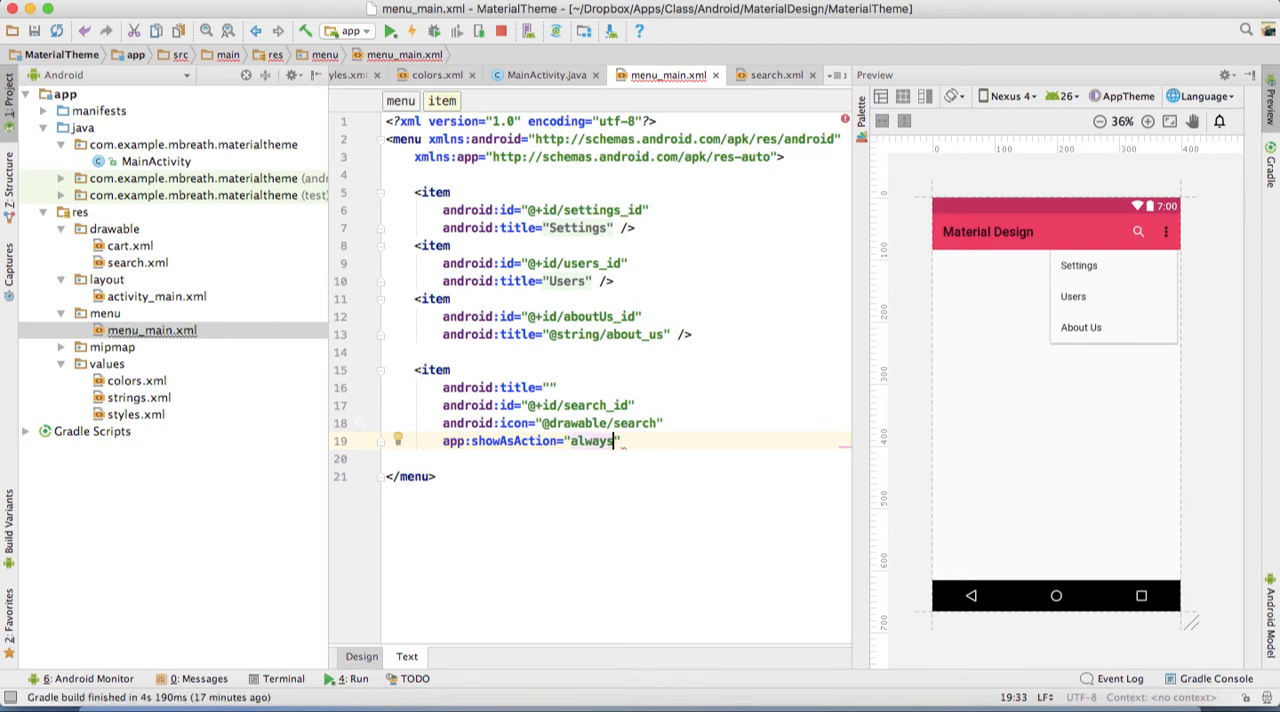
type("></item>")
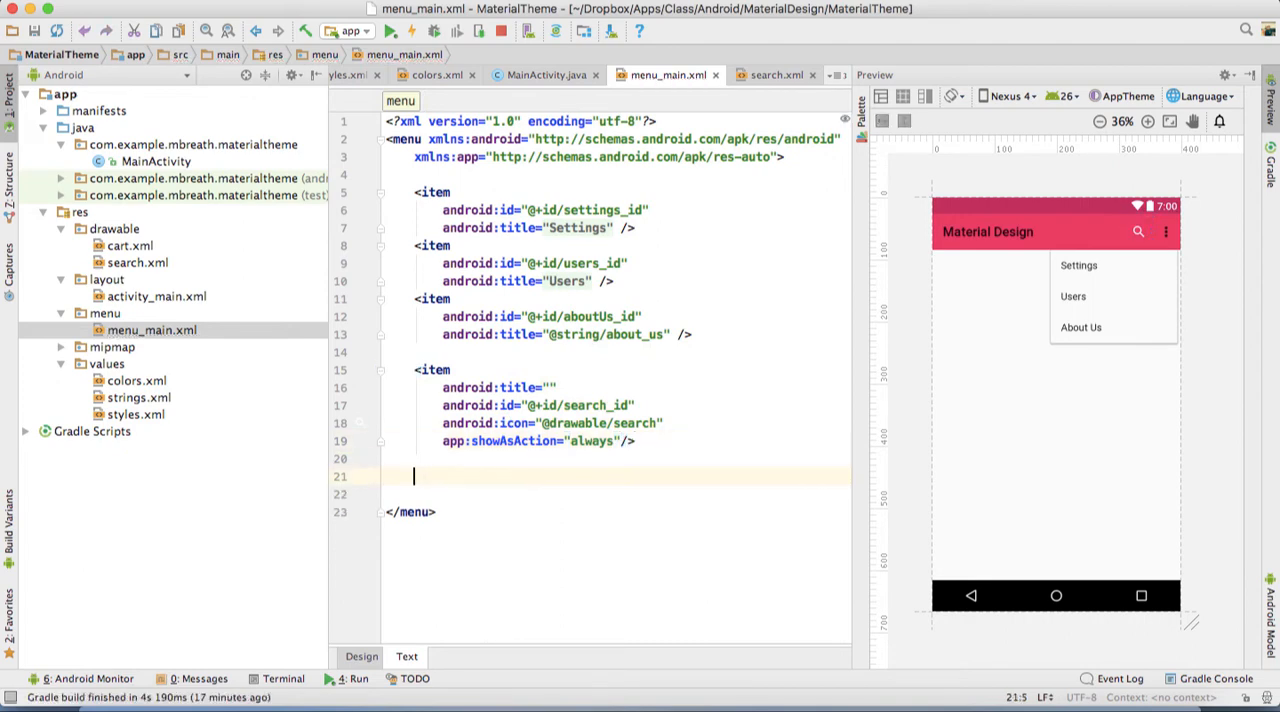
type("<")
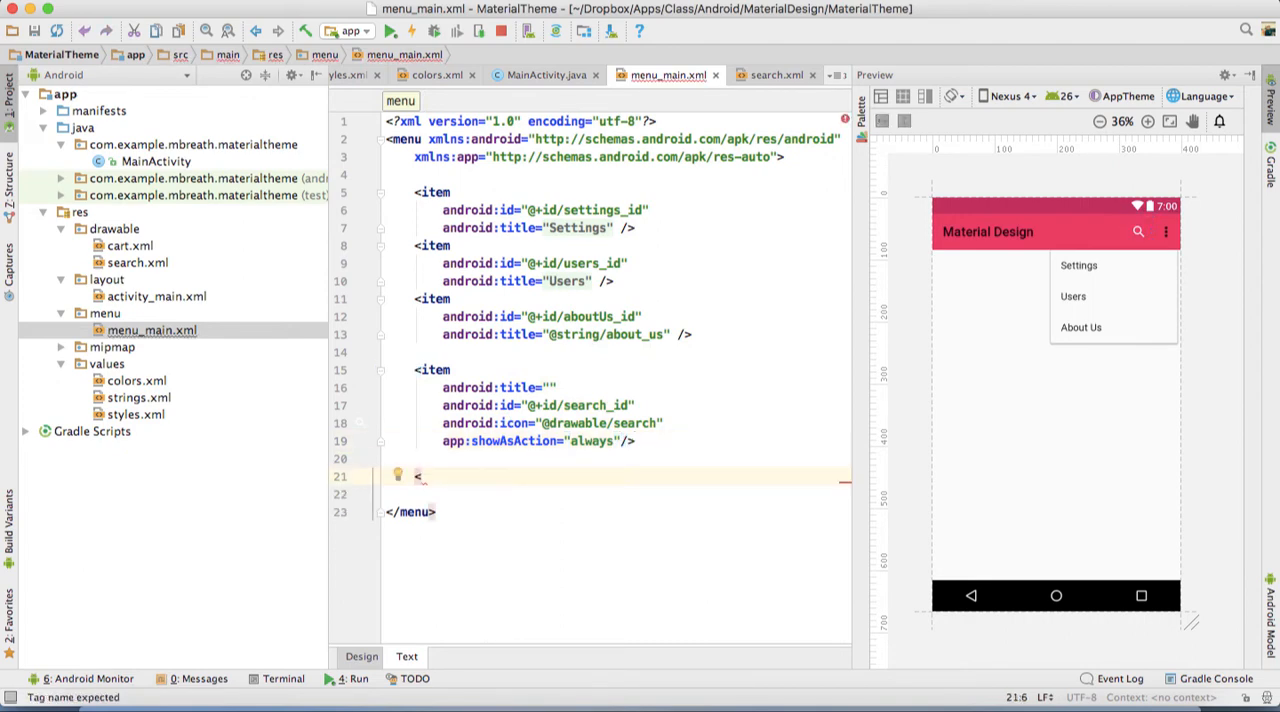
type("item")
left_click(616, 494)
type("android:title=\"\"")
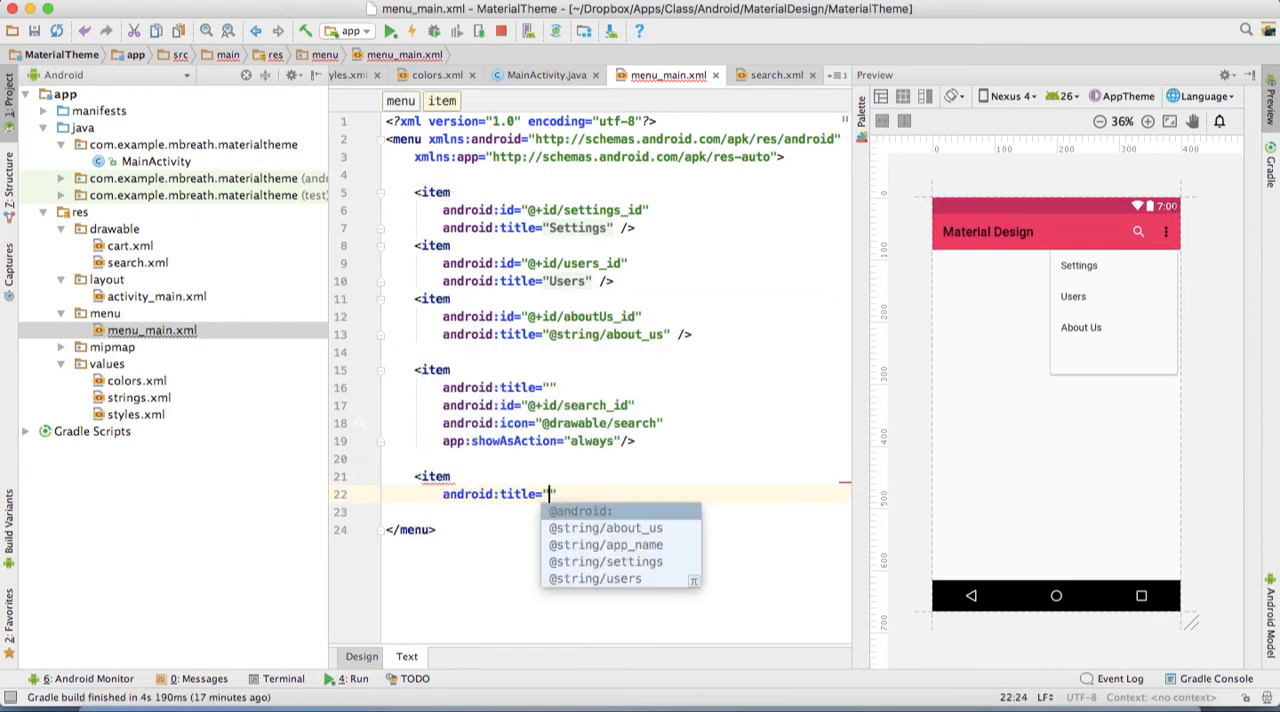
key("Escape")
type("android:id=\"")
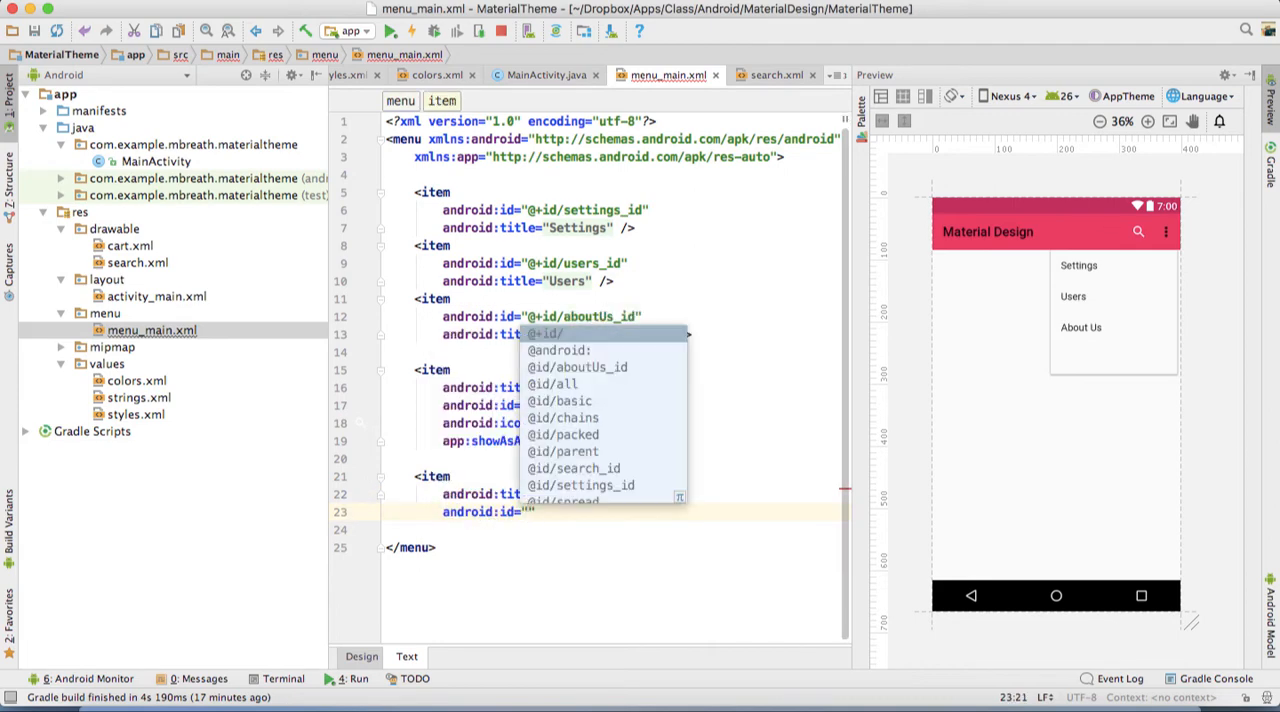
type("@+id/ar")
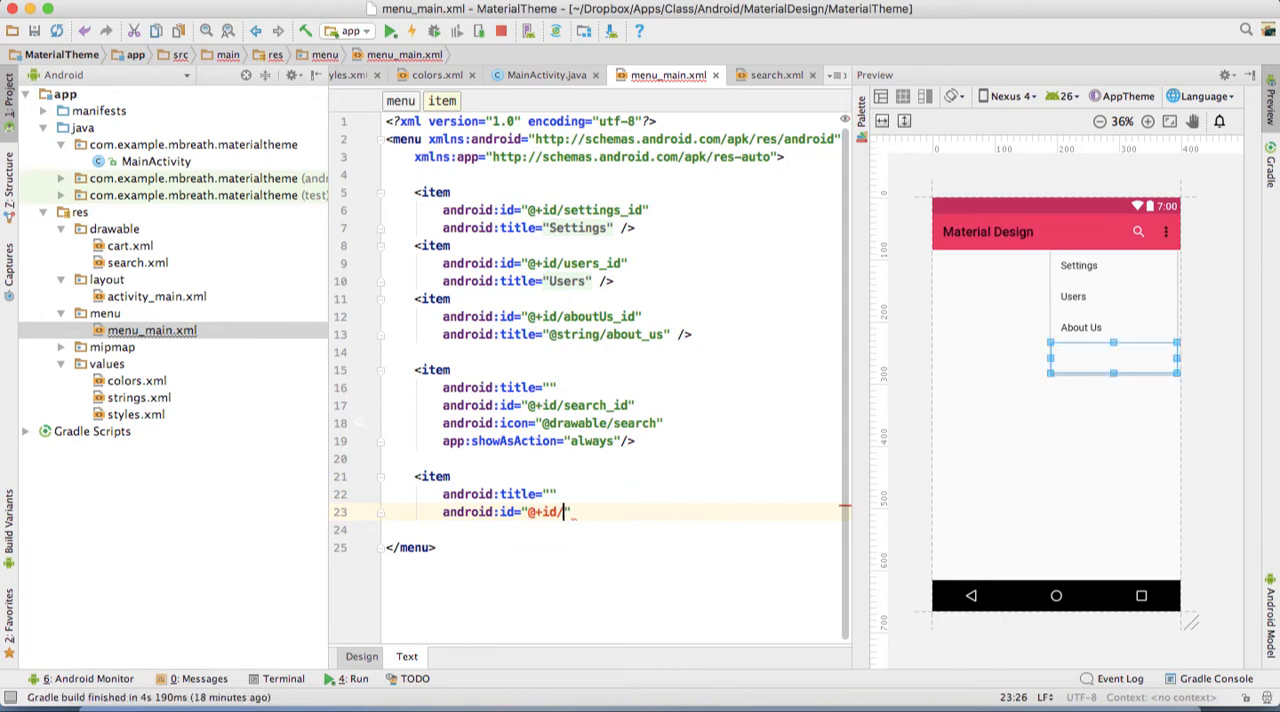
type("cart_id")
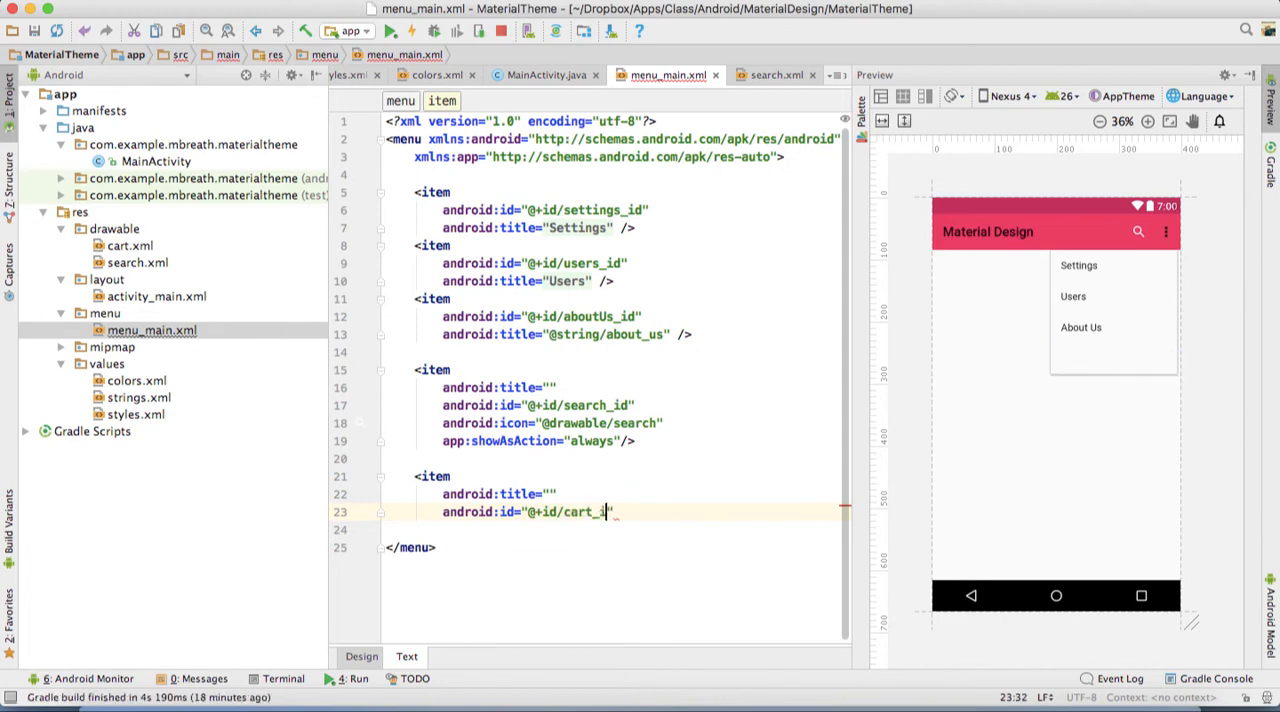
key("Return")
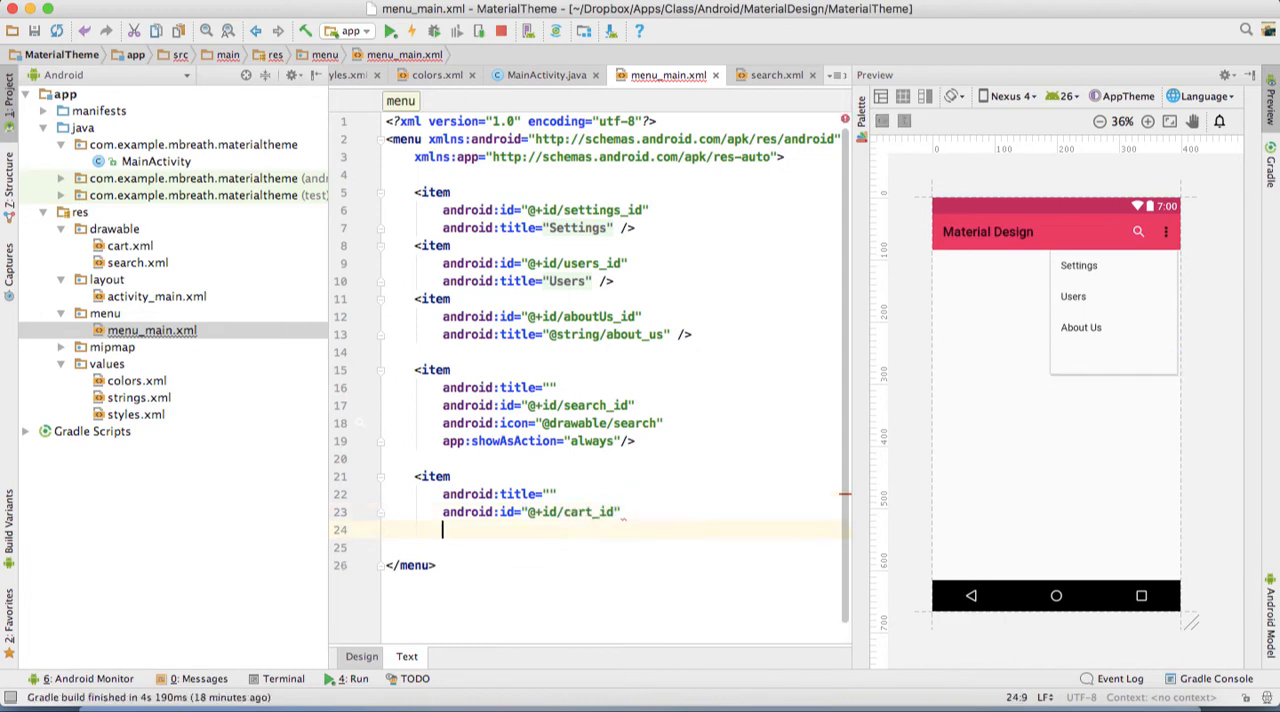
type("android:icon=\"@drawable/cart")
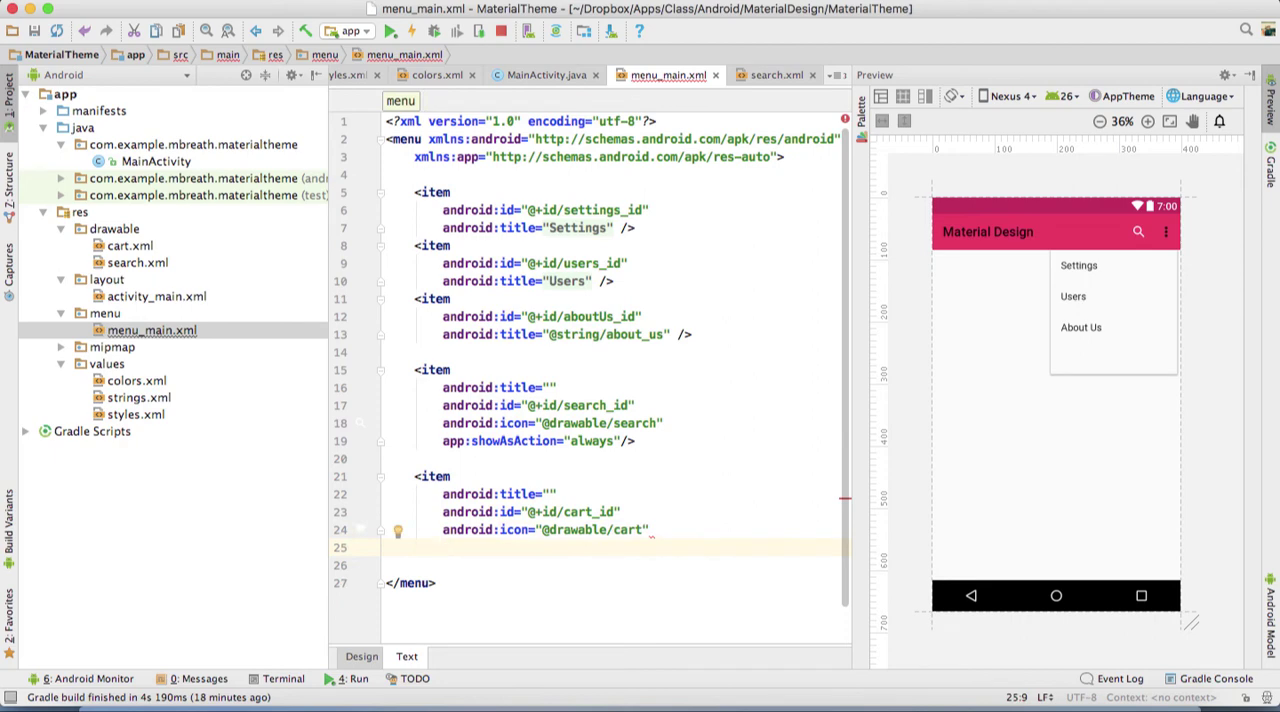
type("app:showAsAction=\"ifRoom\"/>")
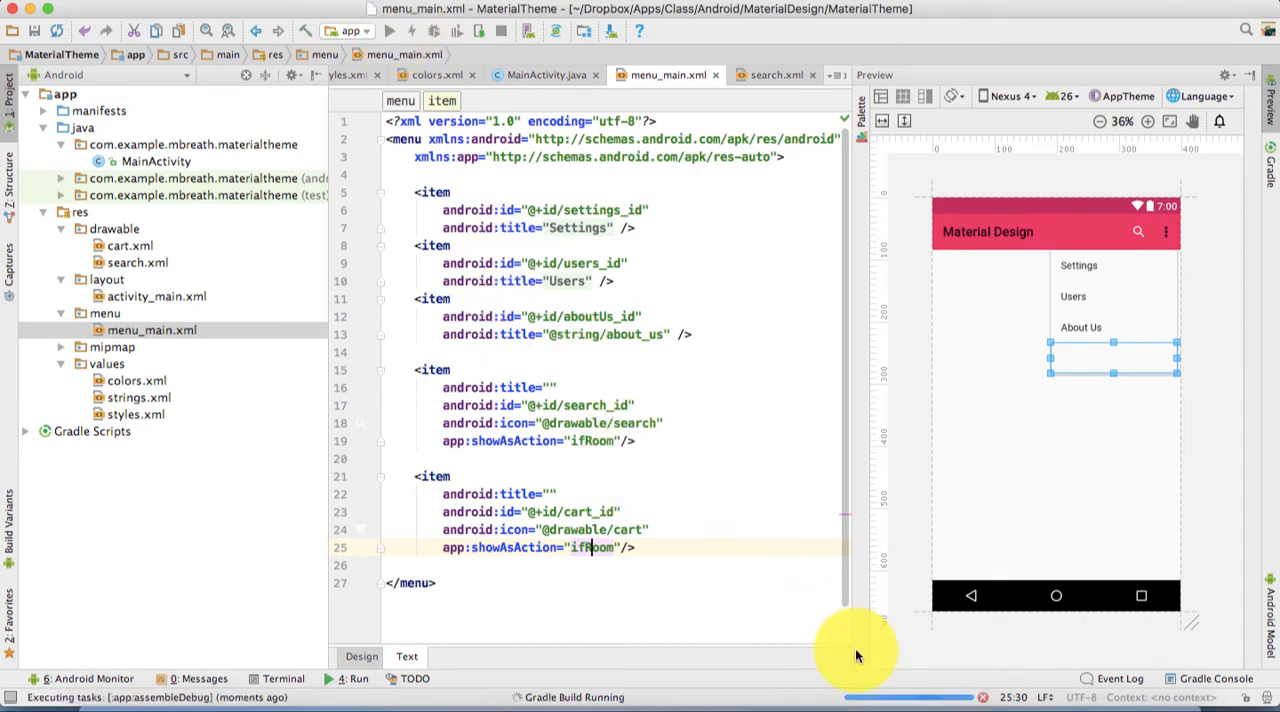
left_click(336, 680)
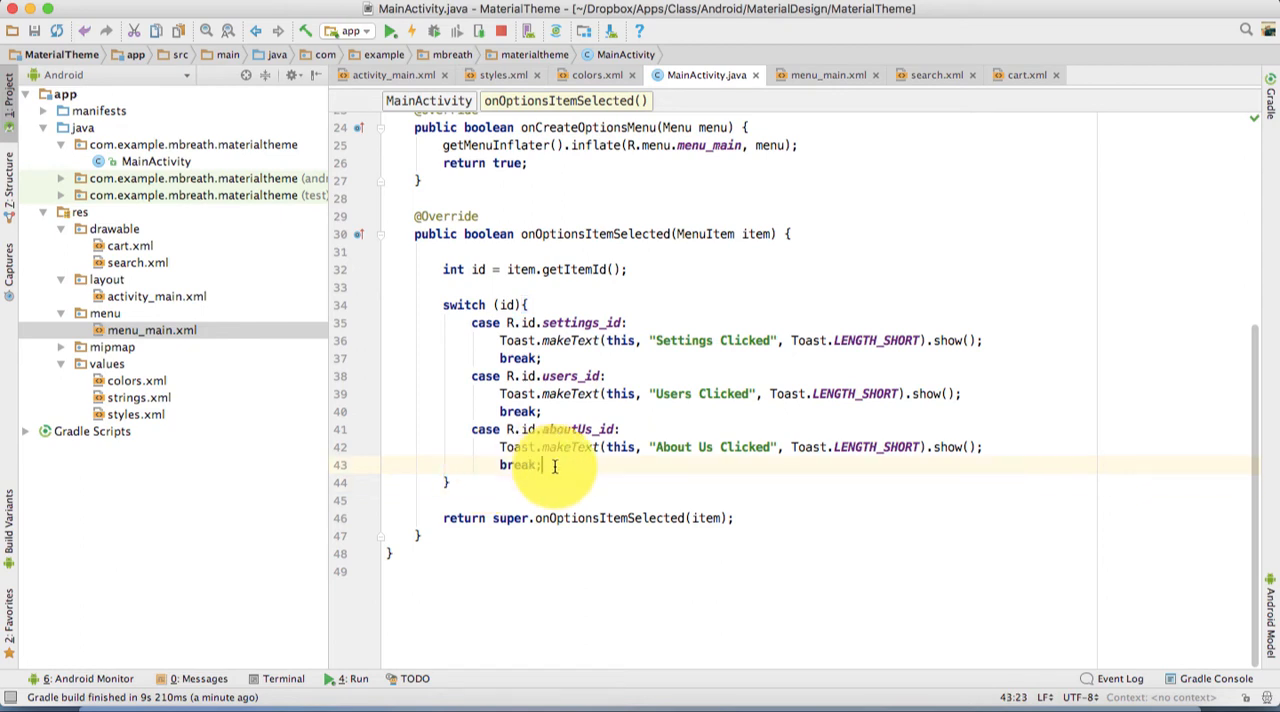
Add case R.id.search_id showing a "Search Icon Clicked" toast, then break
type("ca")
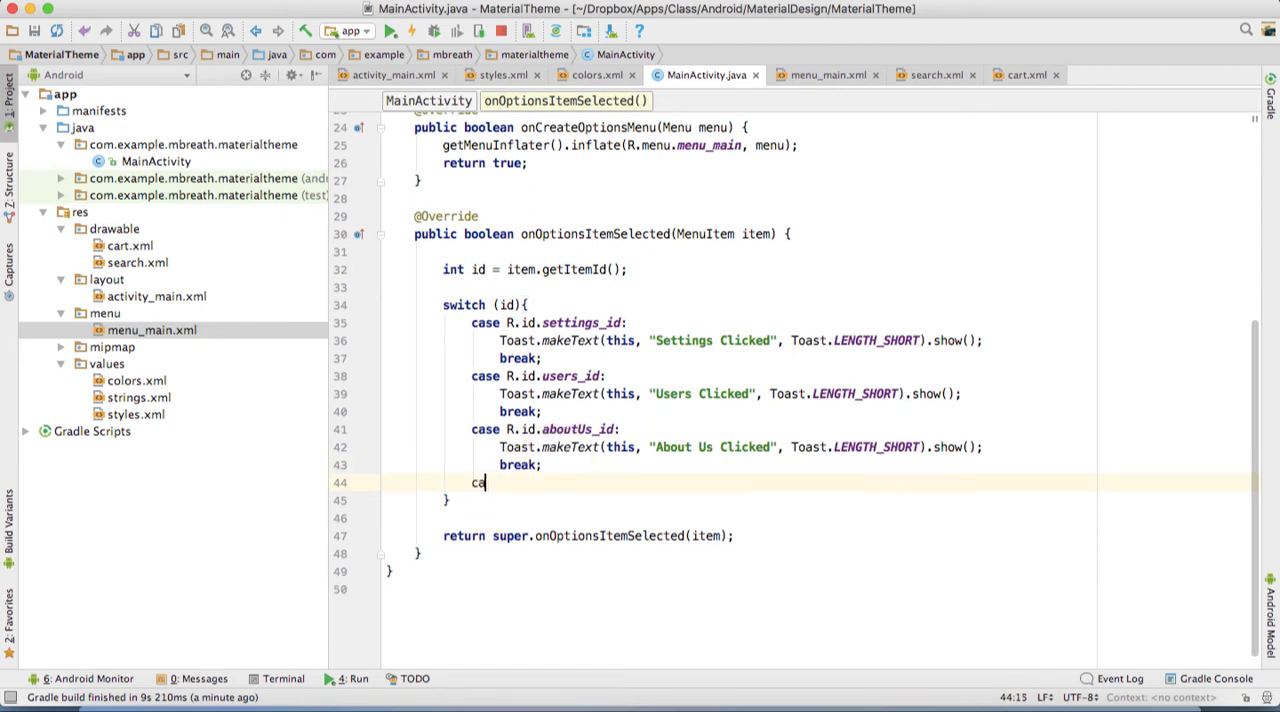
type("se")
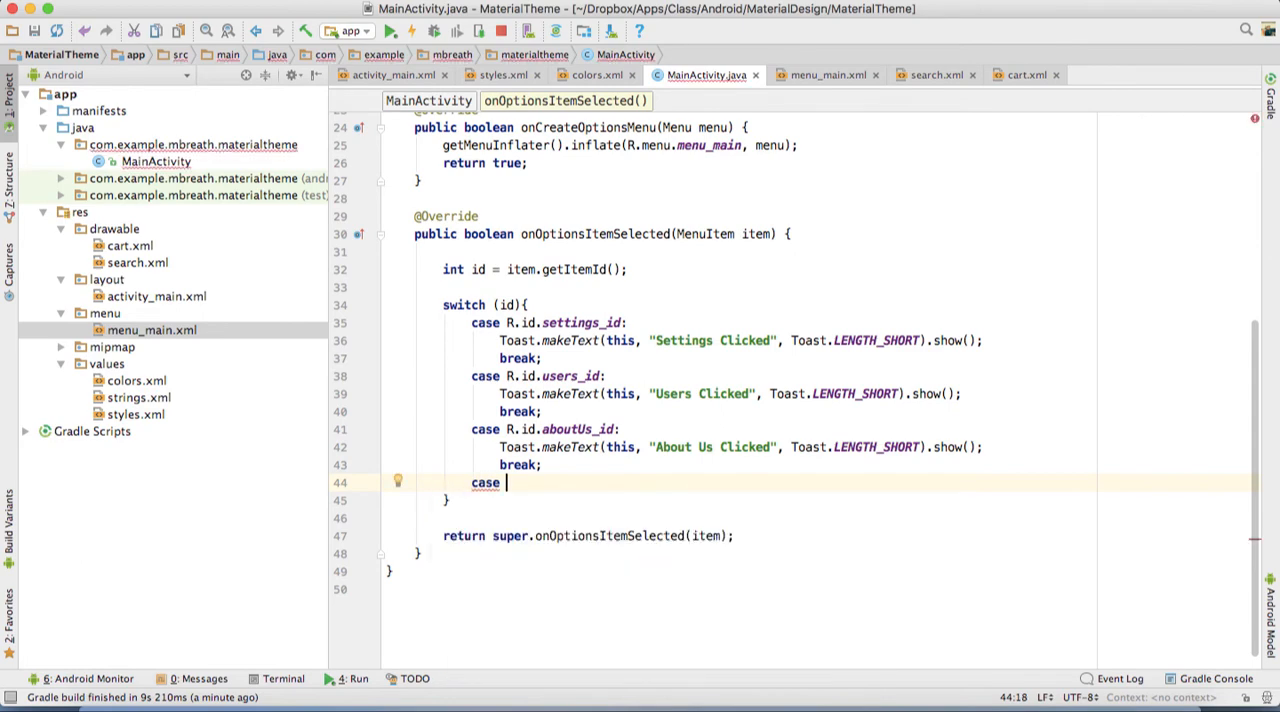
type("R.id")
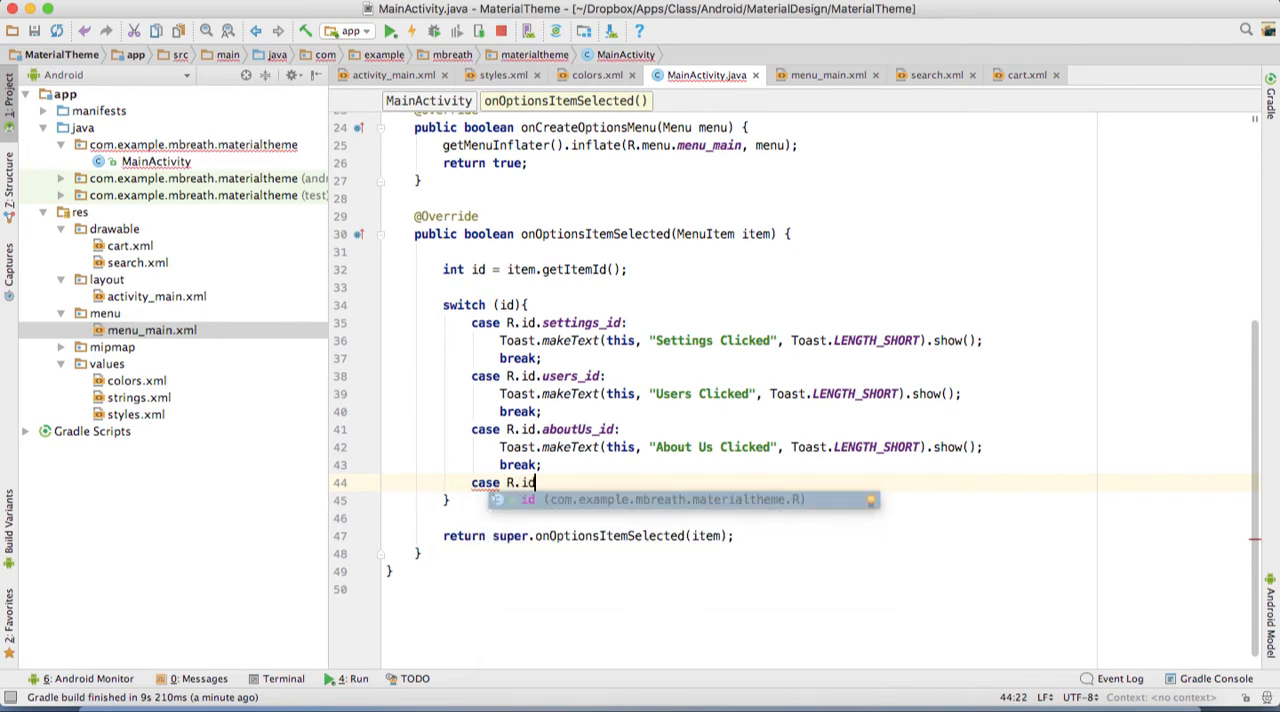
type(".")
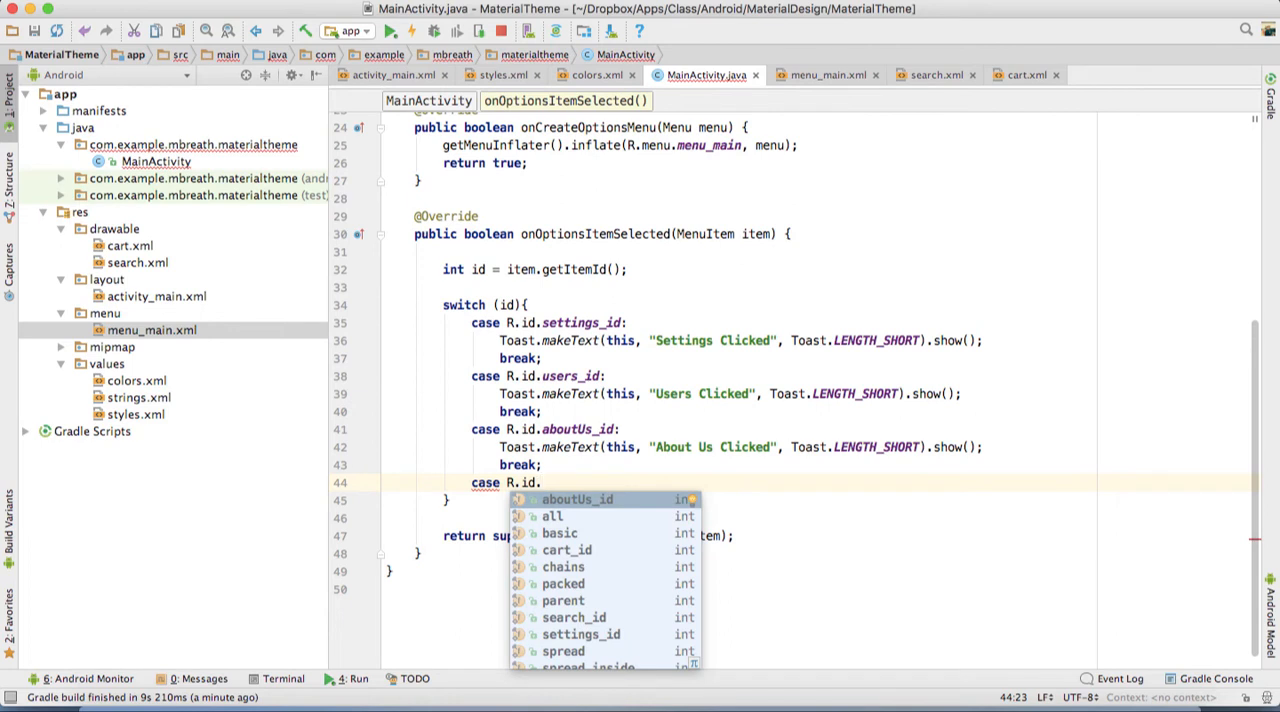
left_click(572, 616)
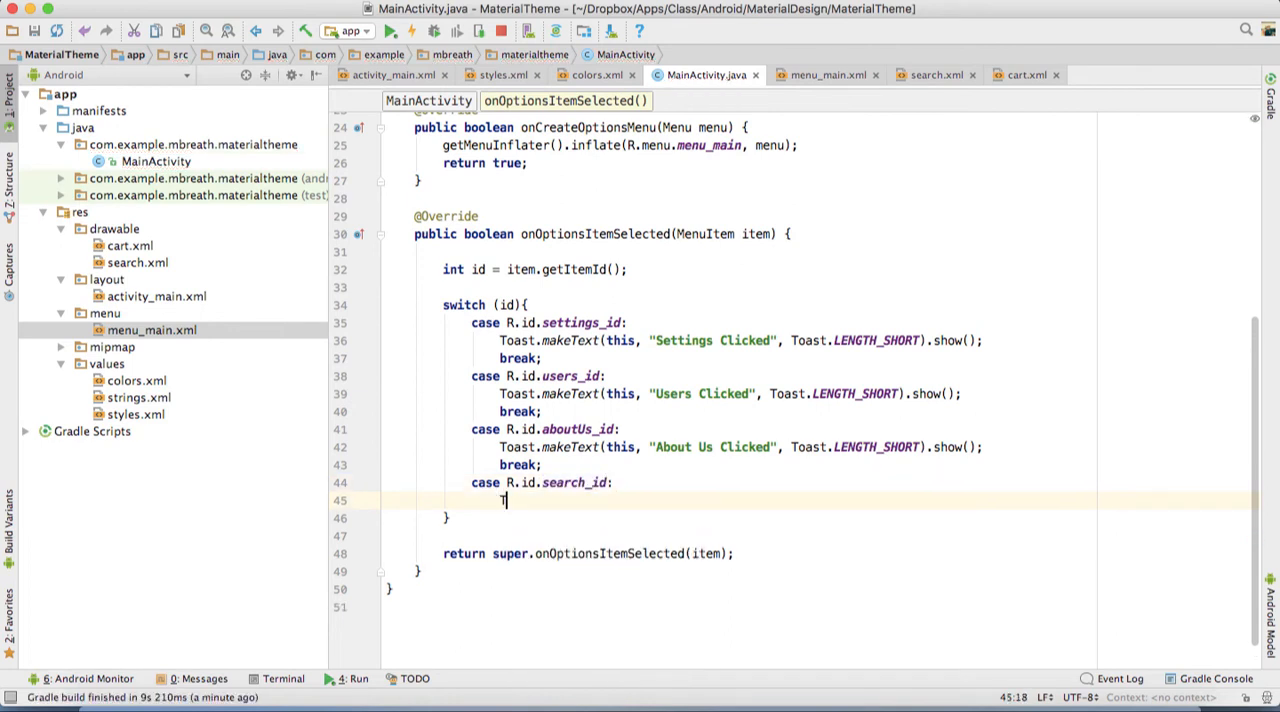
type("Toast.makeText(this, \"\", Toast.LENGTH_SHORT).show();")
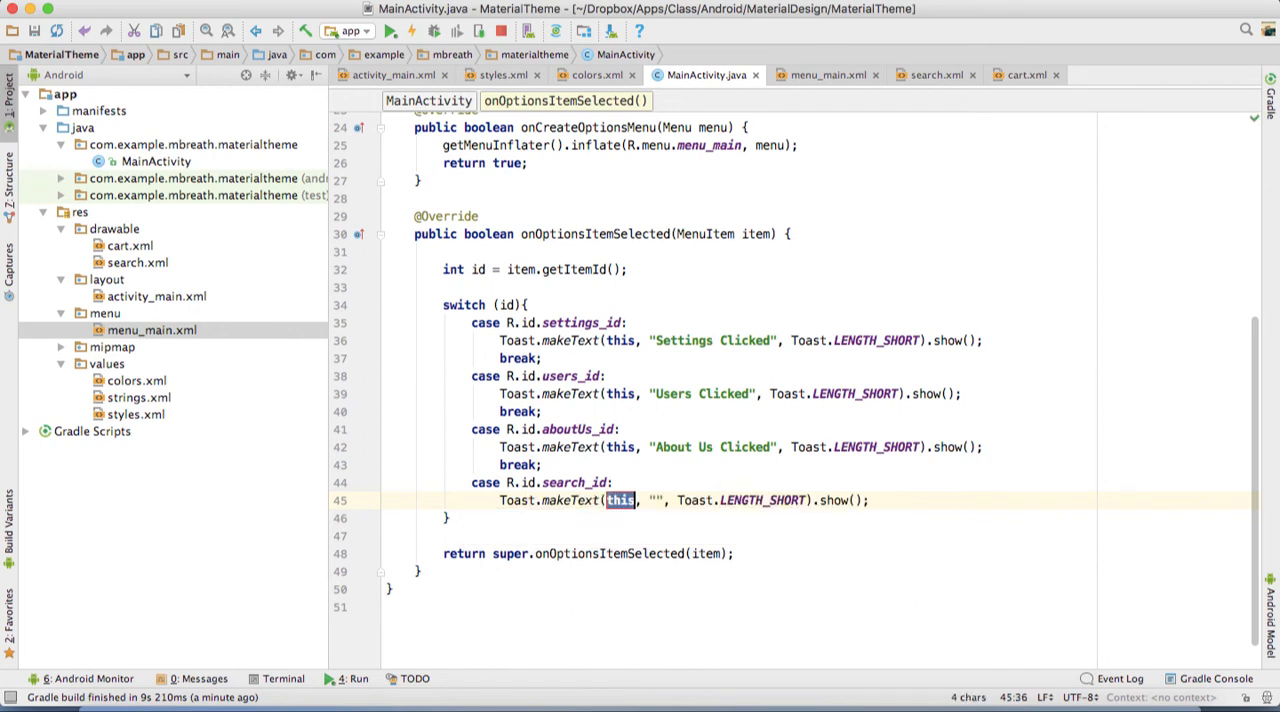
type("Search ico")
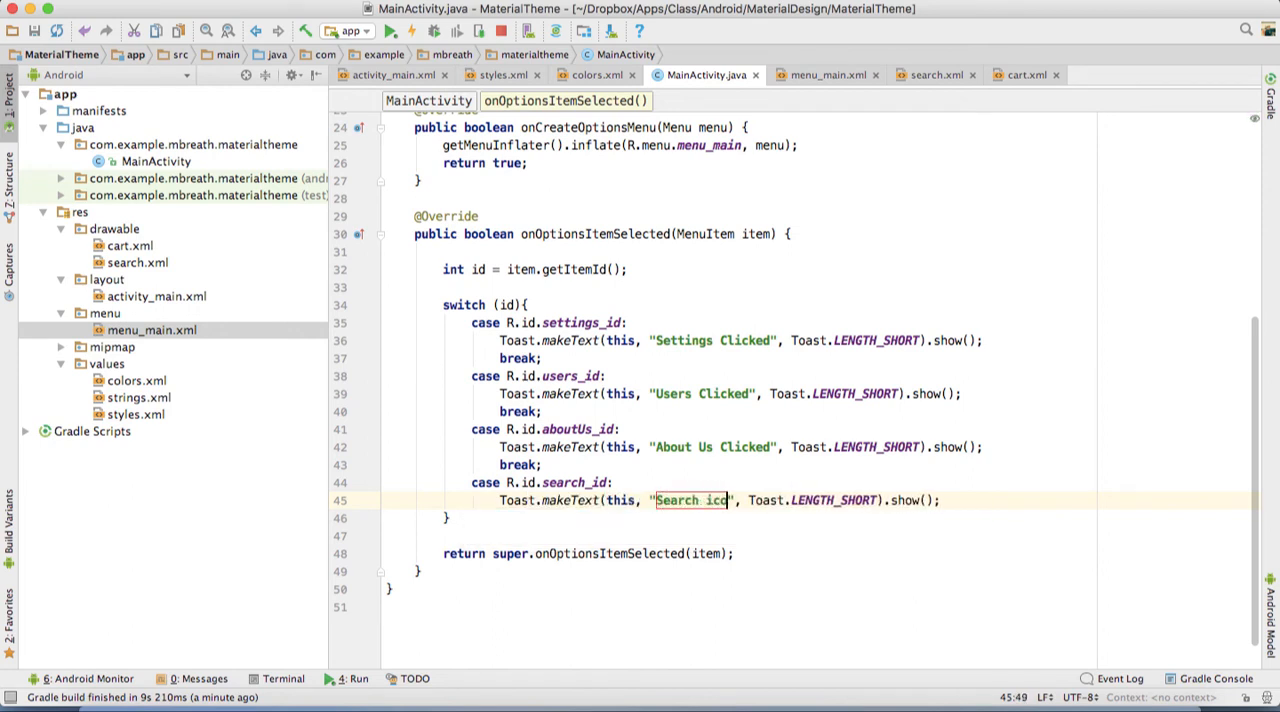
type("n")
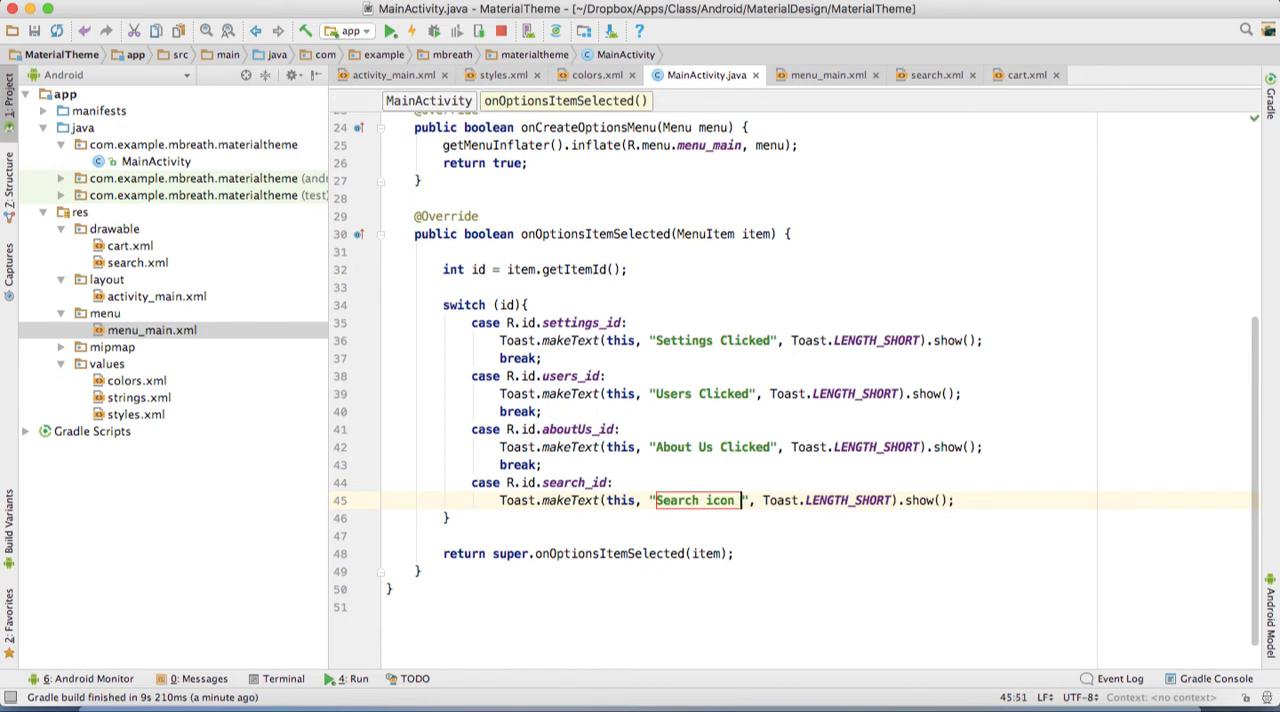
type("Clicked")
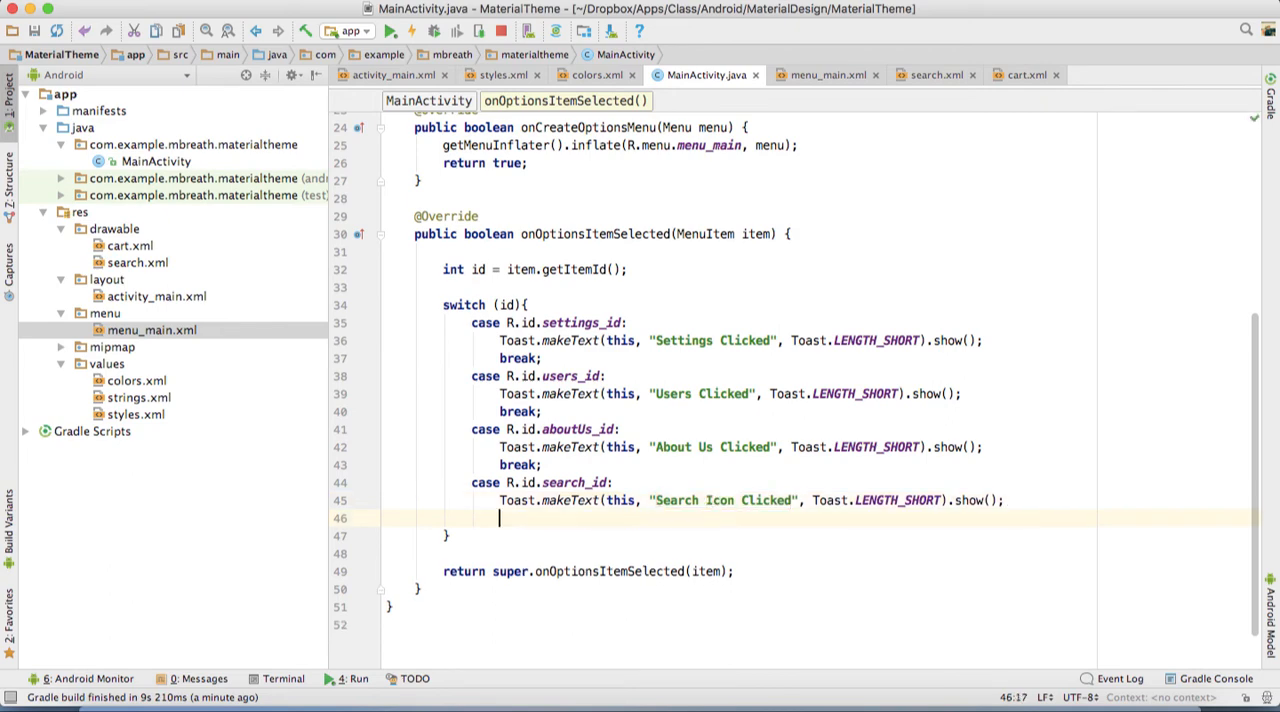
type("break;")
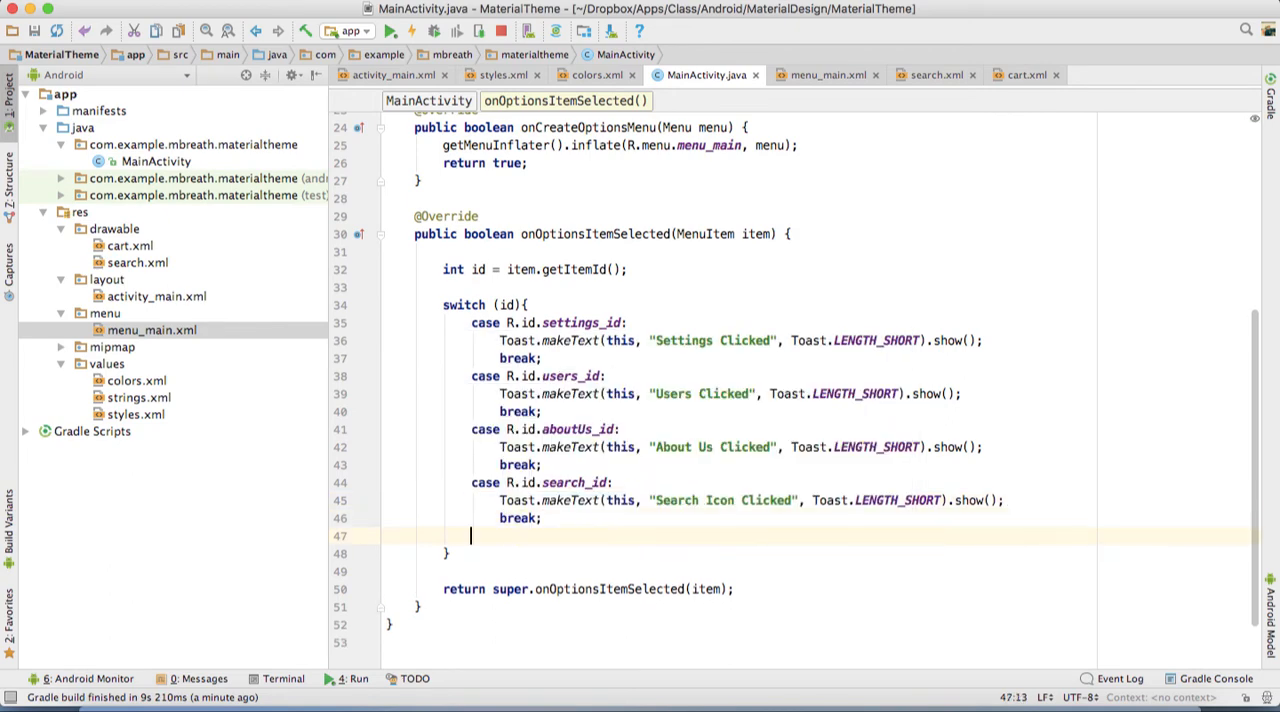
Add case R.id.cart_id showing a "Cart Clicked" toast, then break
type("case")
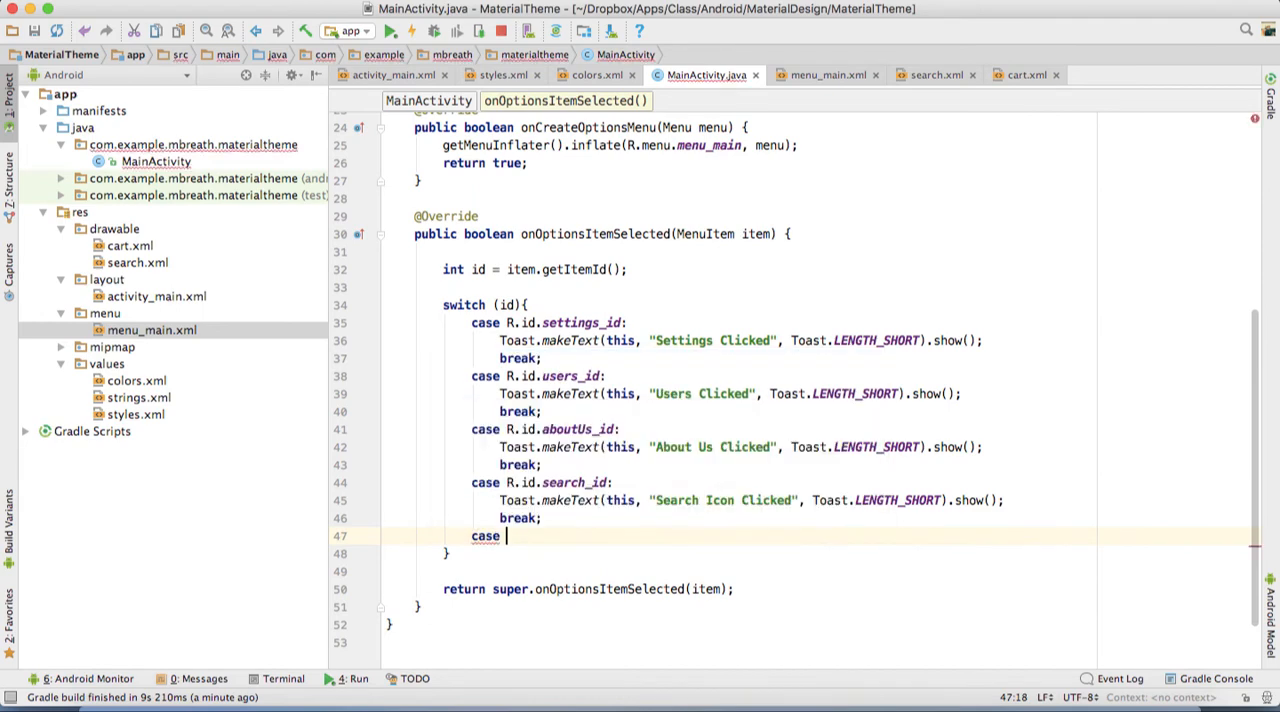
type("R.id.cart_id:")
type("To")
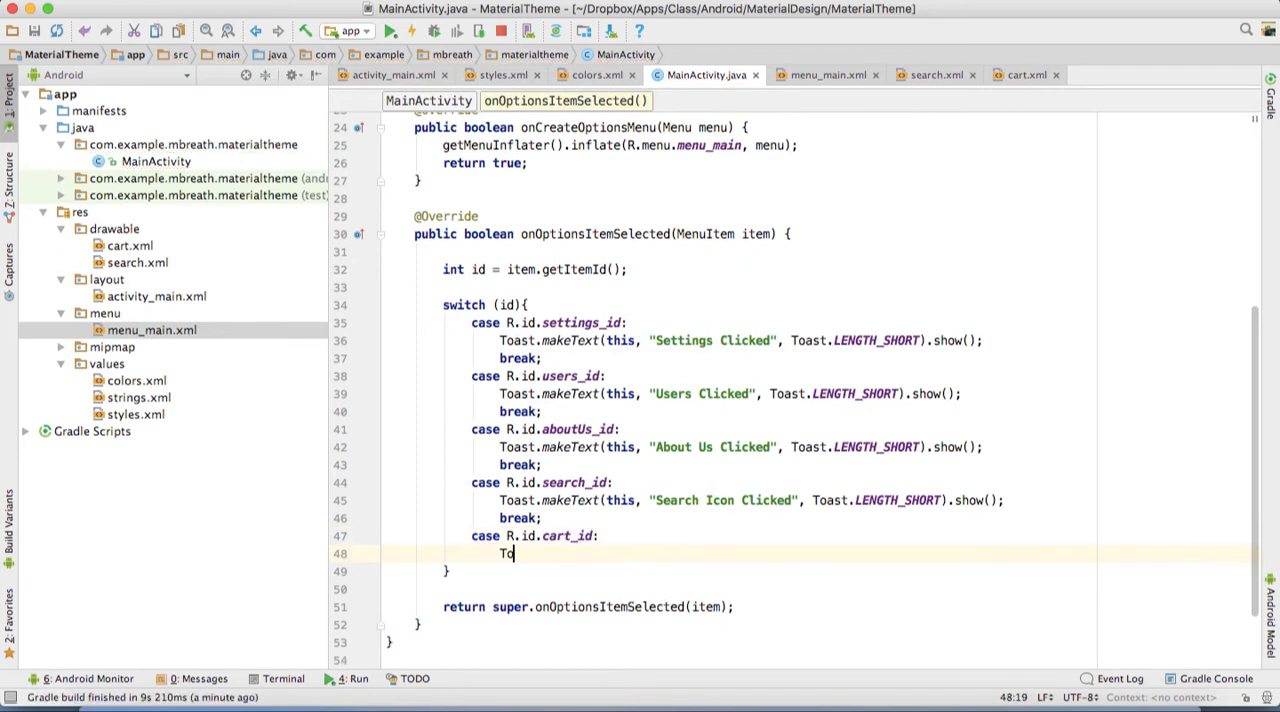
type("ast.makeText(this, \"\", Toast.LENGTH_SHORT).show();")
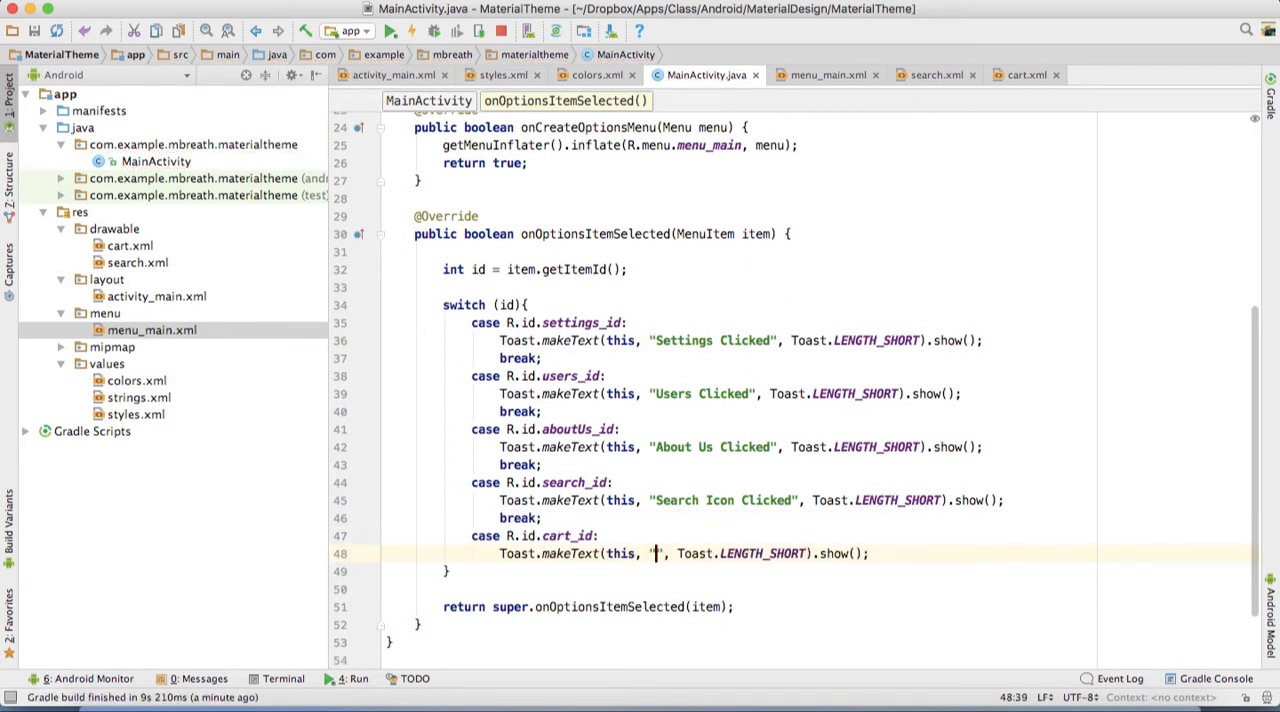
type("Car")
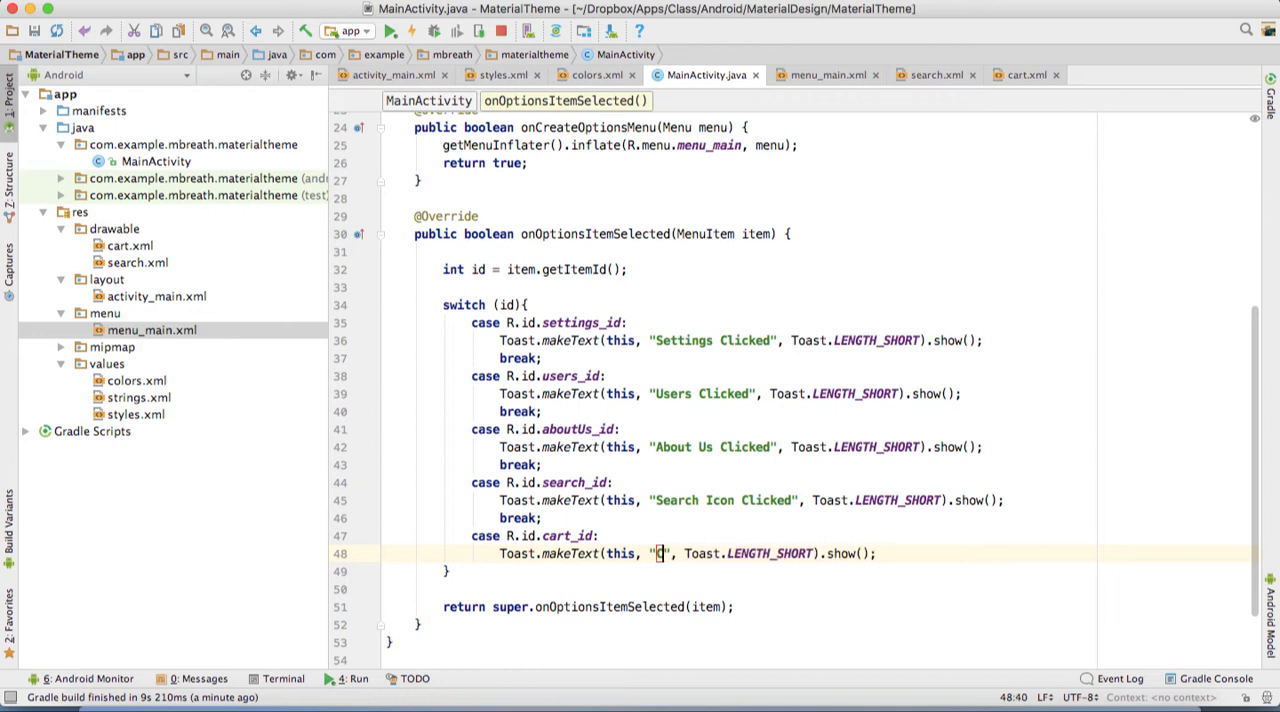
type("Cart Cli")
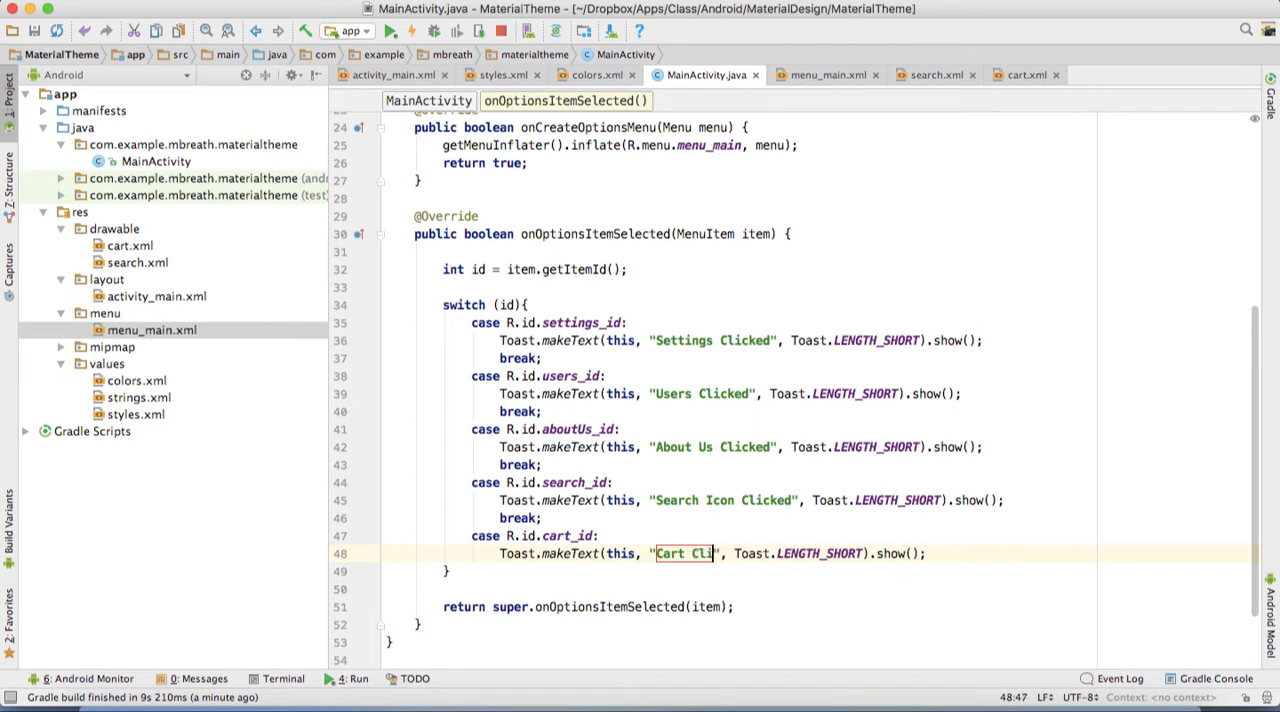
type("cked")
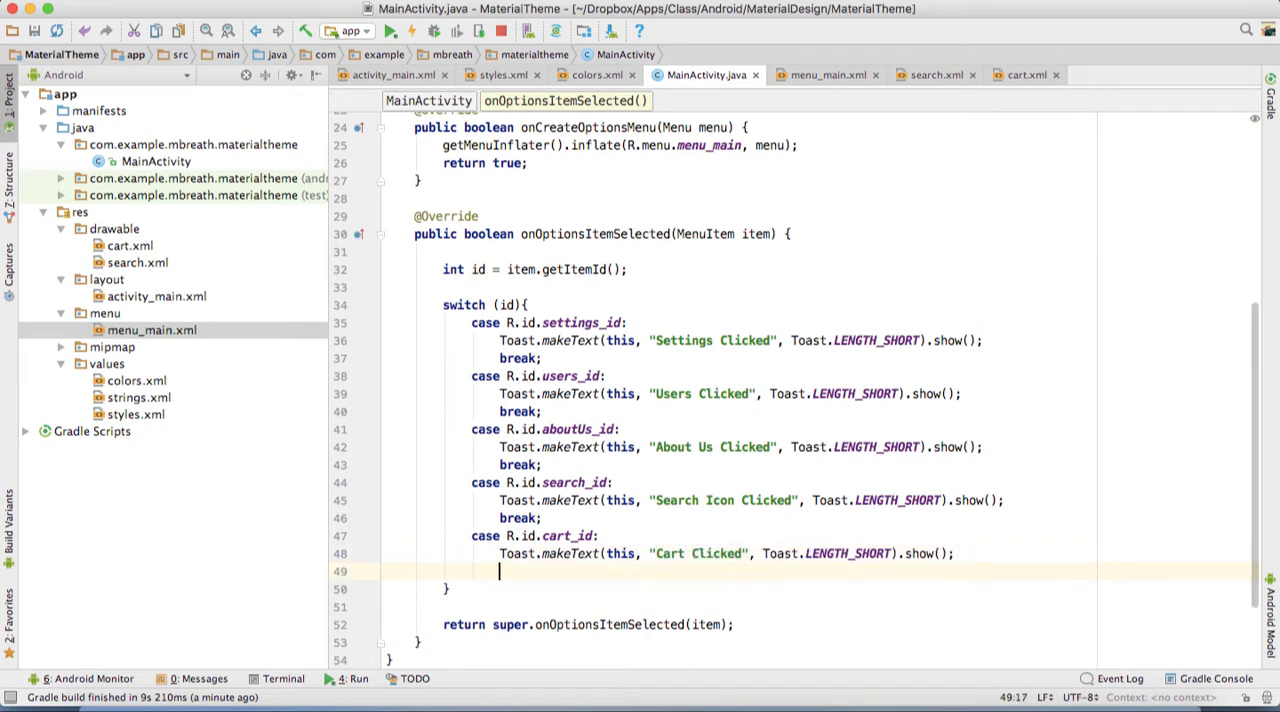
type("break;")
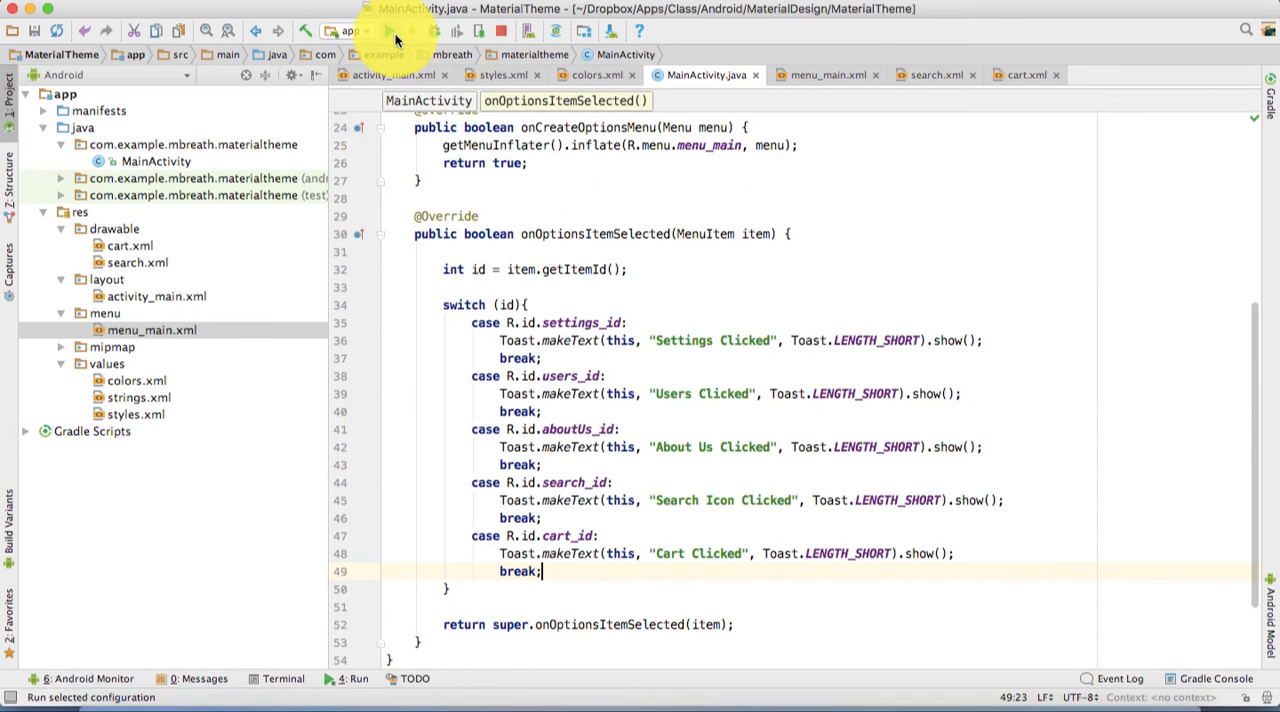
Run the app and tap the toolbar's search and cart icons to see their toasts
left_click(394, 30)
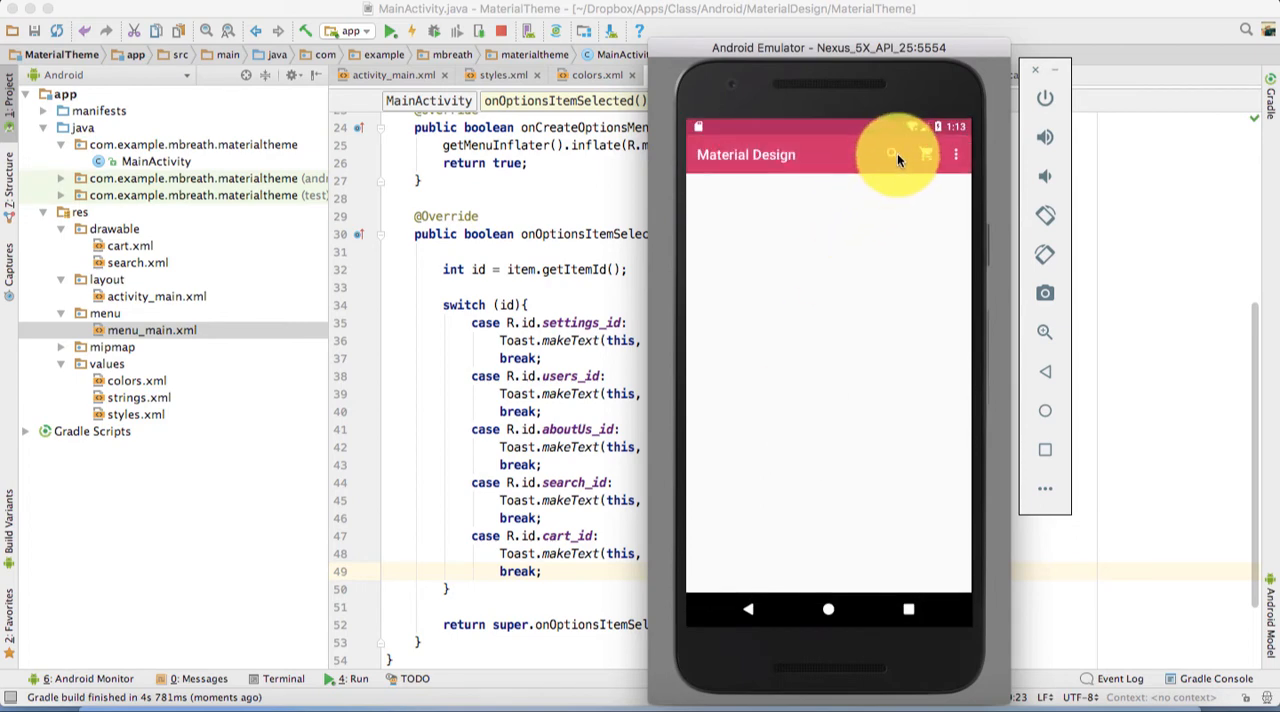
left_click(892, 156)
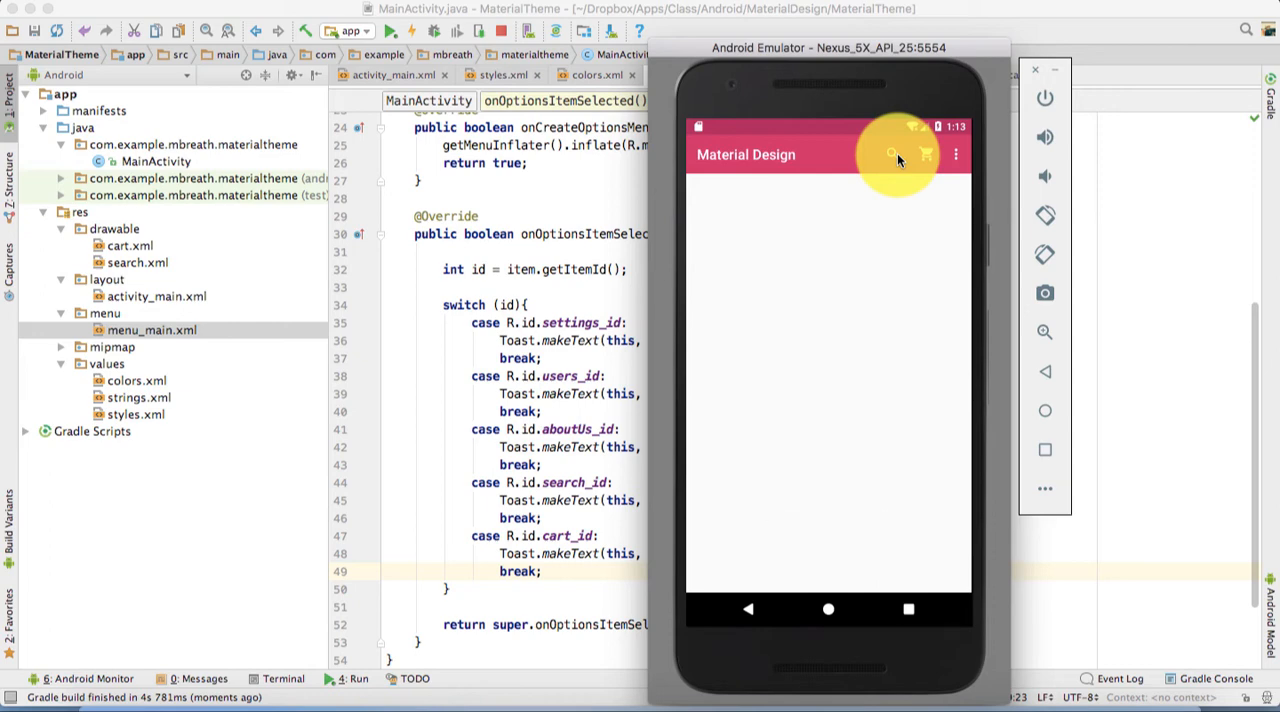
left_click(892, 154)
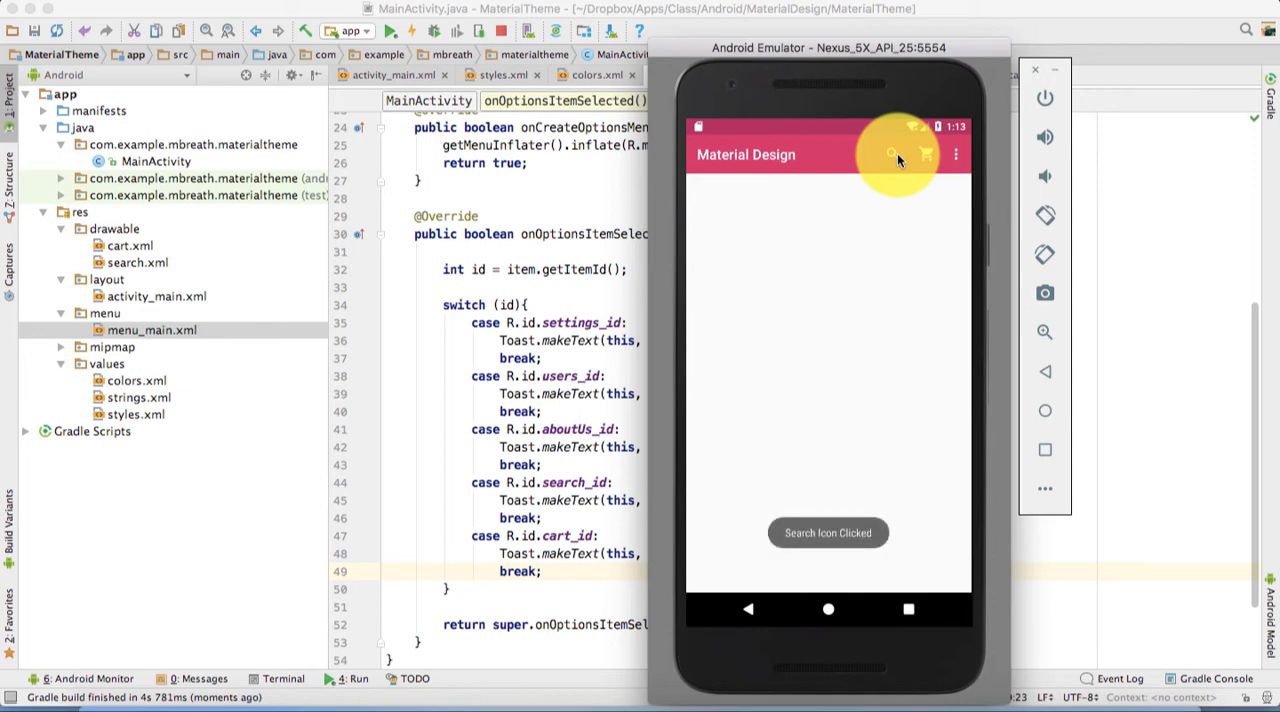
left_click(924, 154)
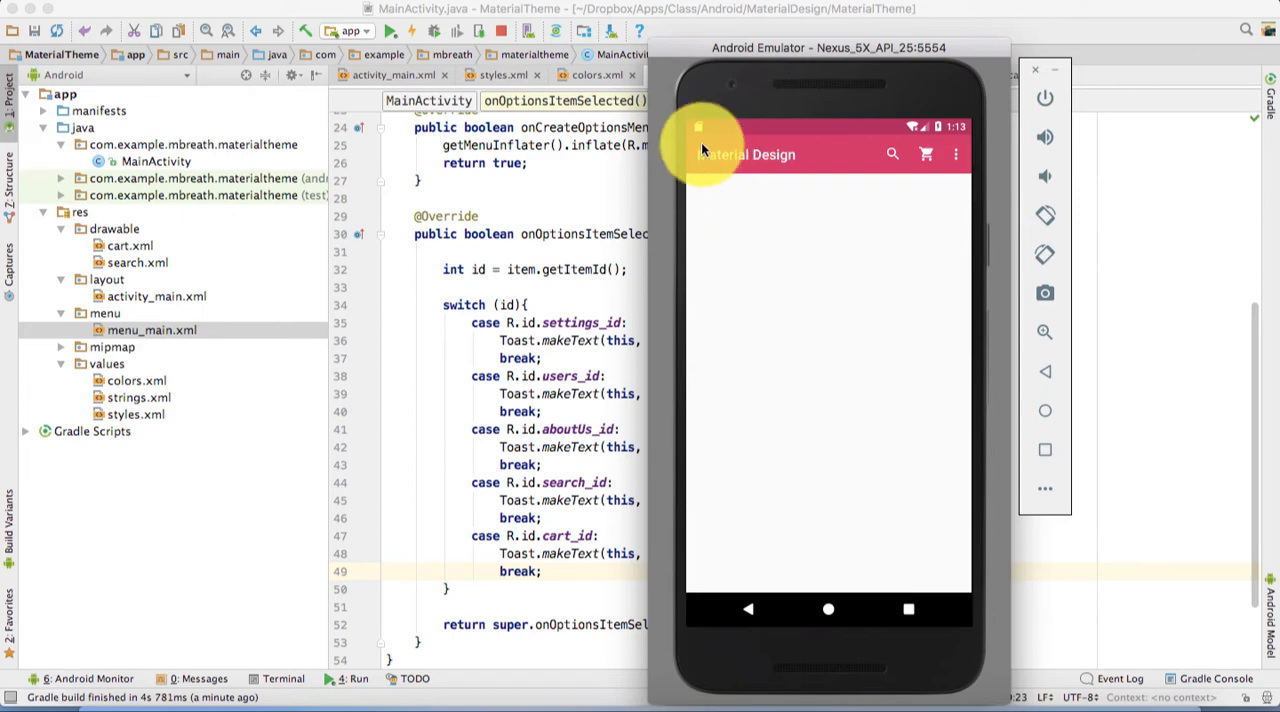
mouse_move(712, 160)
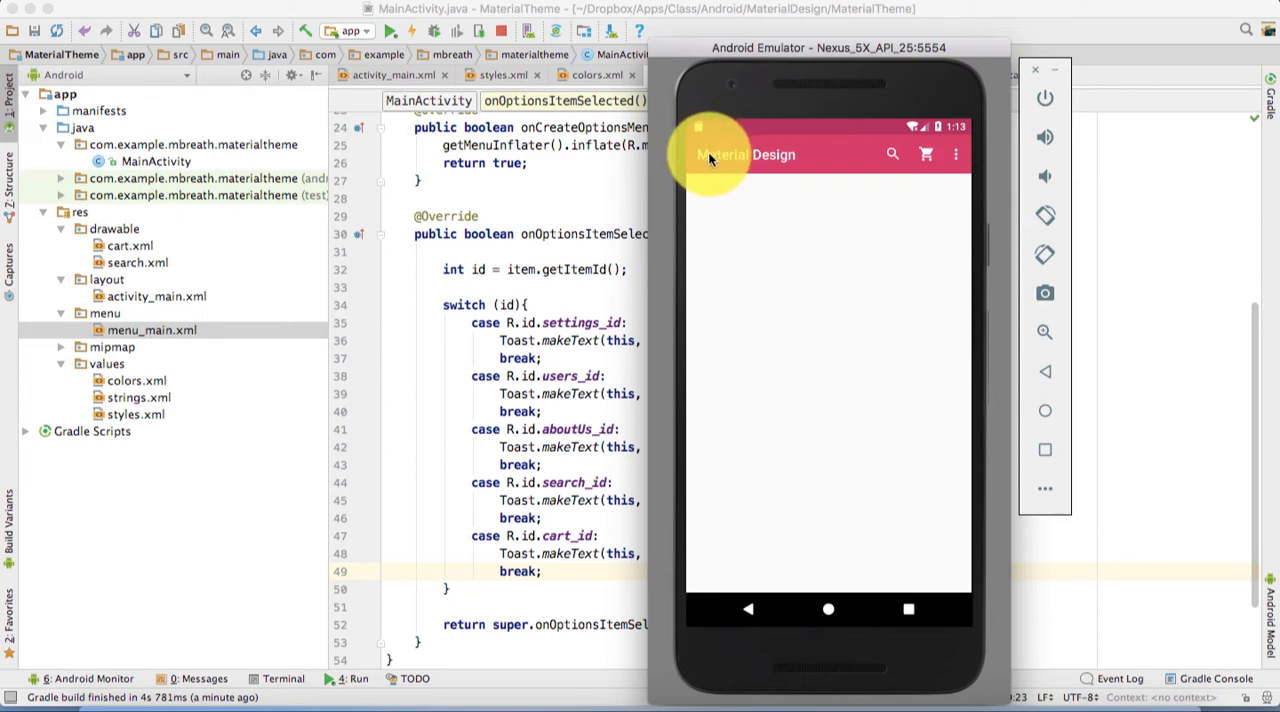
mouse_move(708, 160)
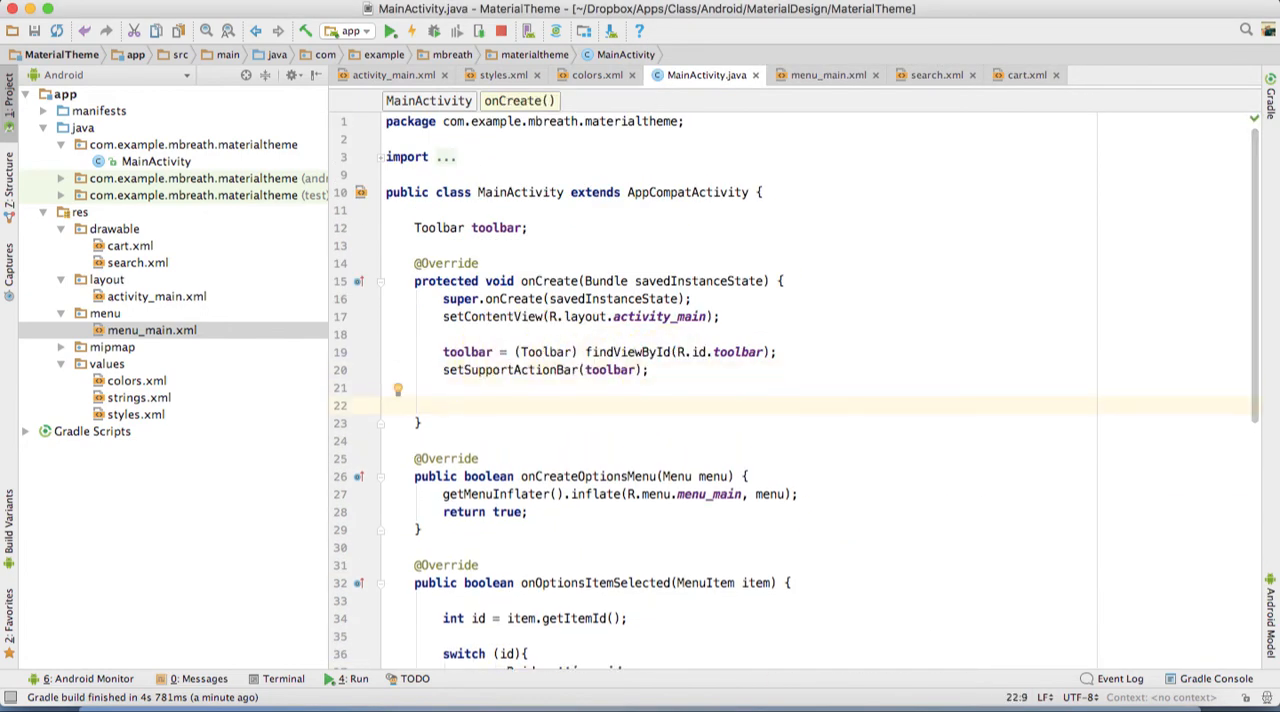
In onCreate, call getSupportActionBar().setDisplayHomeAsUpEnabled(true)
type("ena")
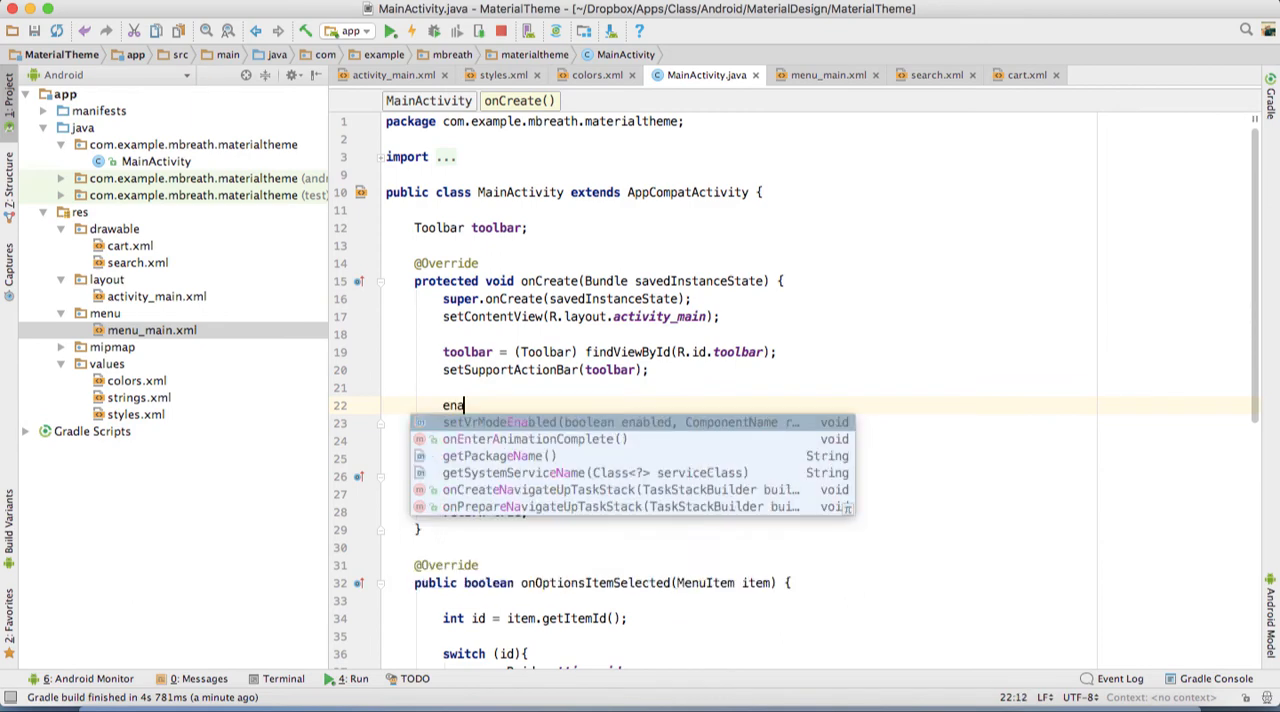
type("b")
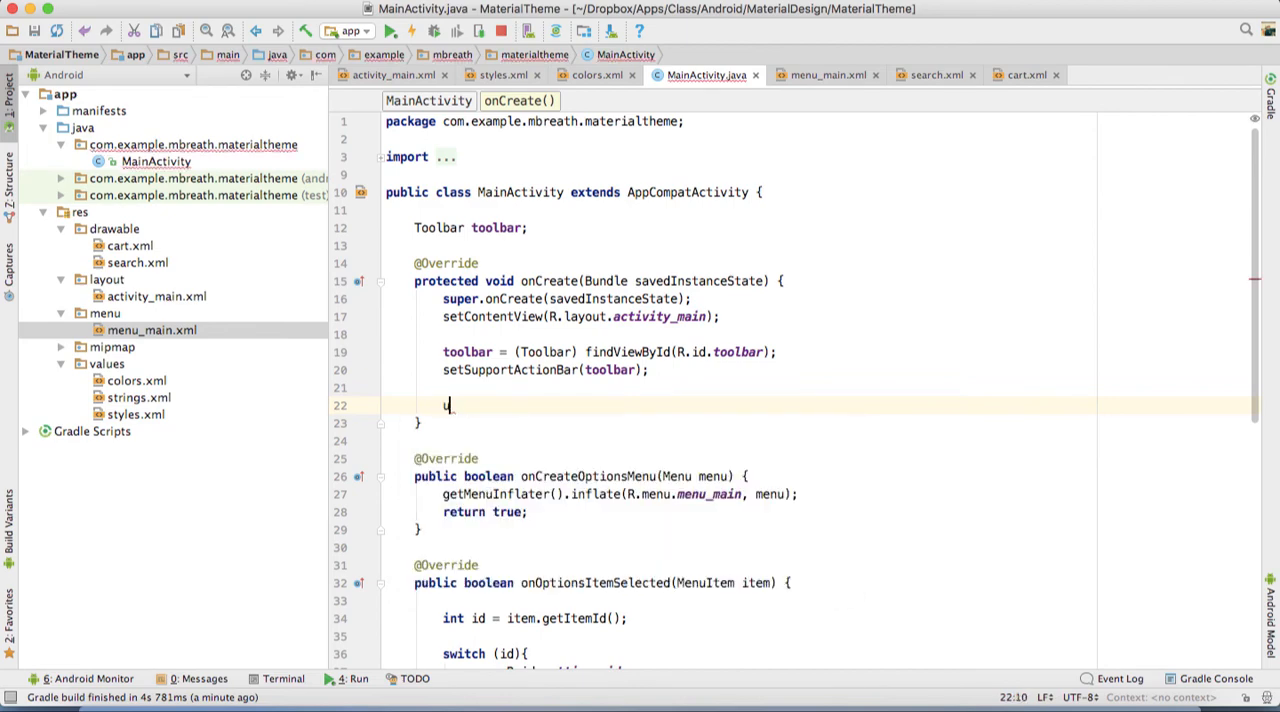
type("p")
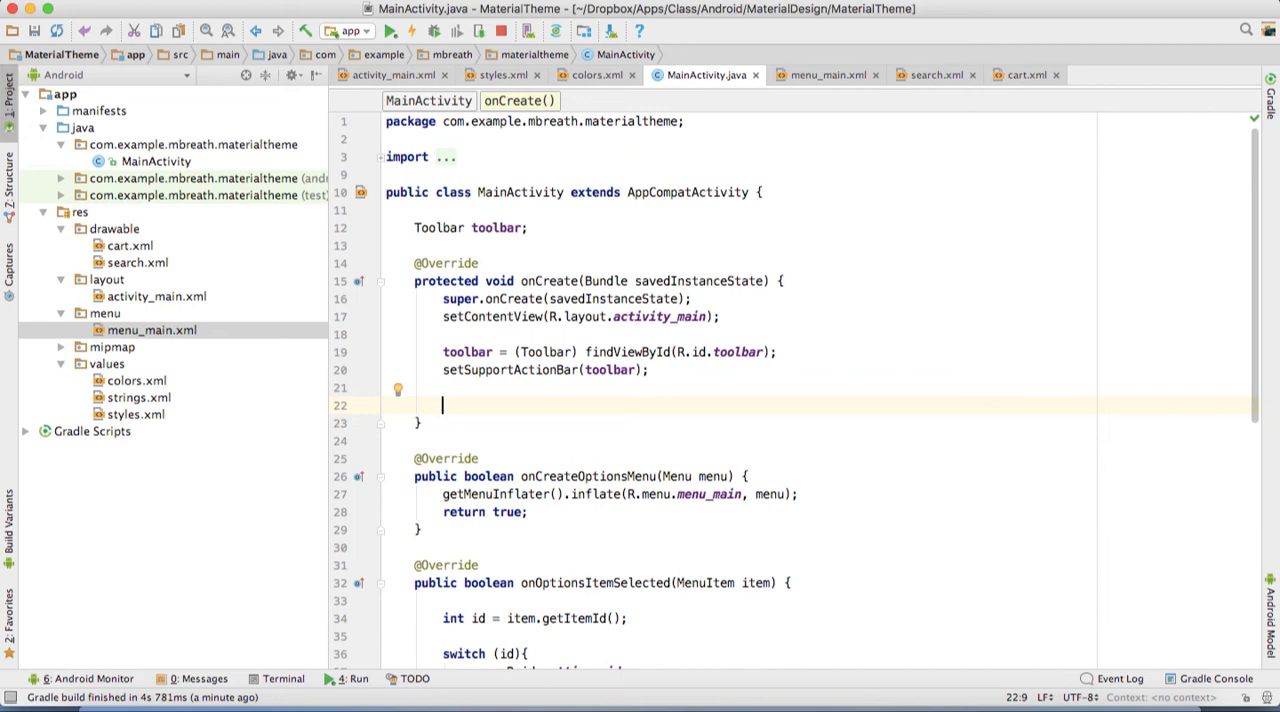
type("get")
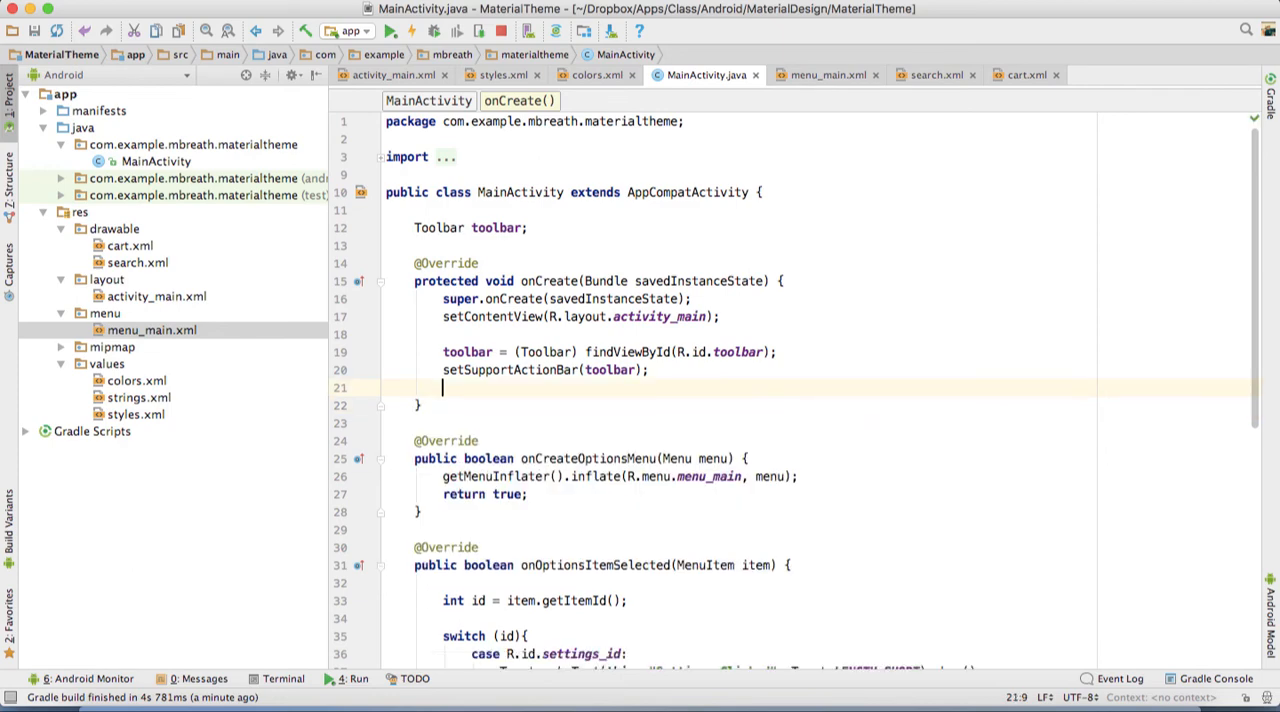
type("getSupportActionBar().")
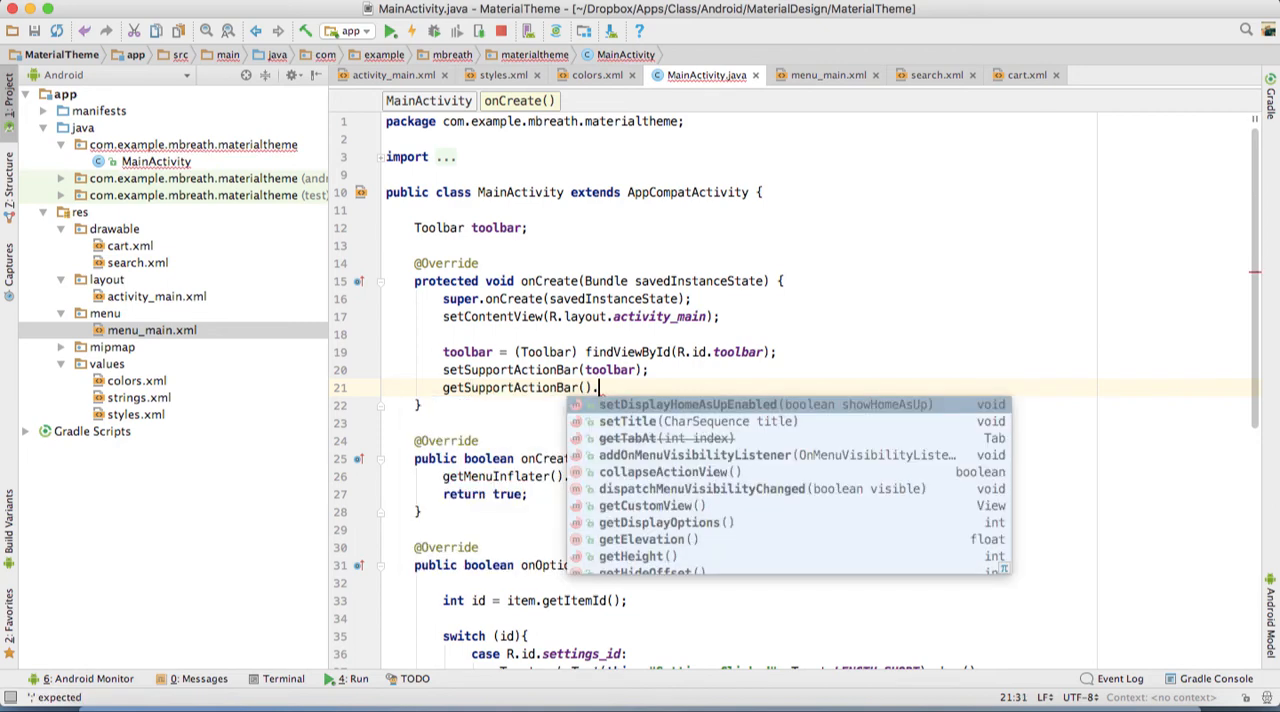
left_click(694, 404)
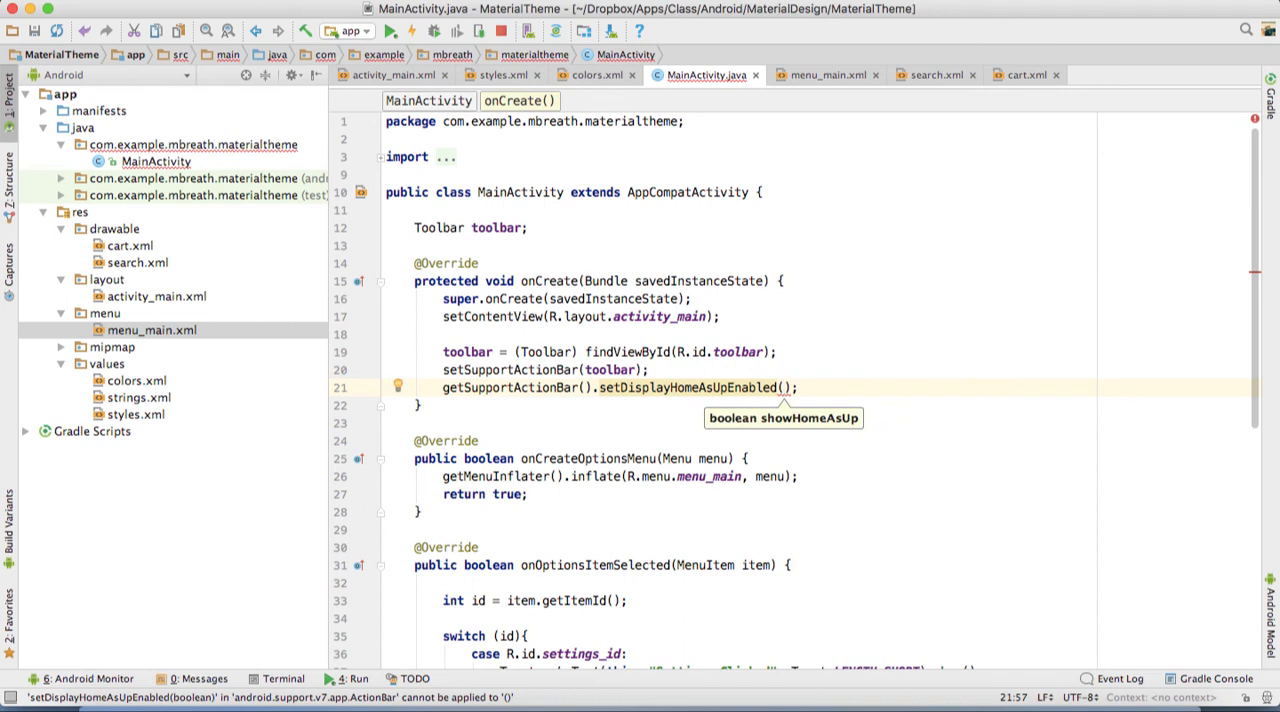
type("true")
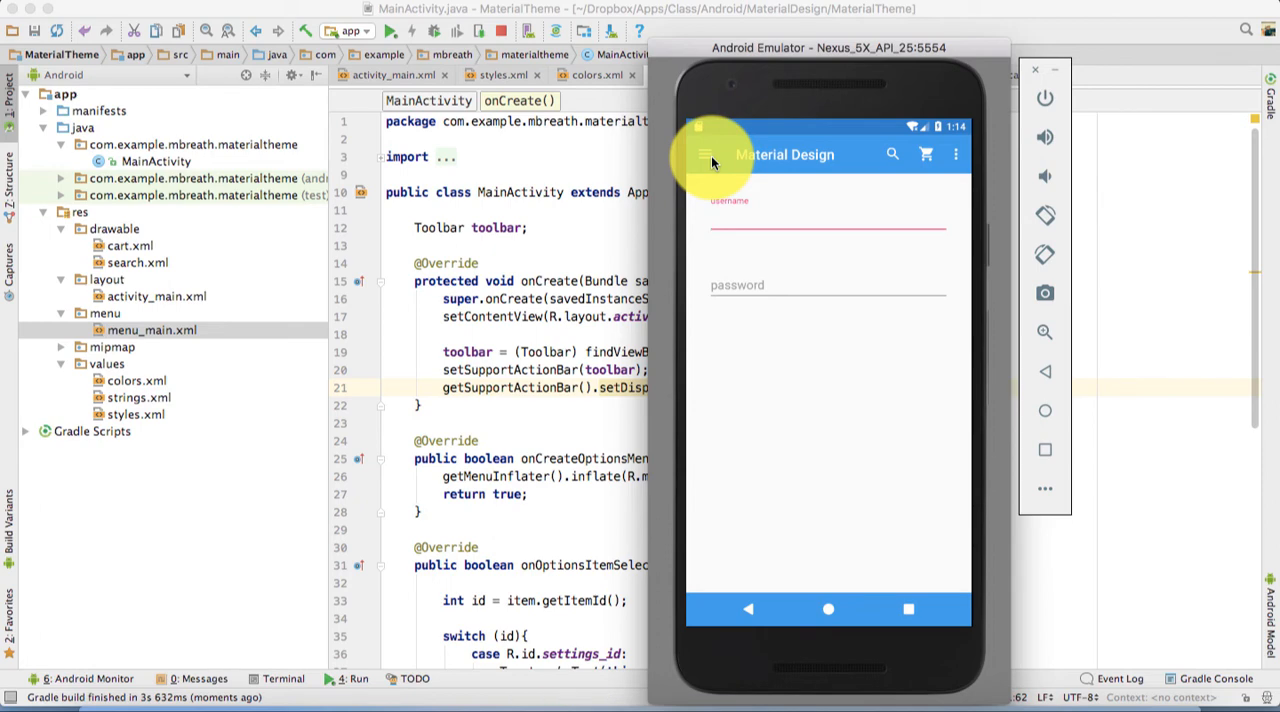
Tap the toolbar's up arrow in the emulator, then return to onOptionsItemSelected
left_click(712, 154)
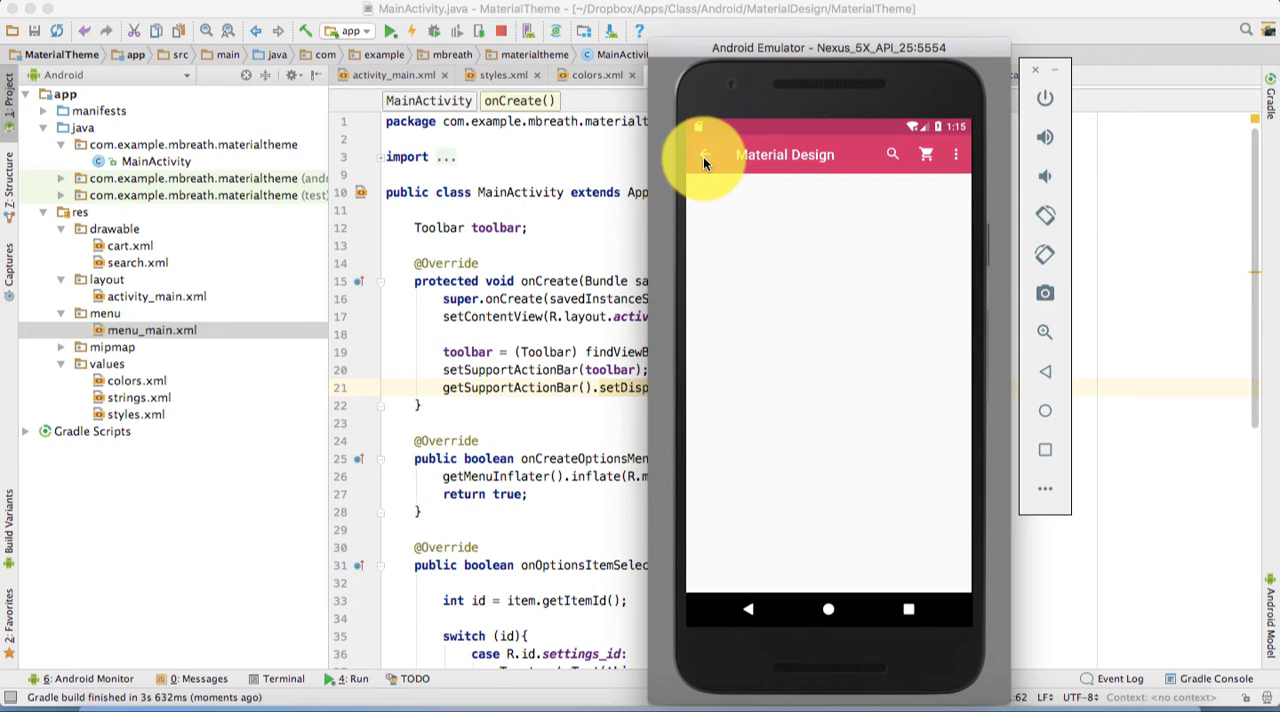
scroll("down", 3)
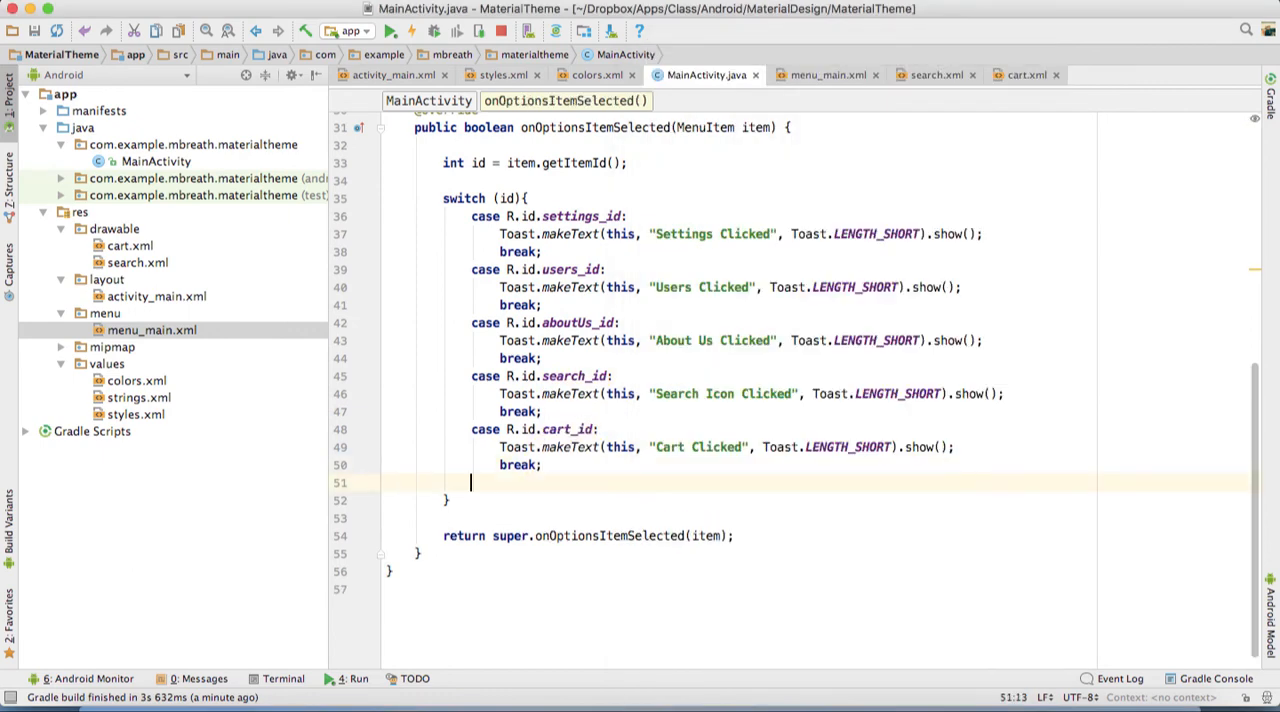
Add a case android.R.id.home: label to the onOptionsItemSelected switch
type("case")
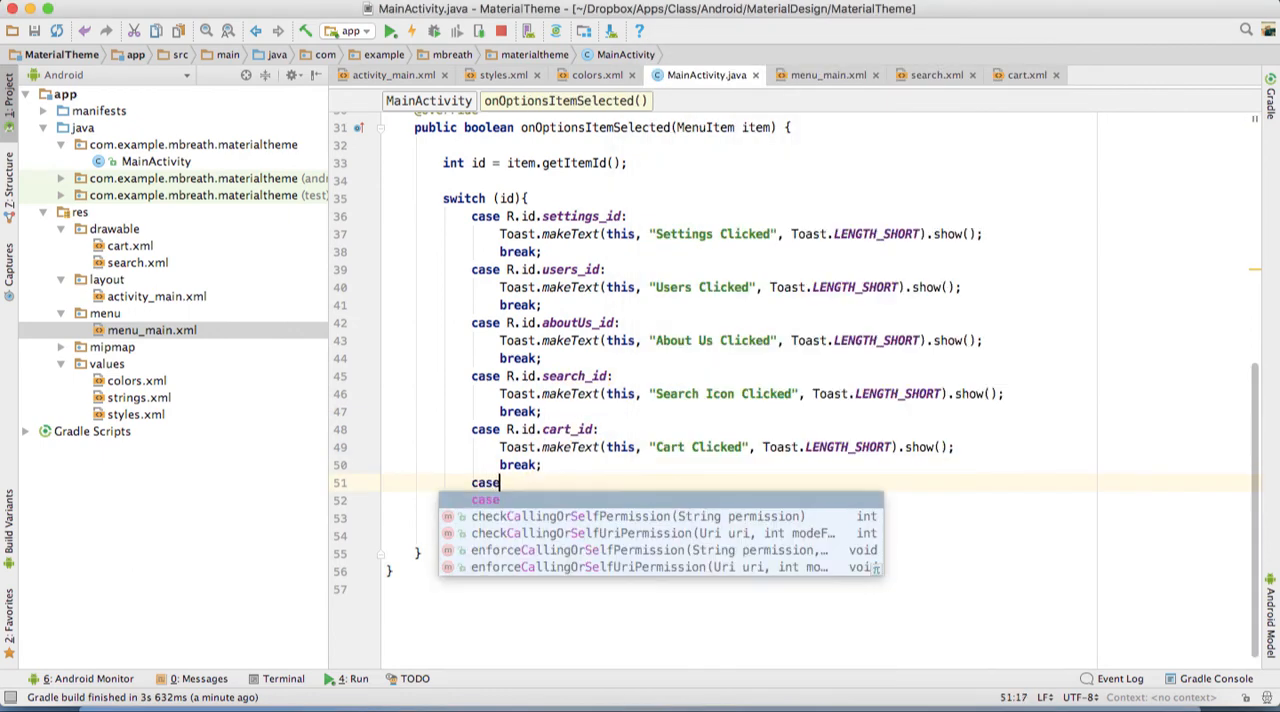
key("Escape")
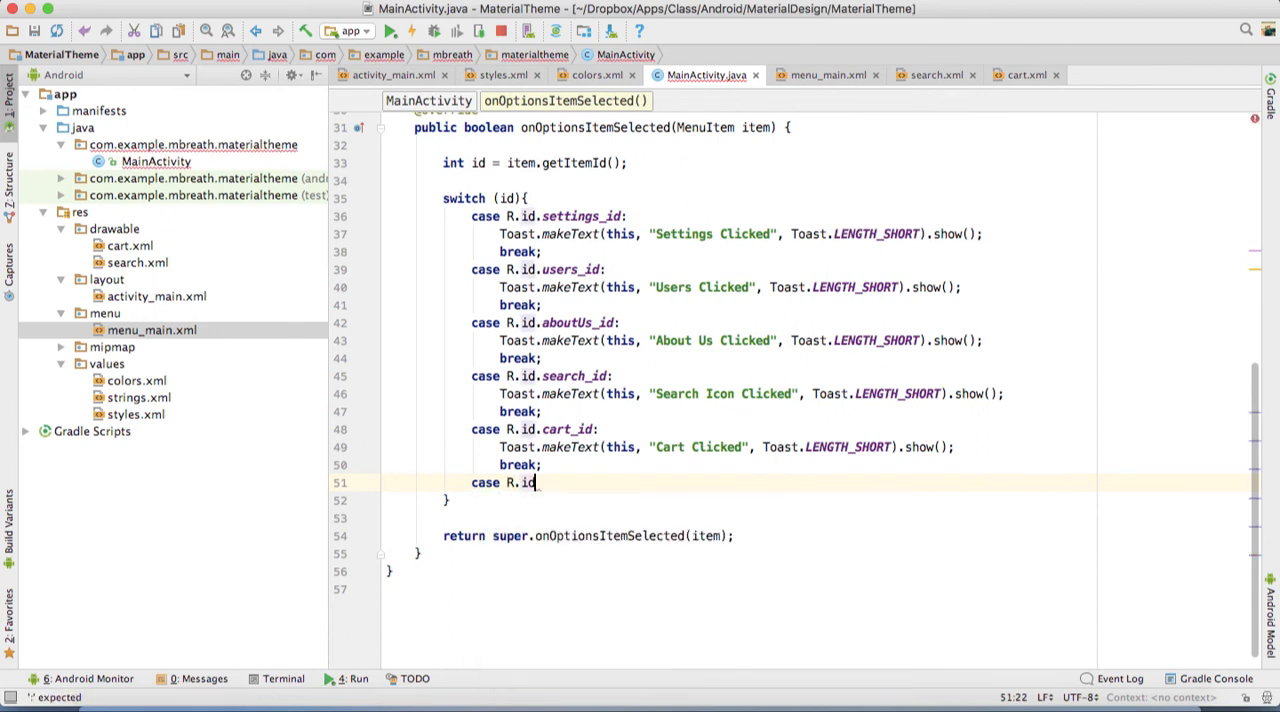
type("ho")
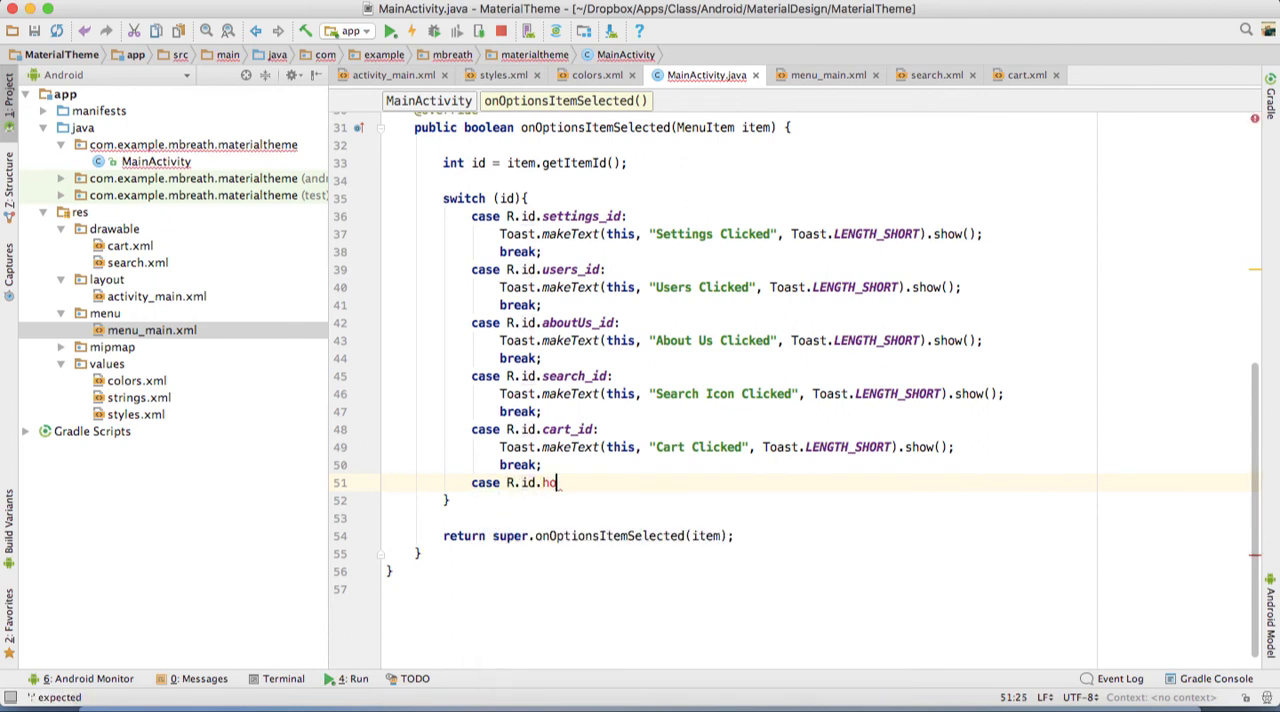
key("BackSpace")
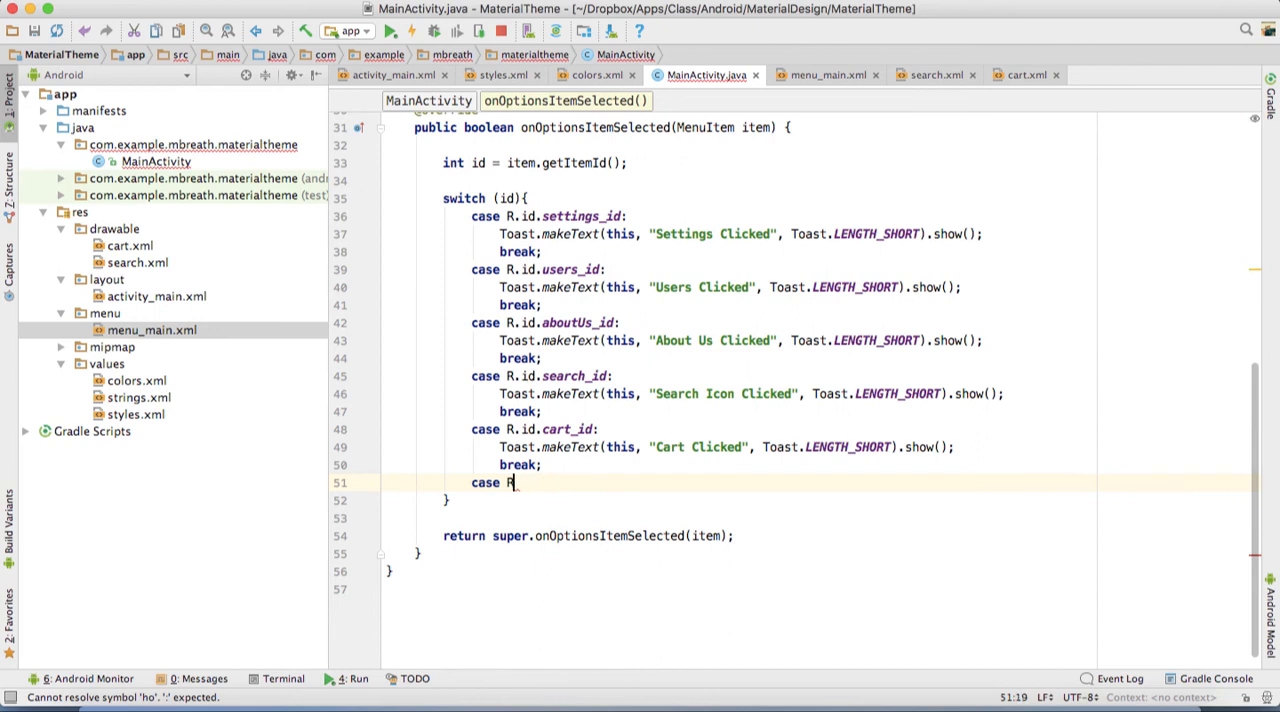
type("android")
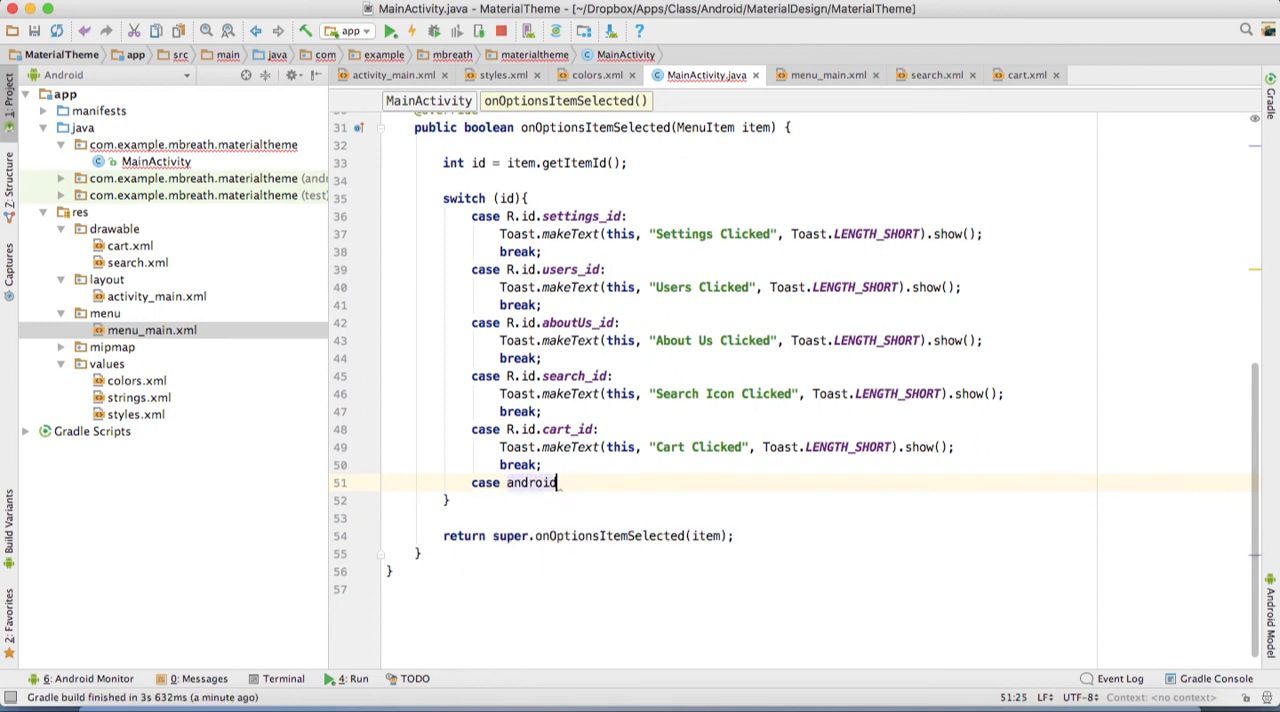
type(".R.i")
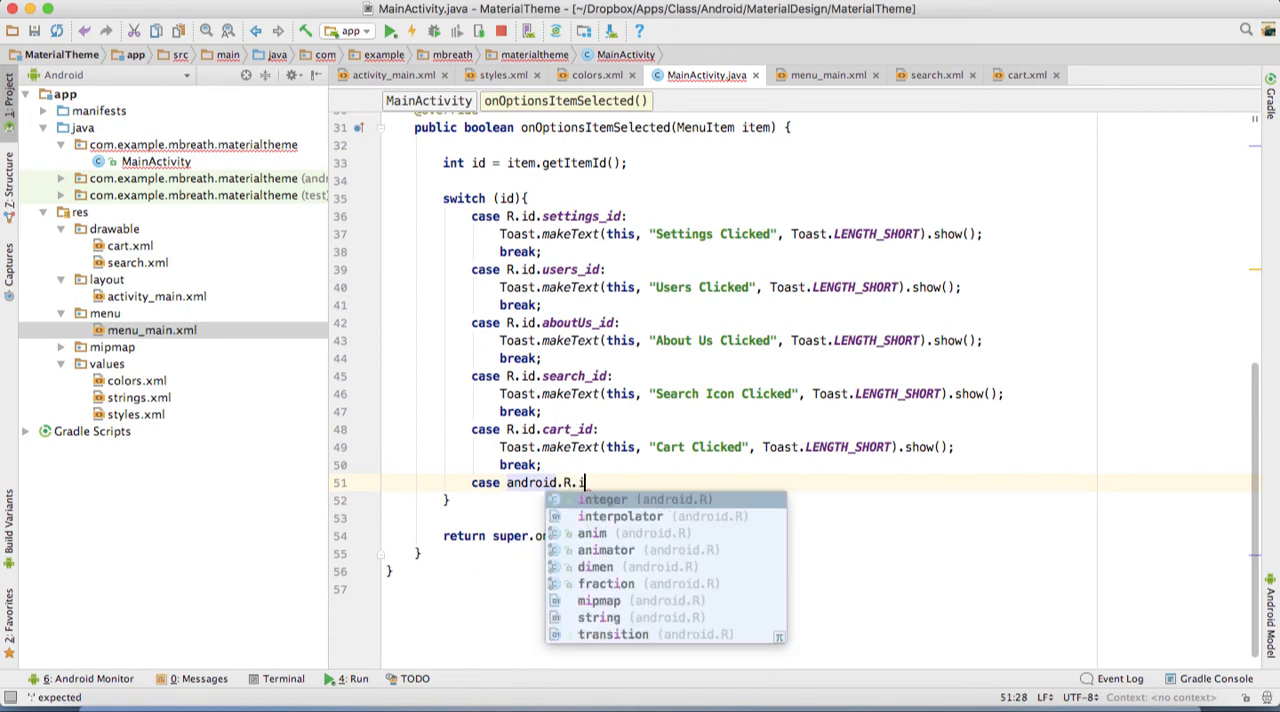
type("d.home")
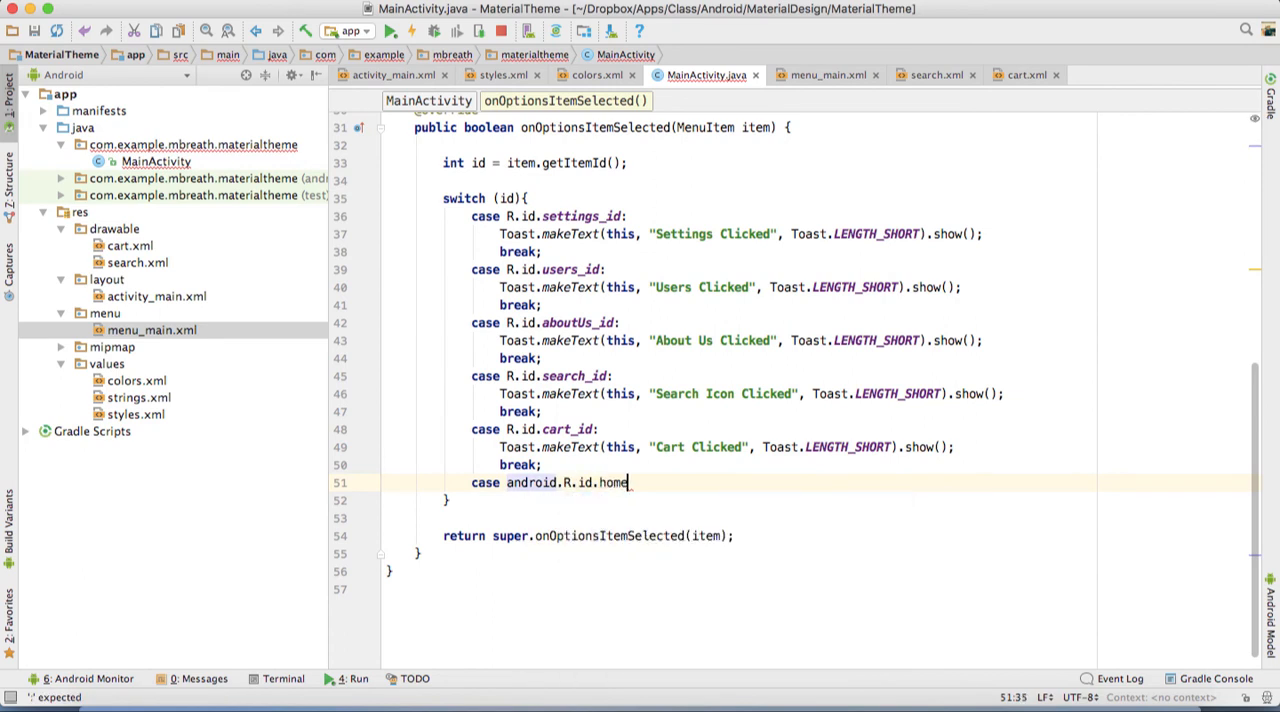
key("Return")
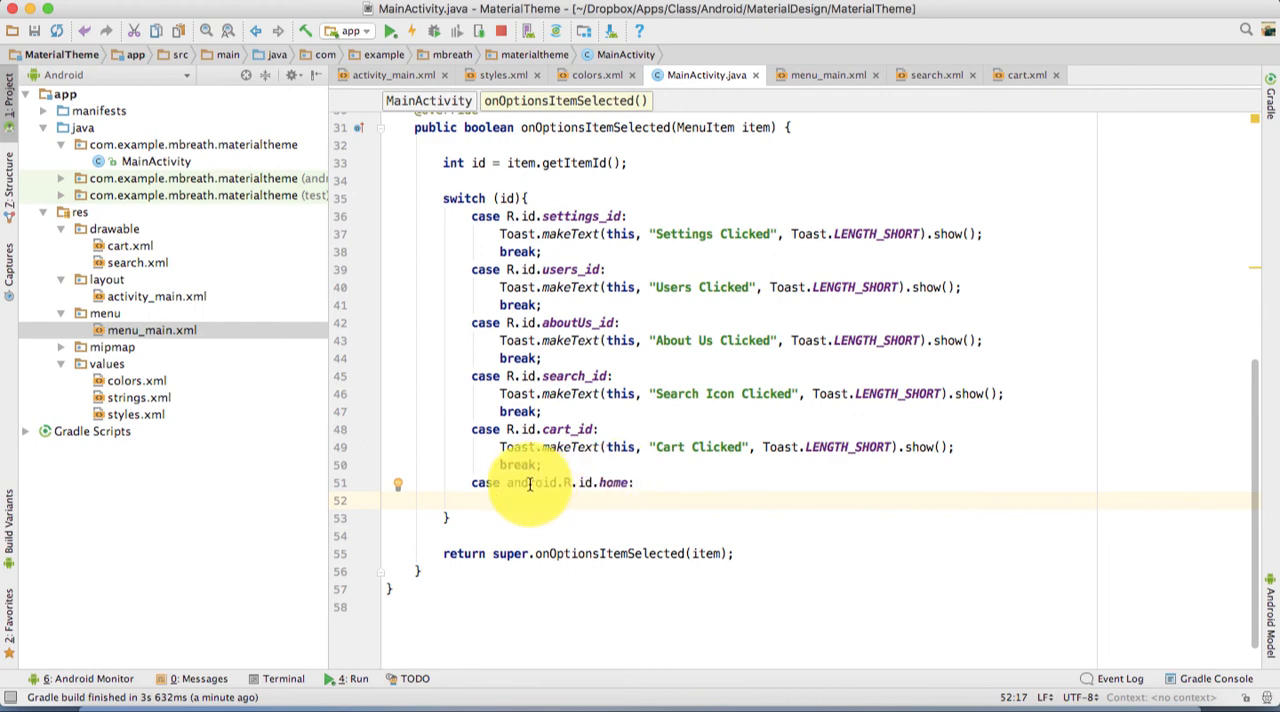
Make the home case call finish(), accepted from autocomplete
type("Toa")
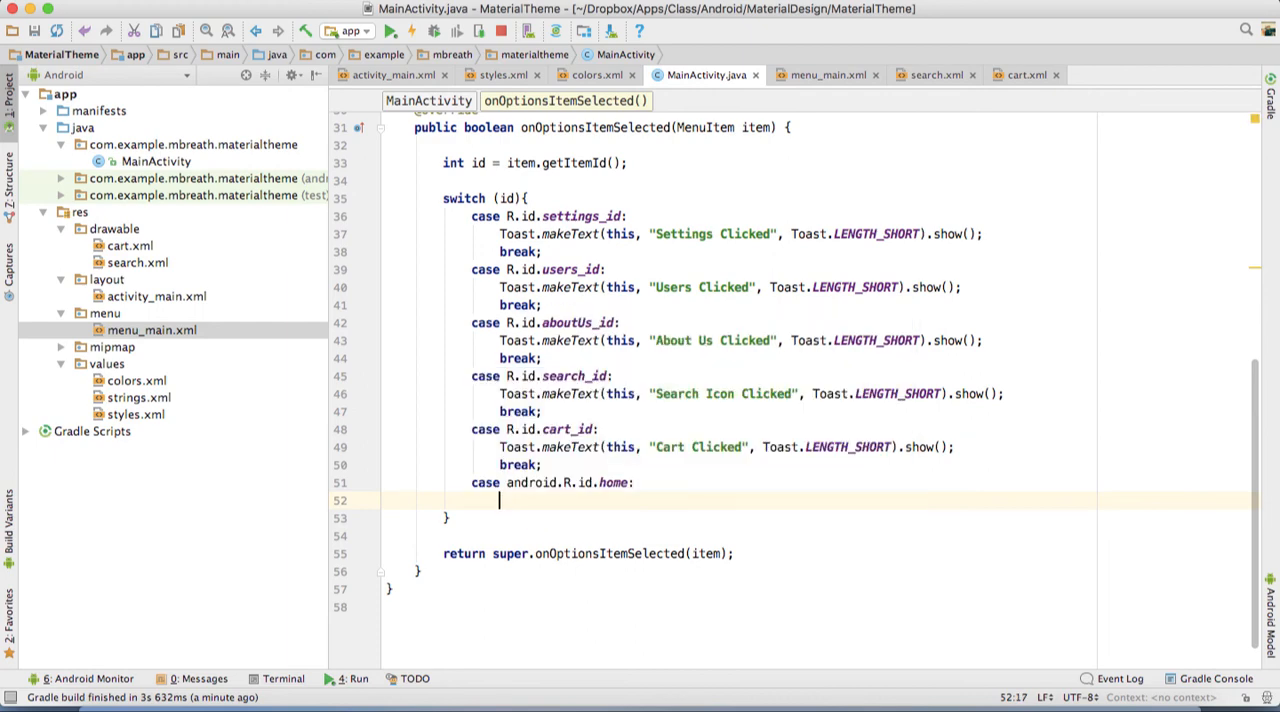
type("fini")
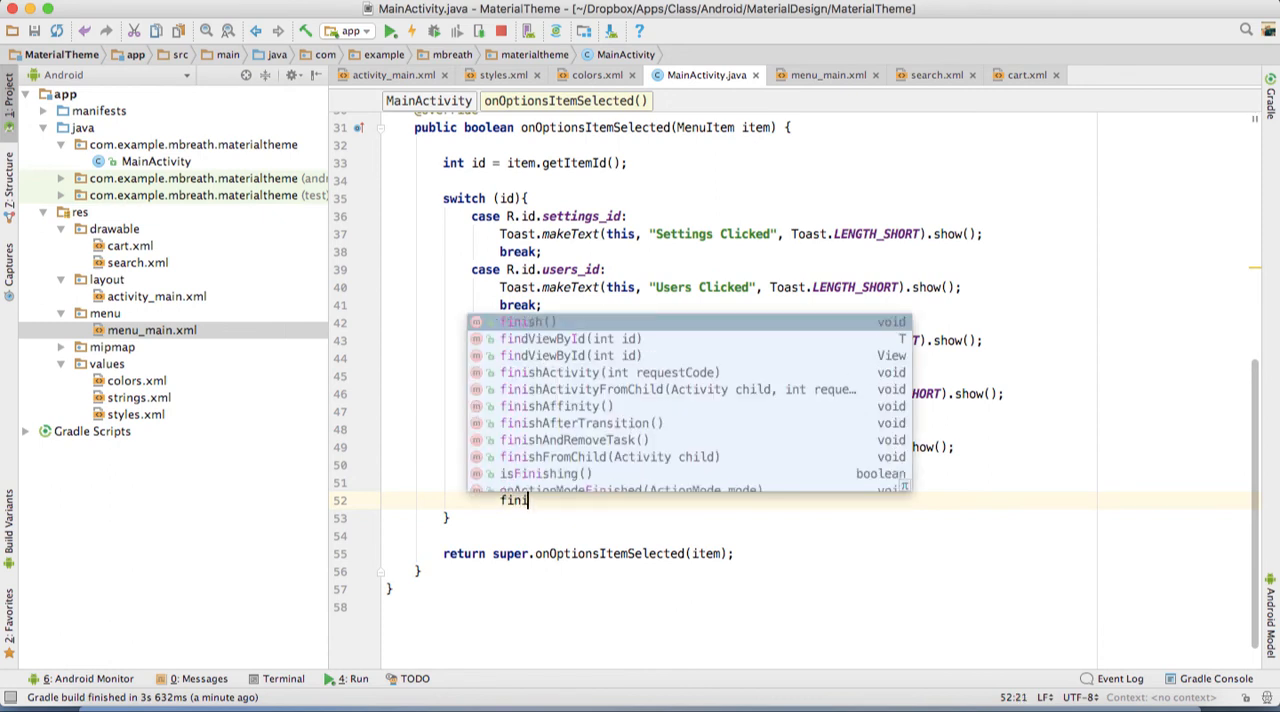
key("Enter")
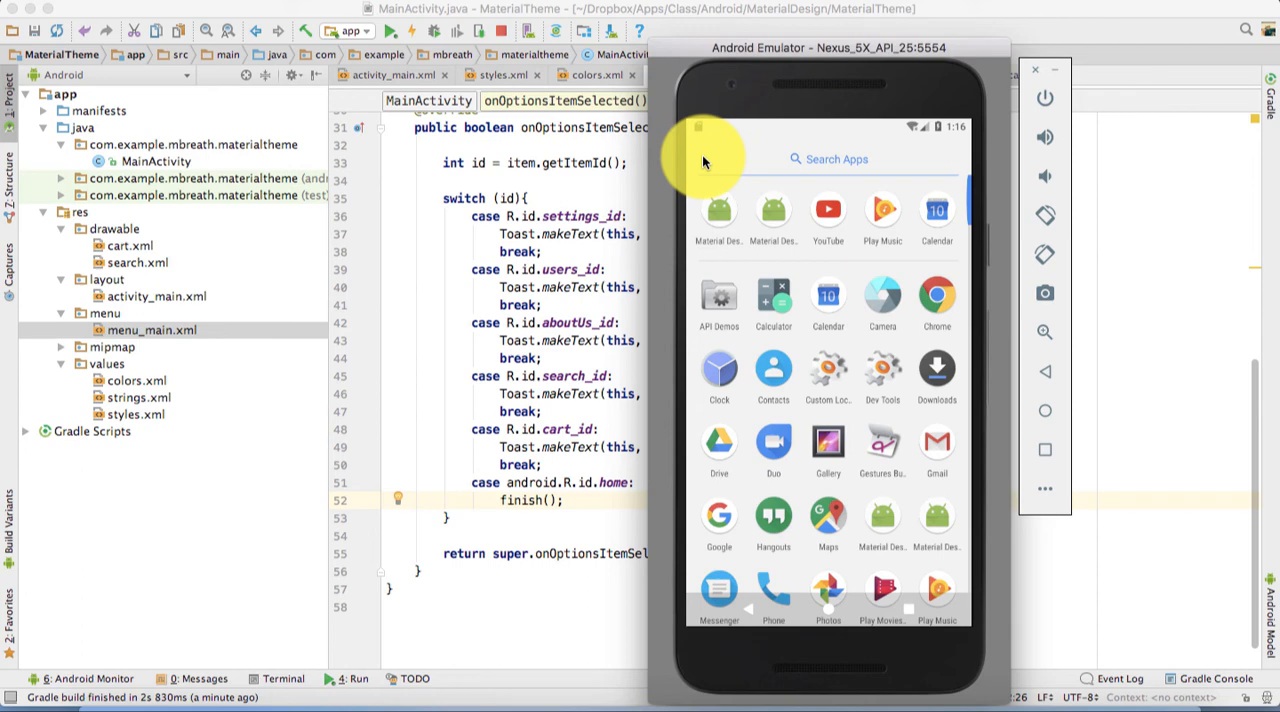
mouse_move(948, 428)
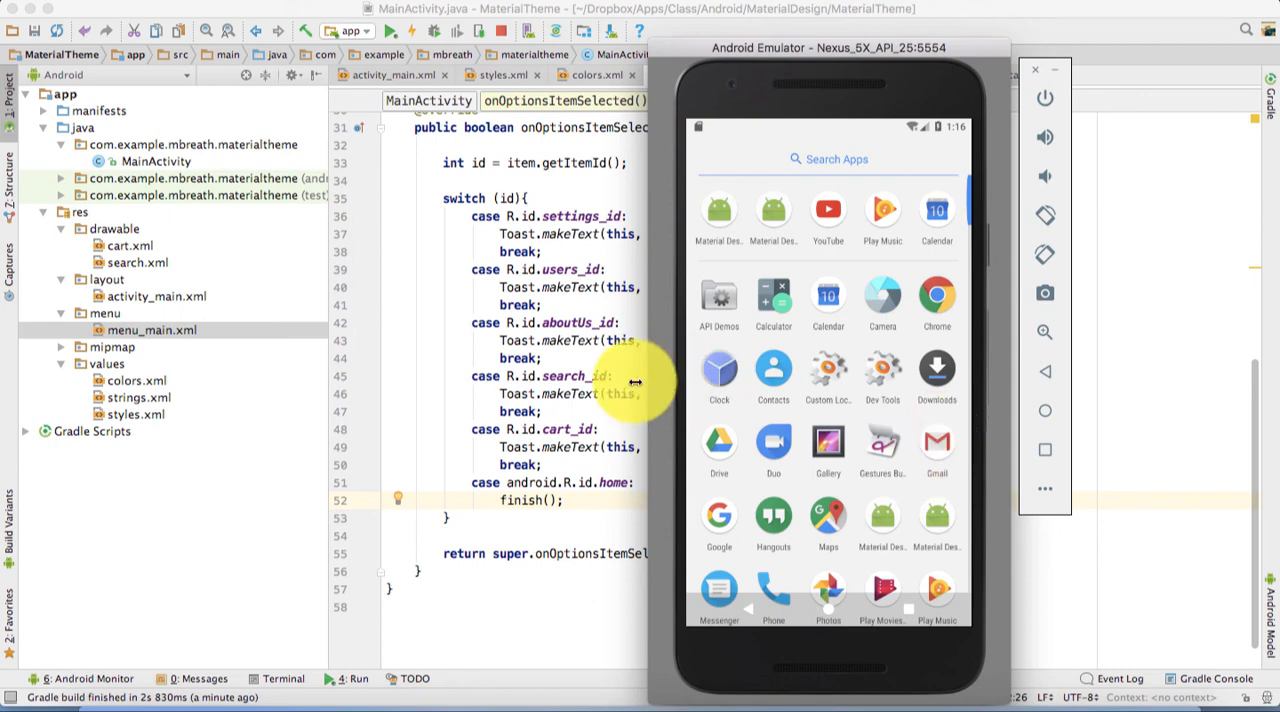
mouse_move(936, 444)
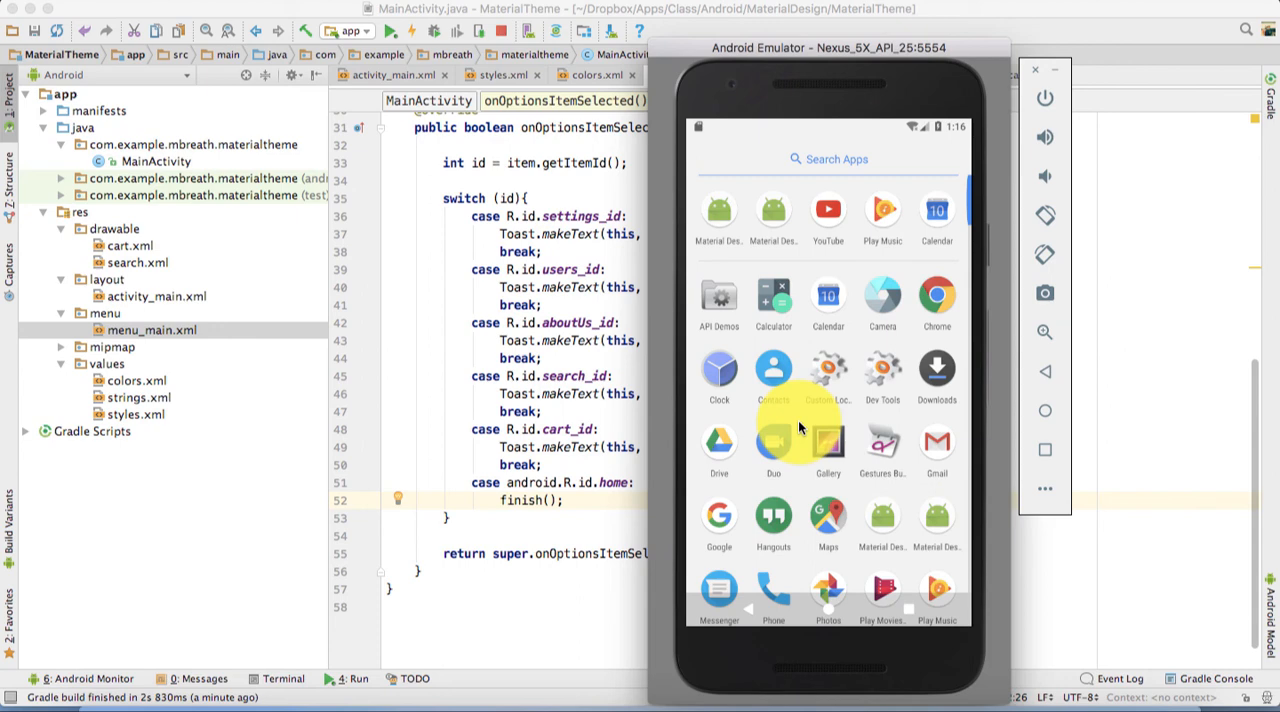
mouse_move(936, 232)
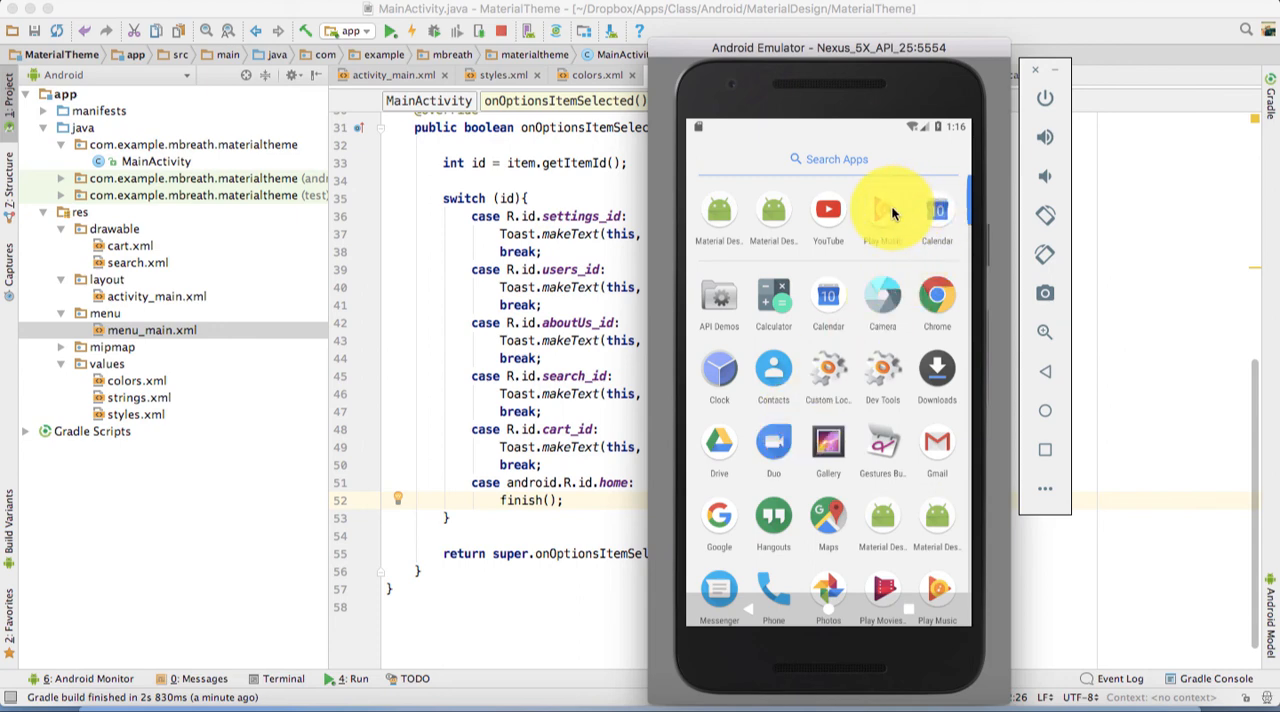
Launch Play Music, skip the account prompt and close its navigation drawer to show Listen Now
left_click(882, 208)
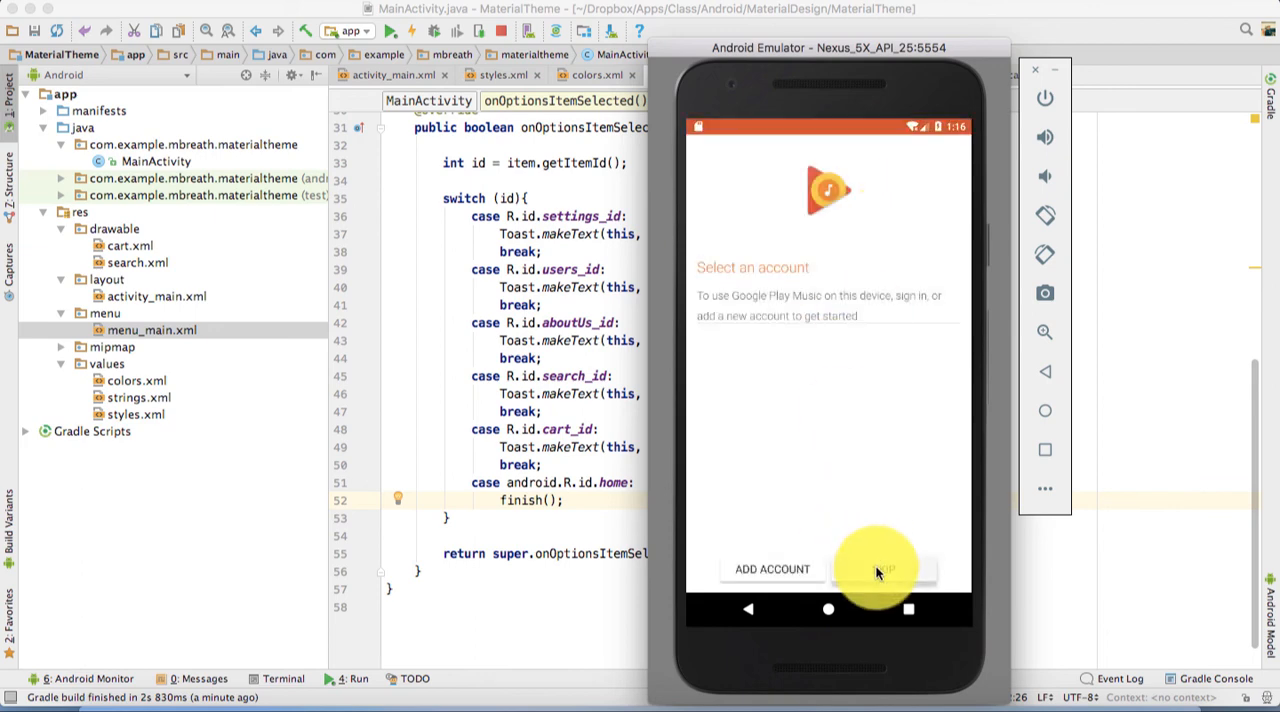
left_click(884, 568)
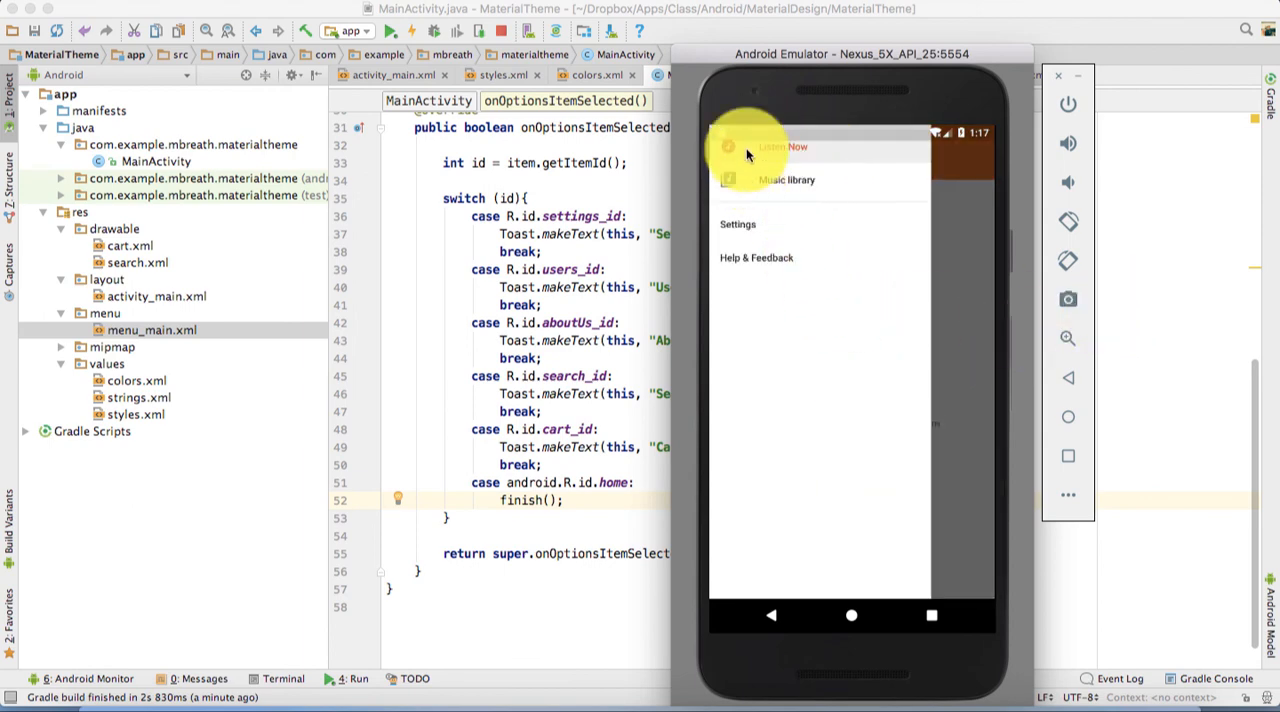
mouse_move(768, 168)
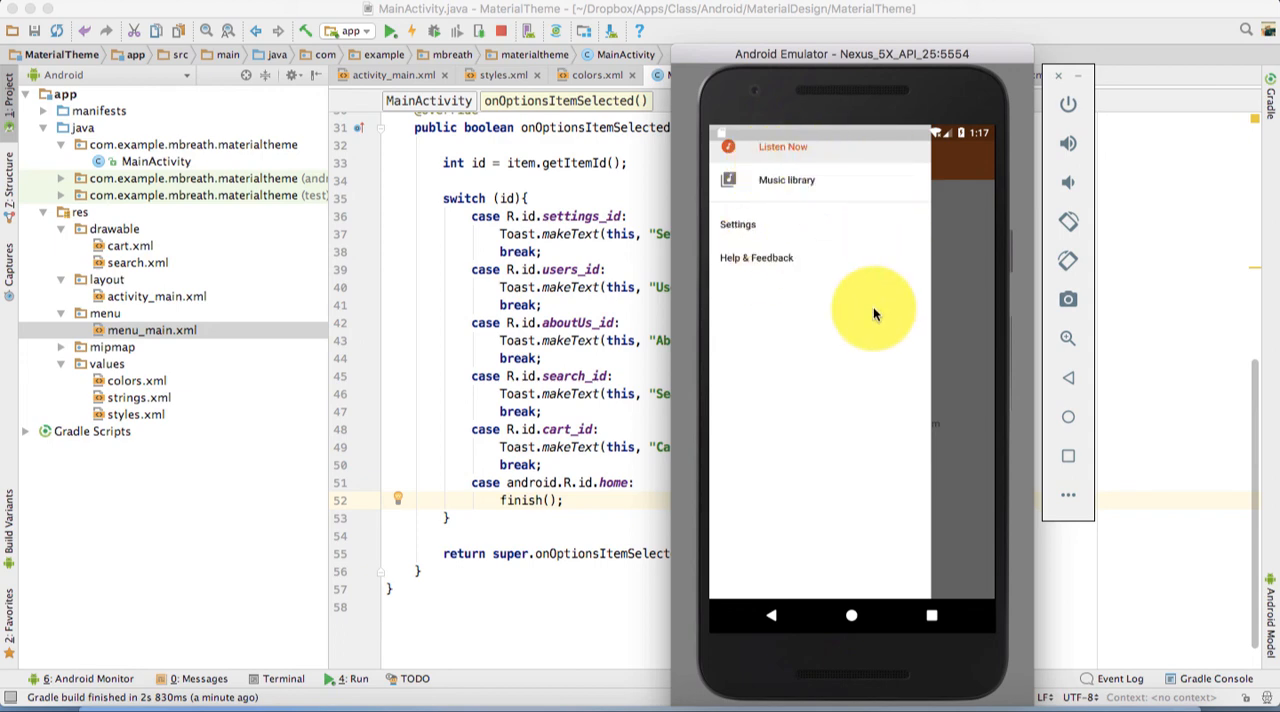
mouse_move(950, 320)
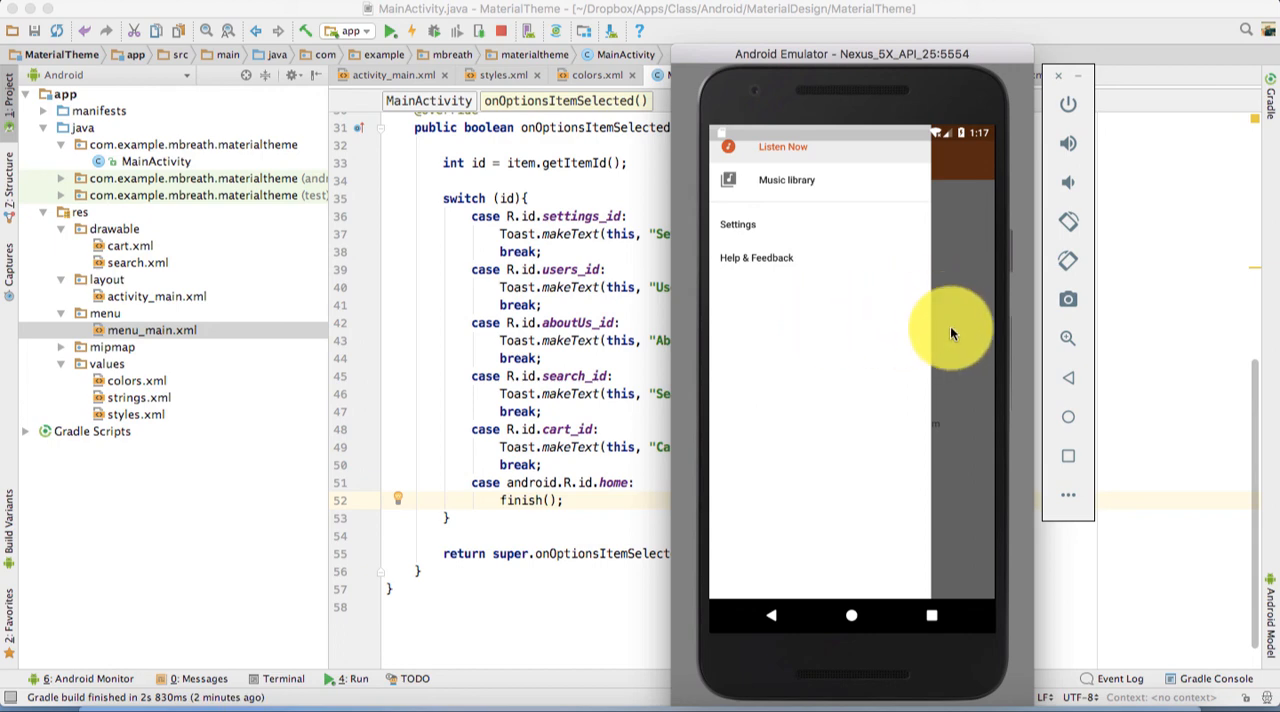
left_click(782, 148)
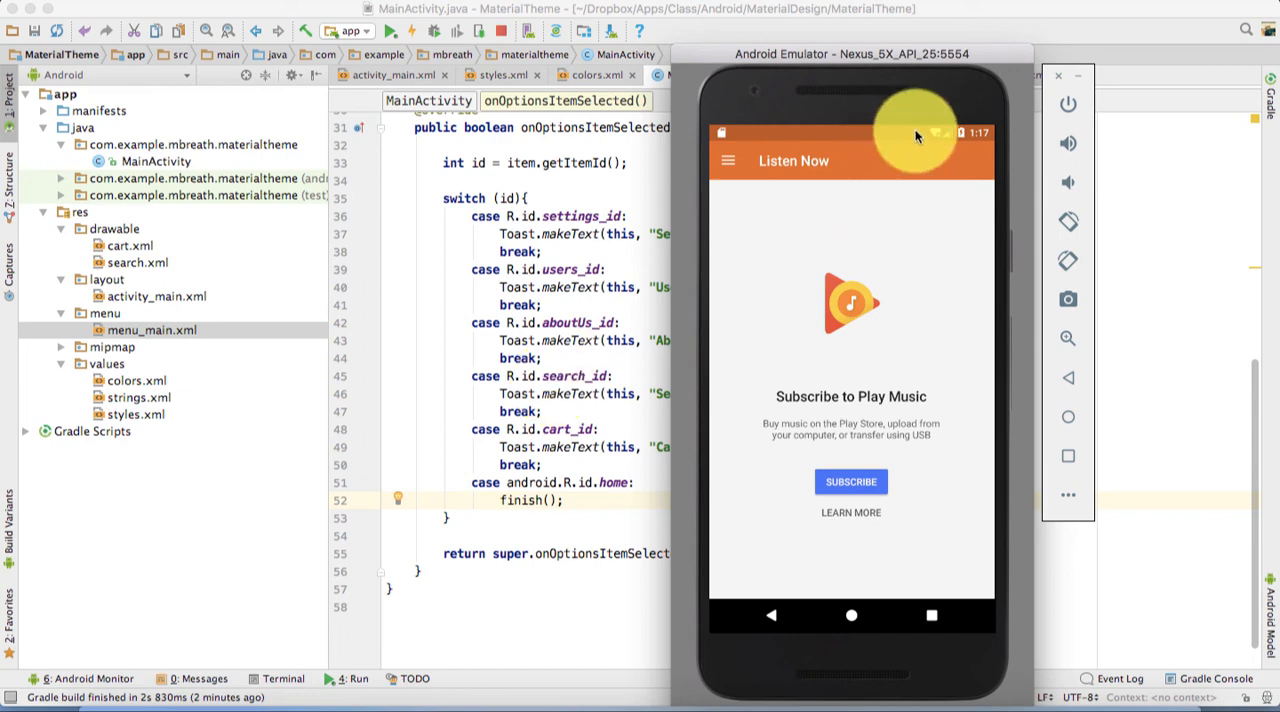
mouse_move(950, 80)
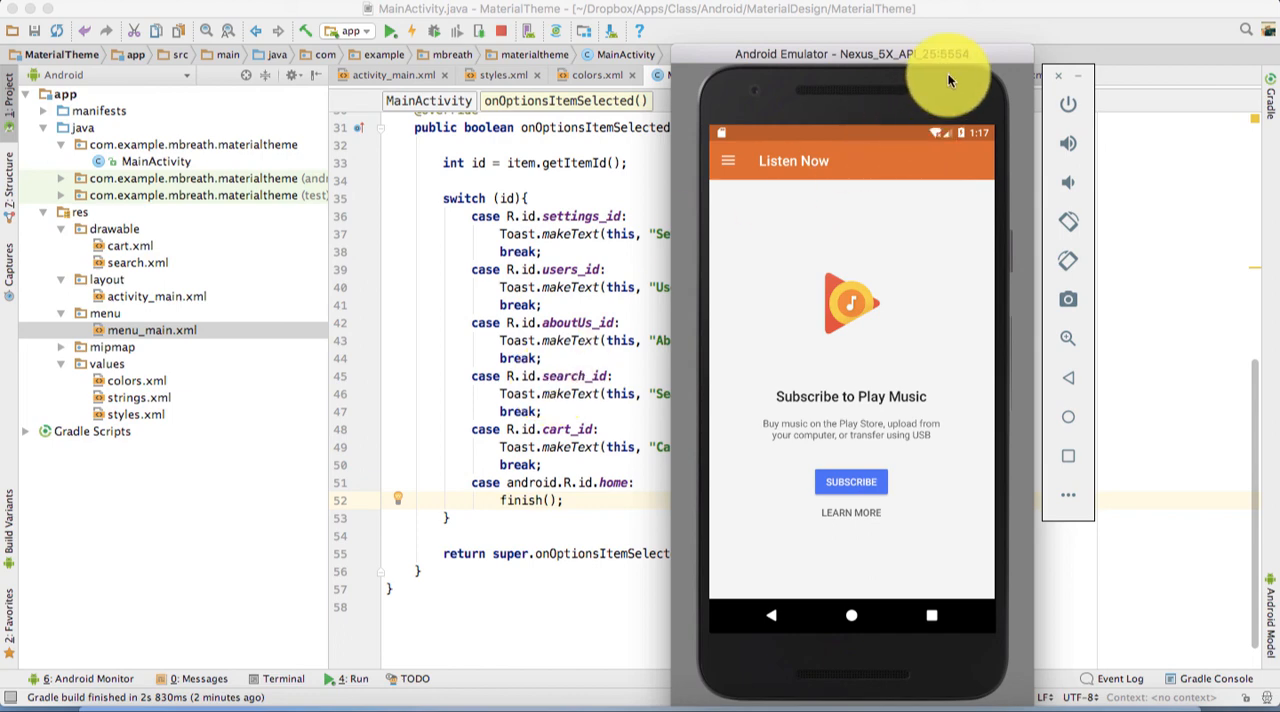